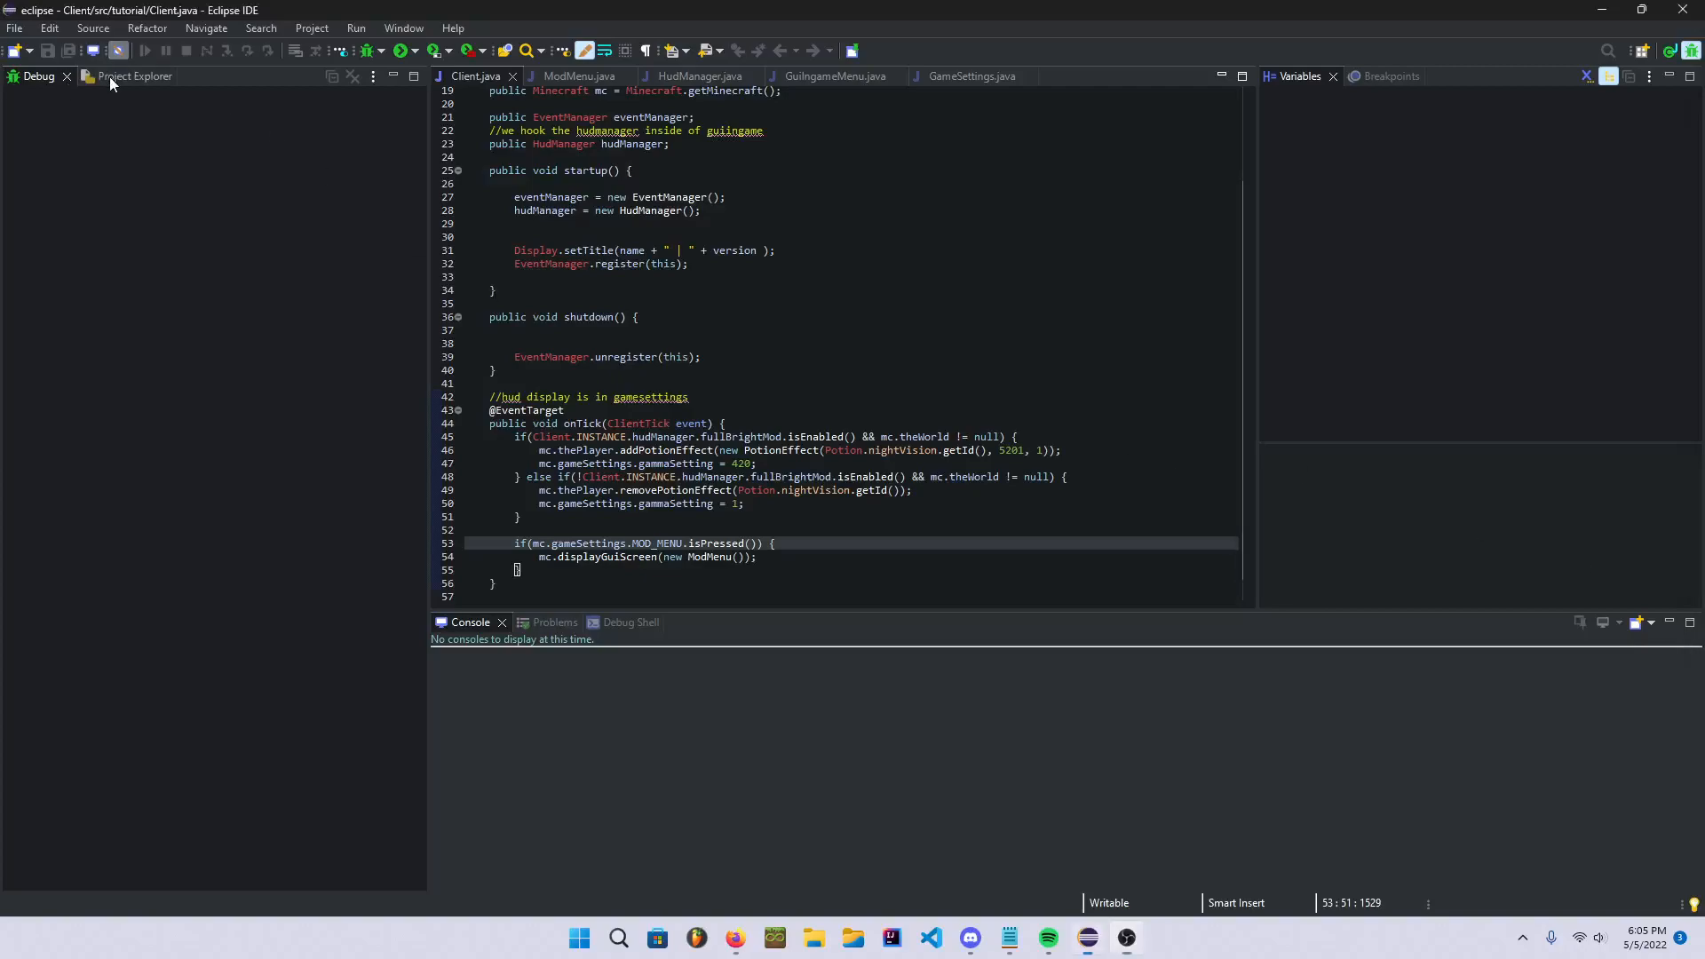
- Expand the Client project tree down through tutorial > gui > mod > mods to list the mod classes
left_click(131, 76)
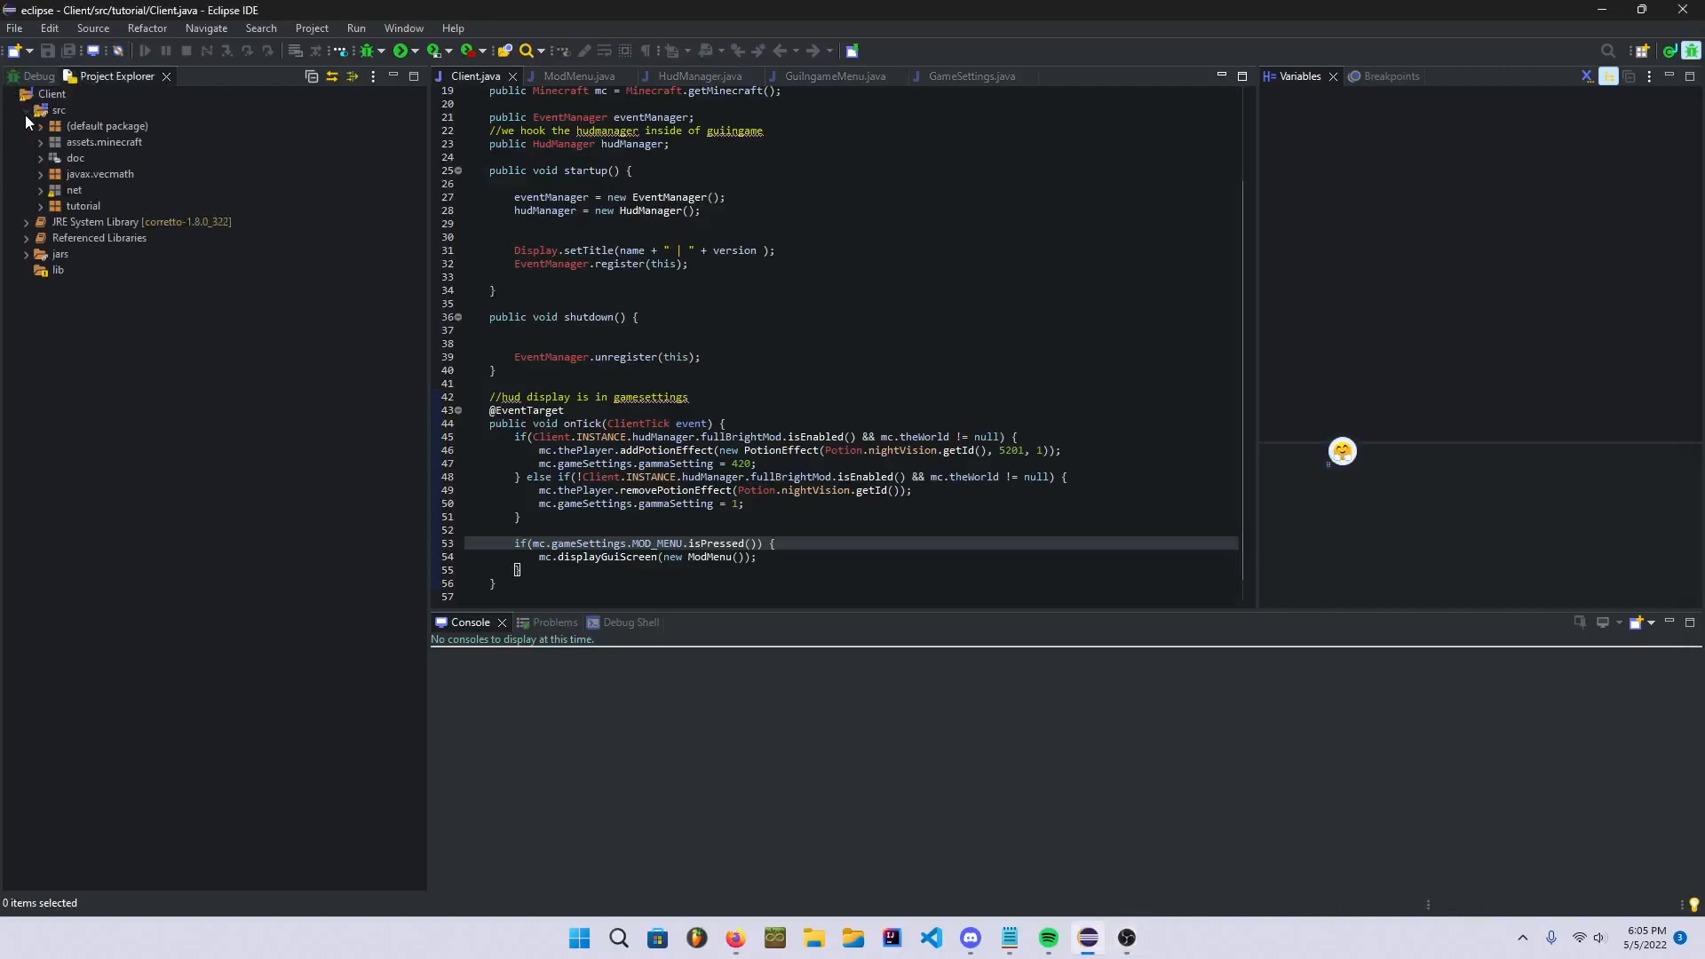
left_click(42, 206)
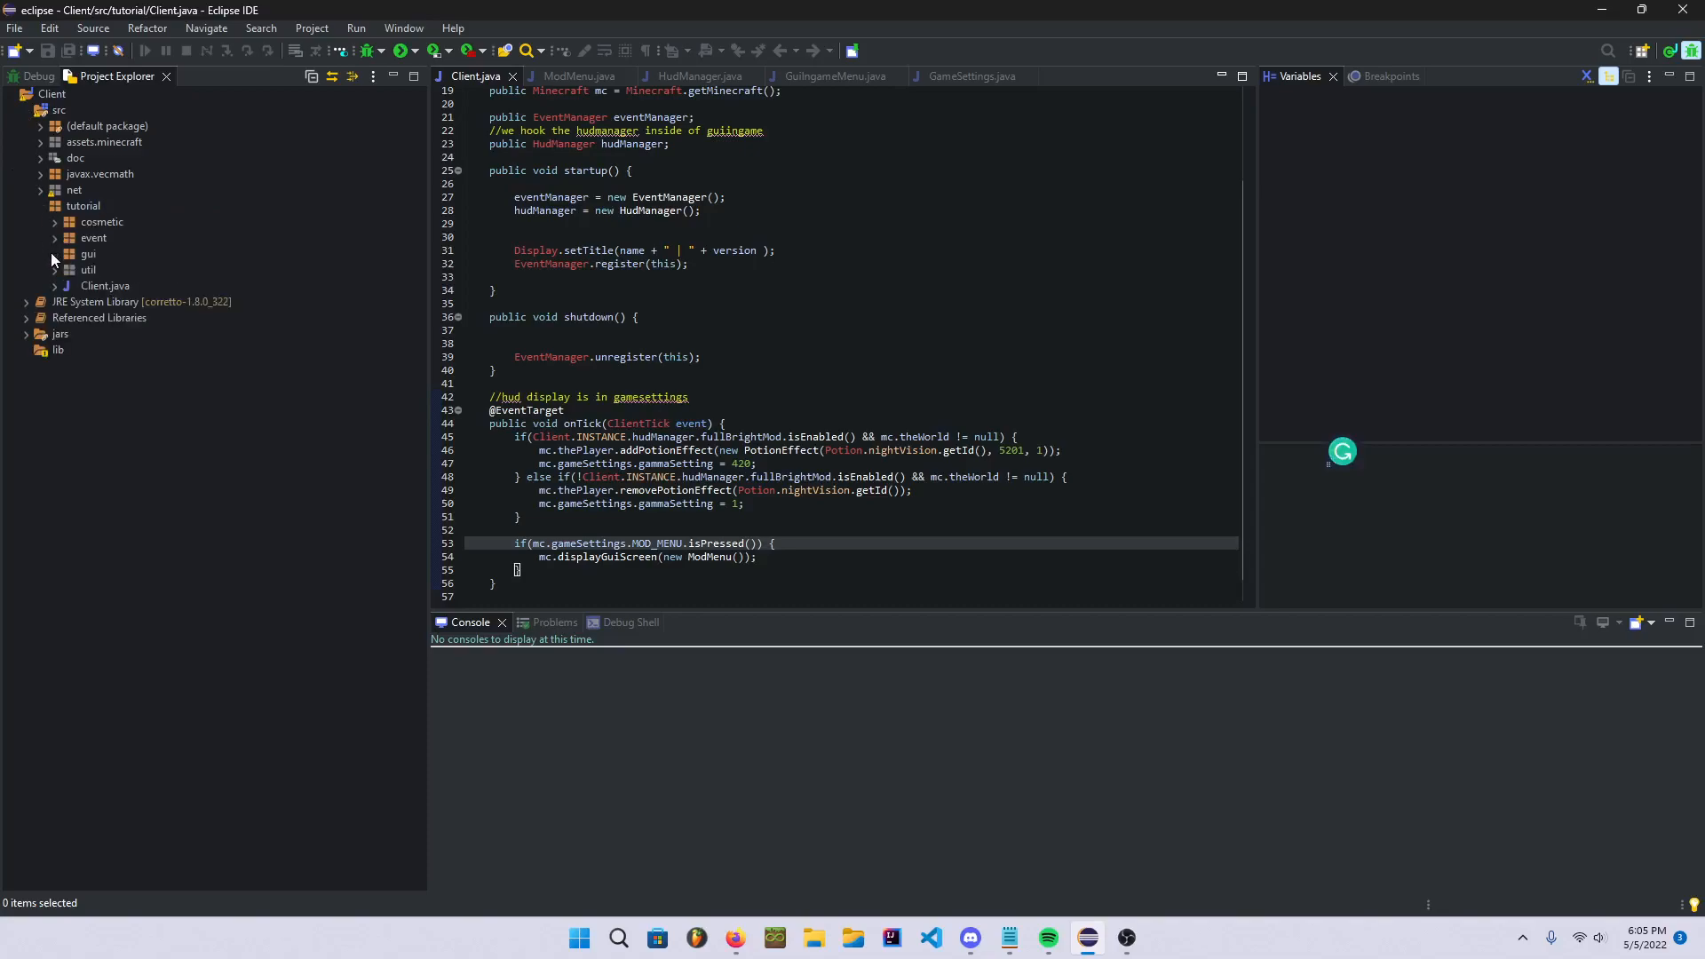
left_click(55, 252)
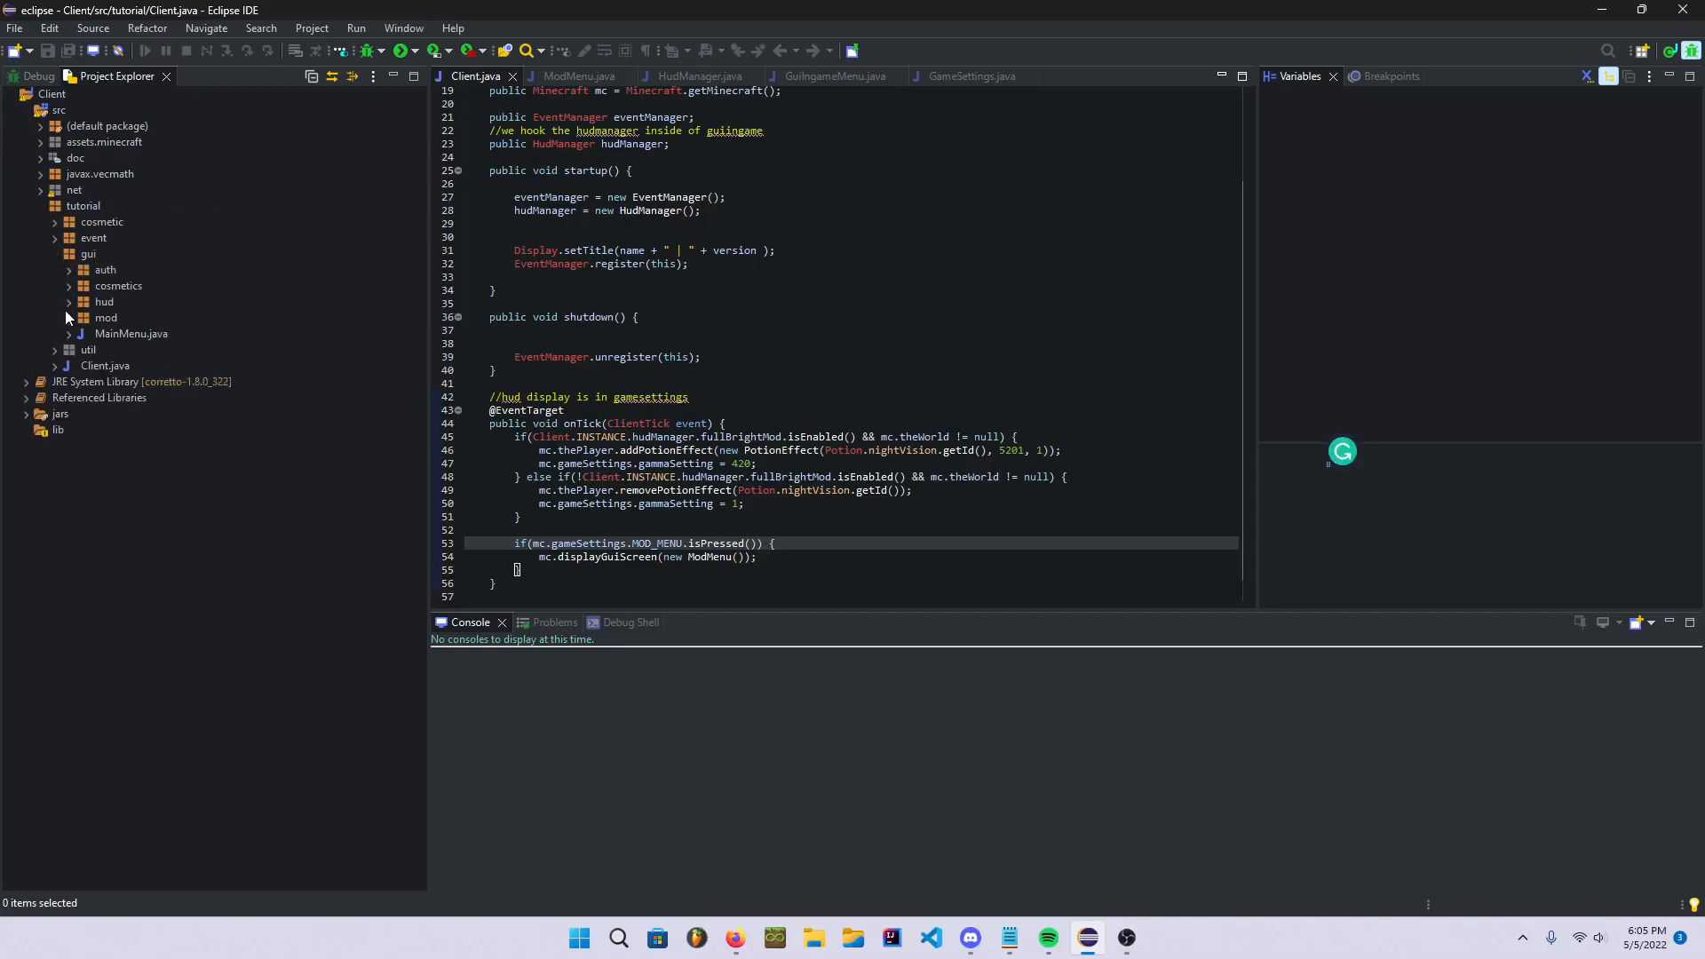
left_click(69, 316)
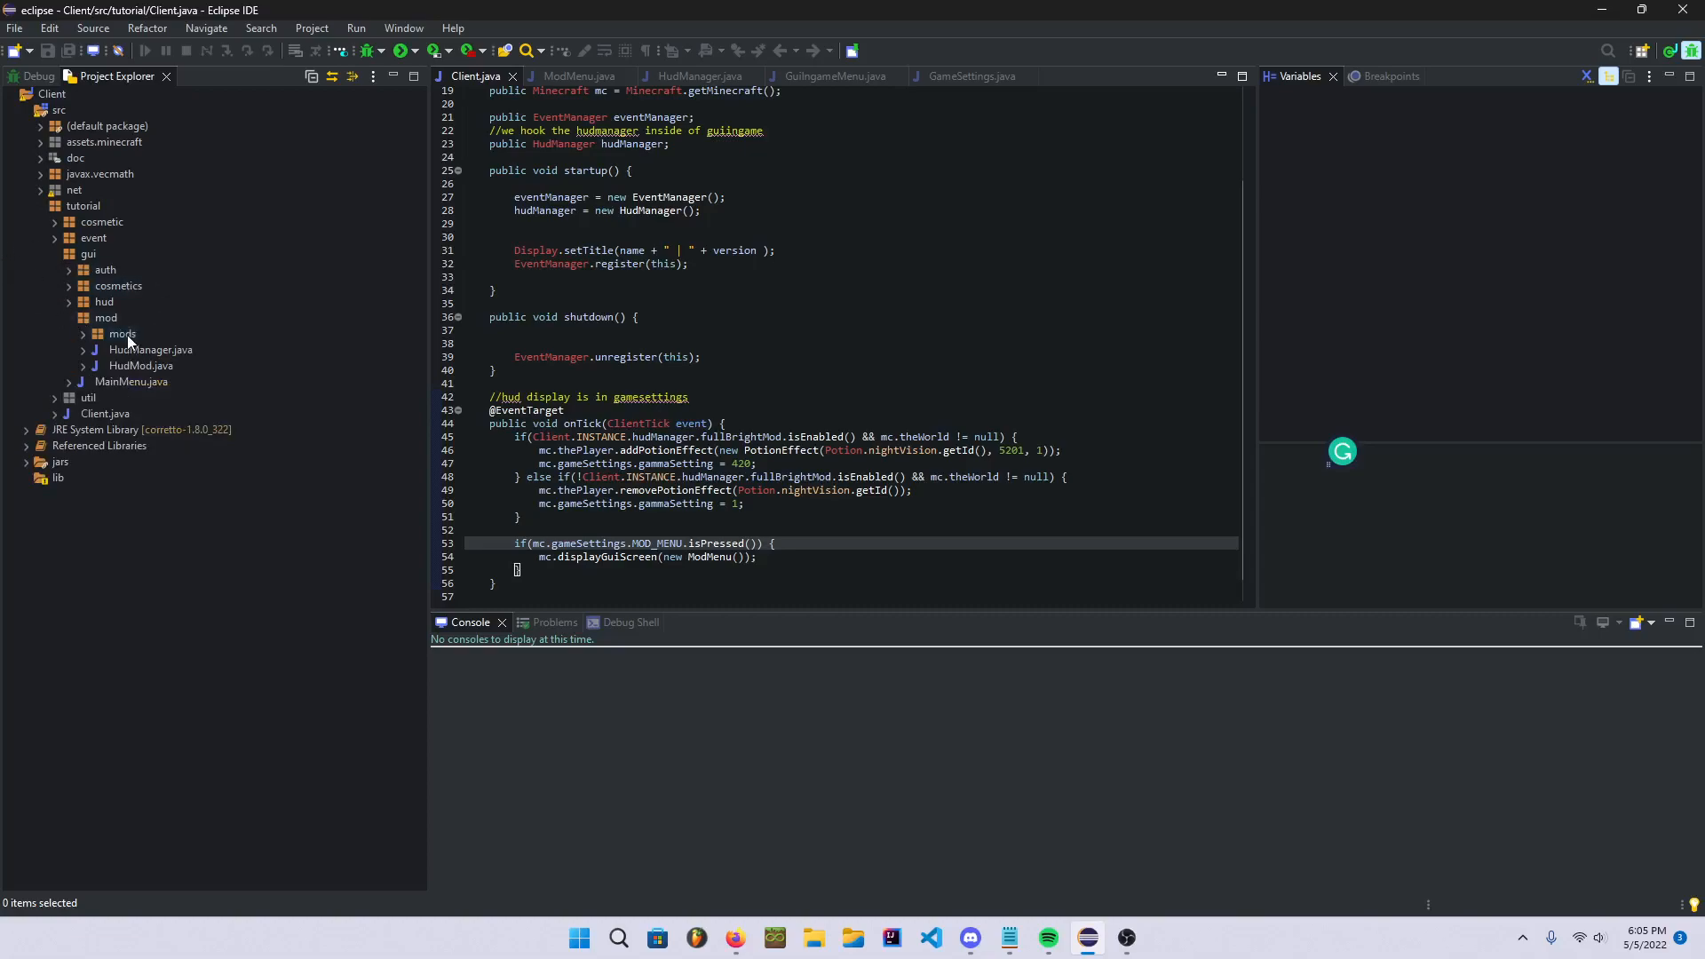
left_click(121, 334)
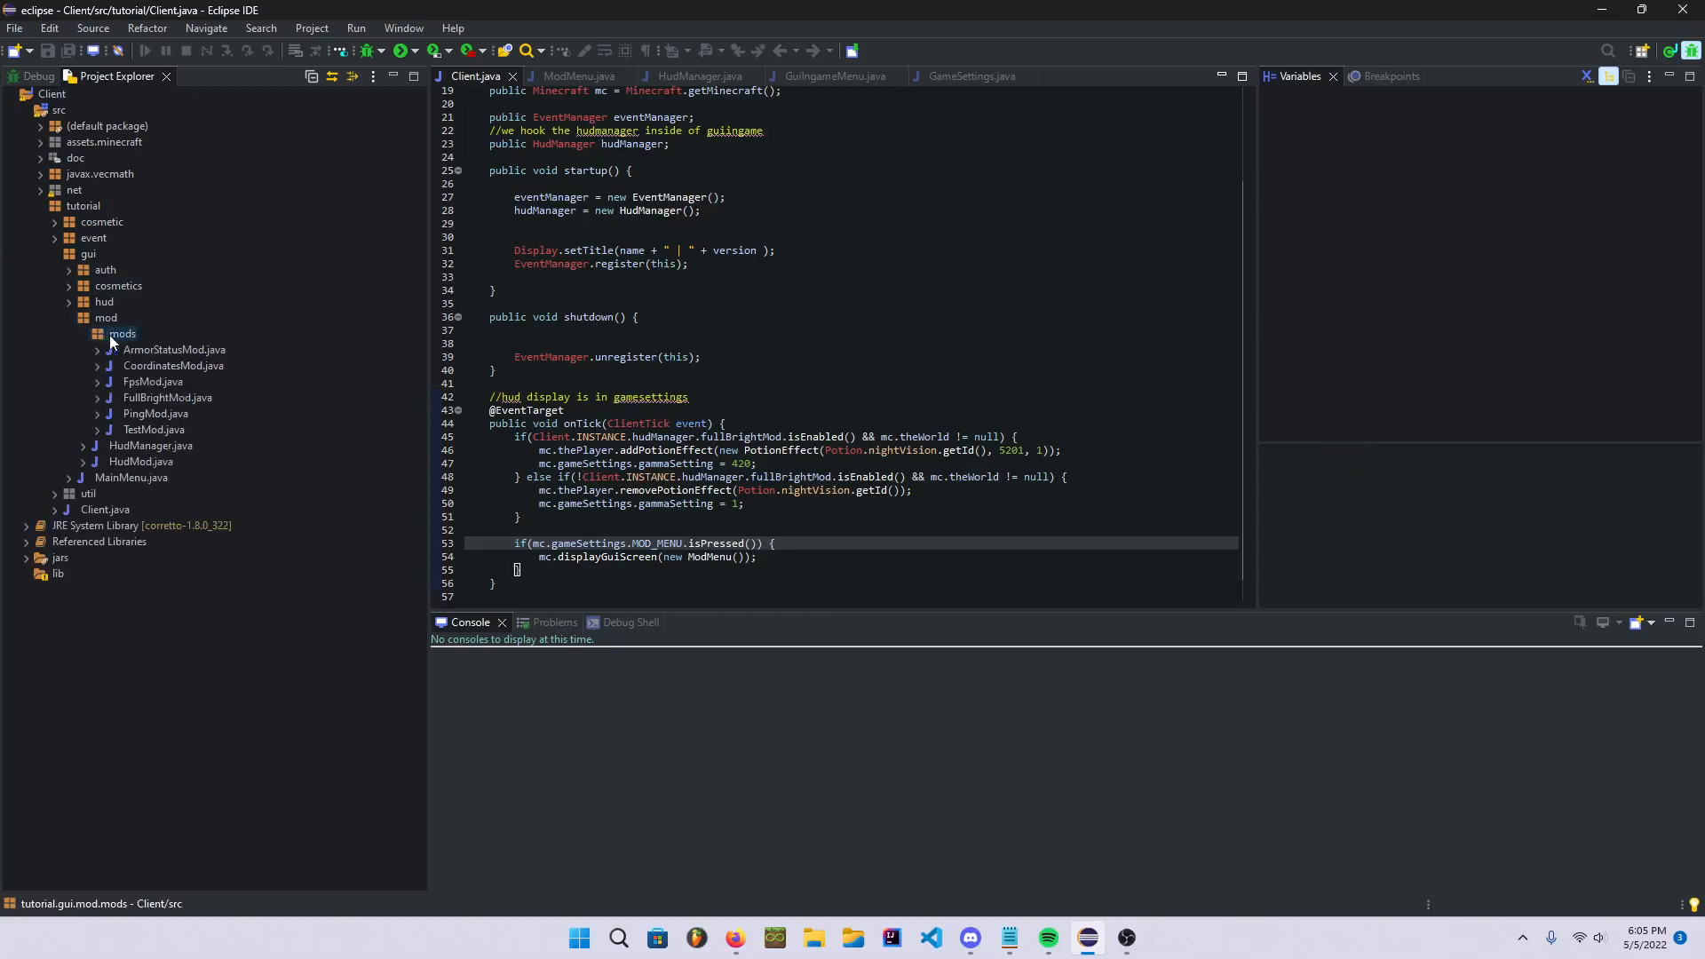
- Create a new empty class named BlockOverlayMod in the mods package
right_click(121, 333)
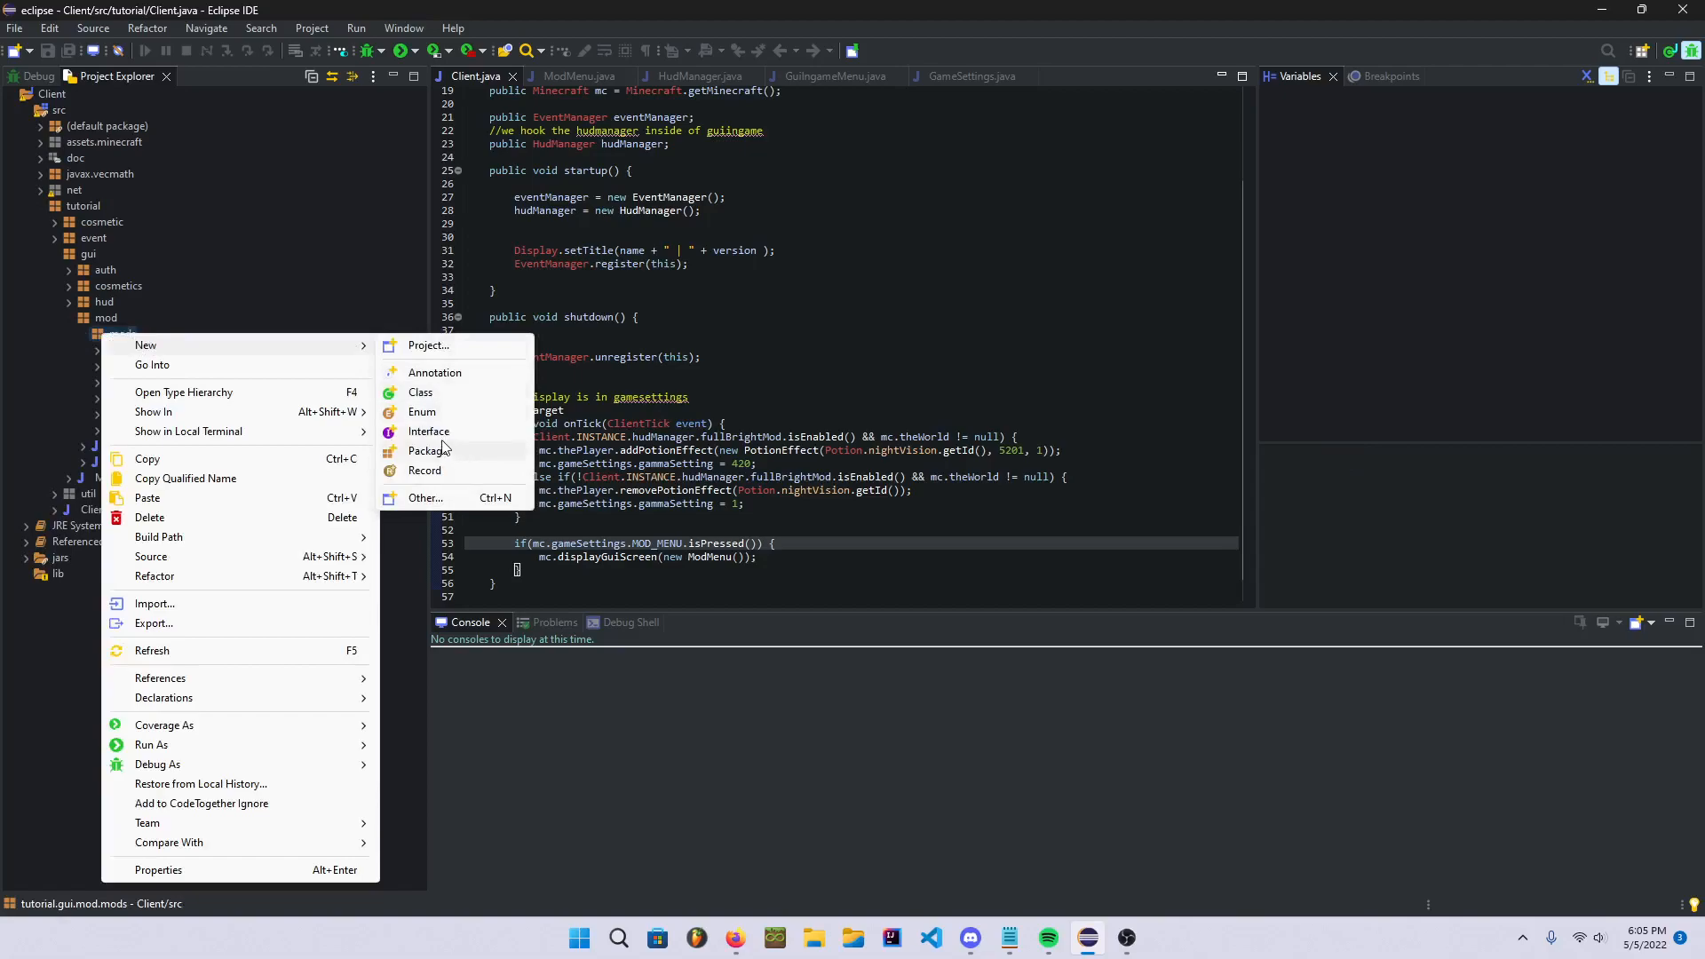
left_click(419, 390)
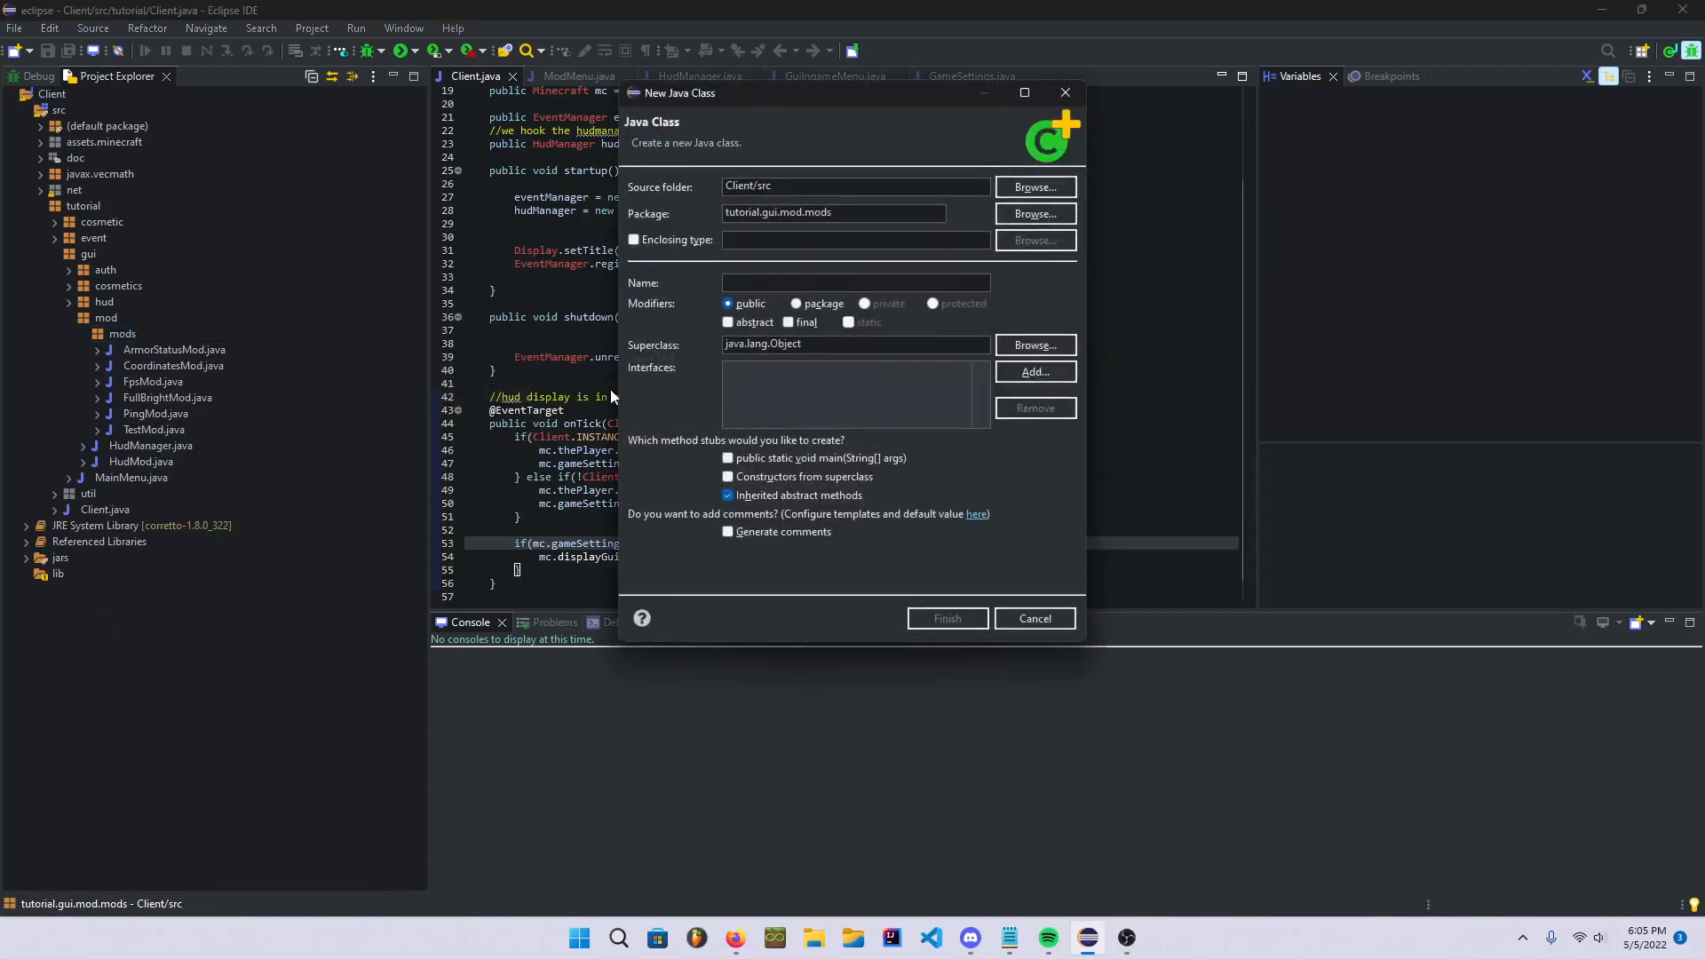
type("BlockOv")
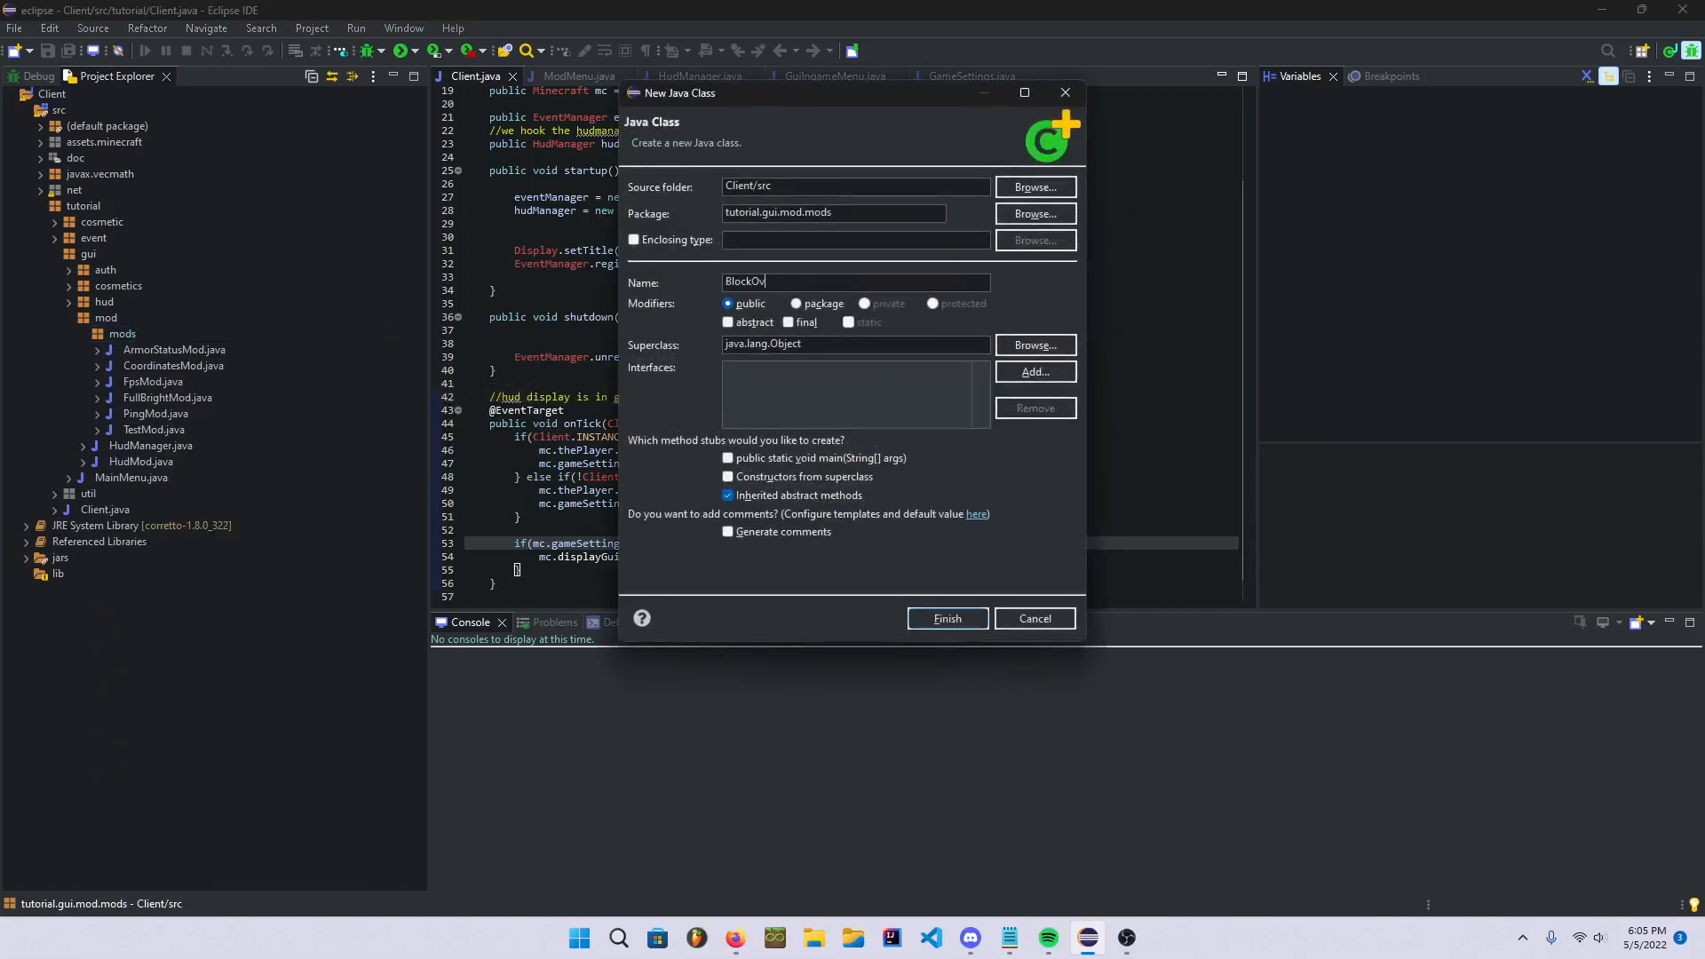
left_click(949, 618)
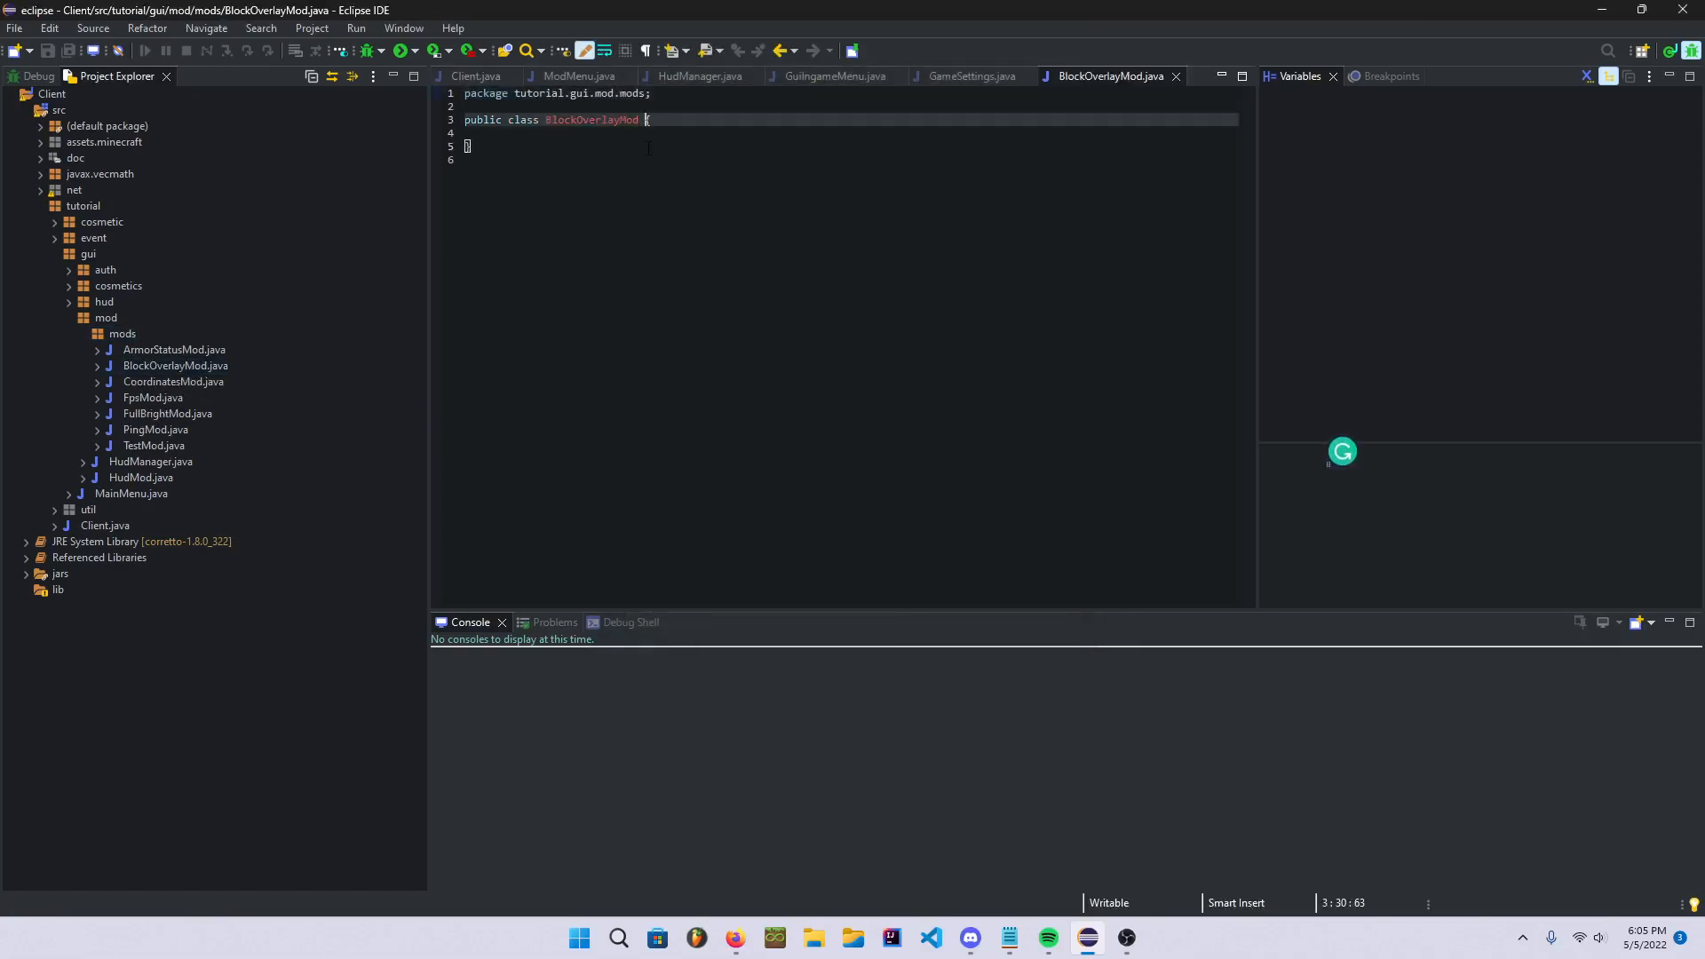
- Make BlockOverlayMod extend HudMod with a constructor calling super("BlockOverlay", 5, 5)
type("extends")
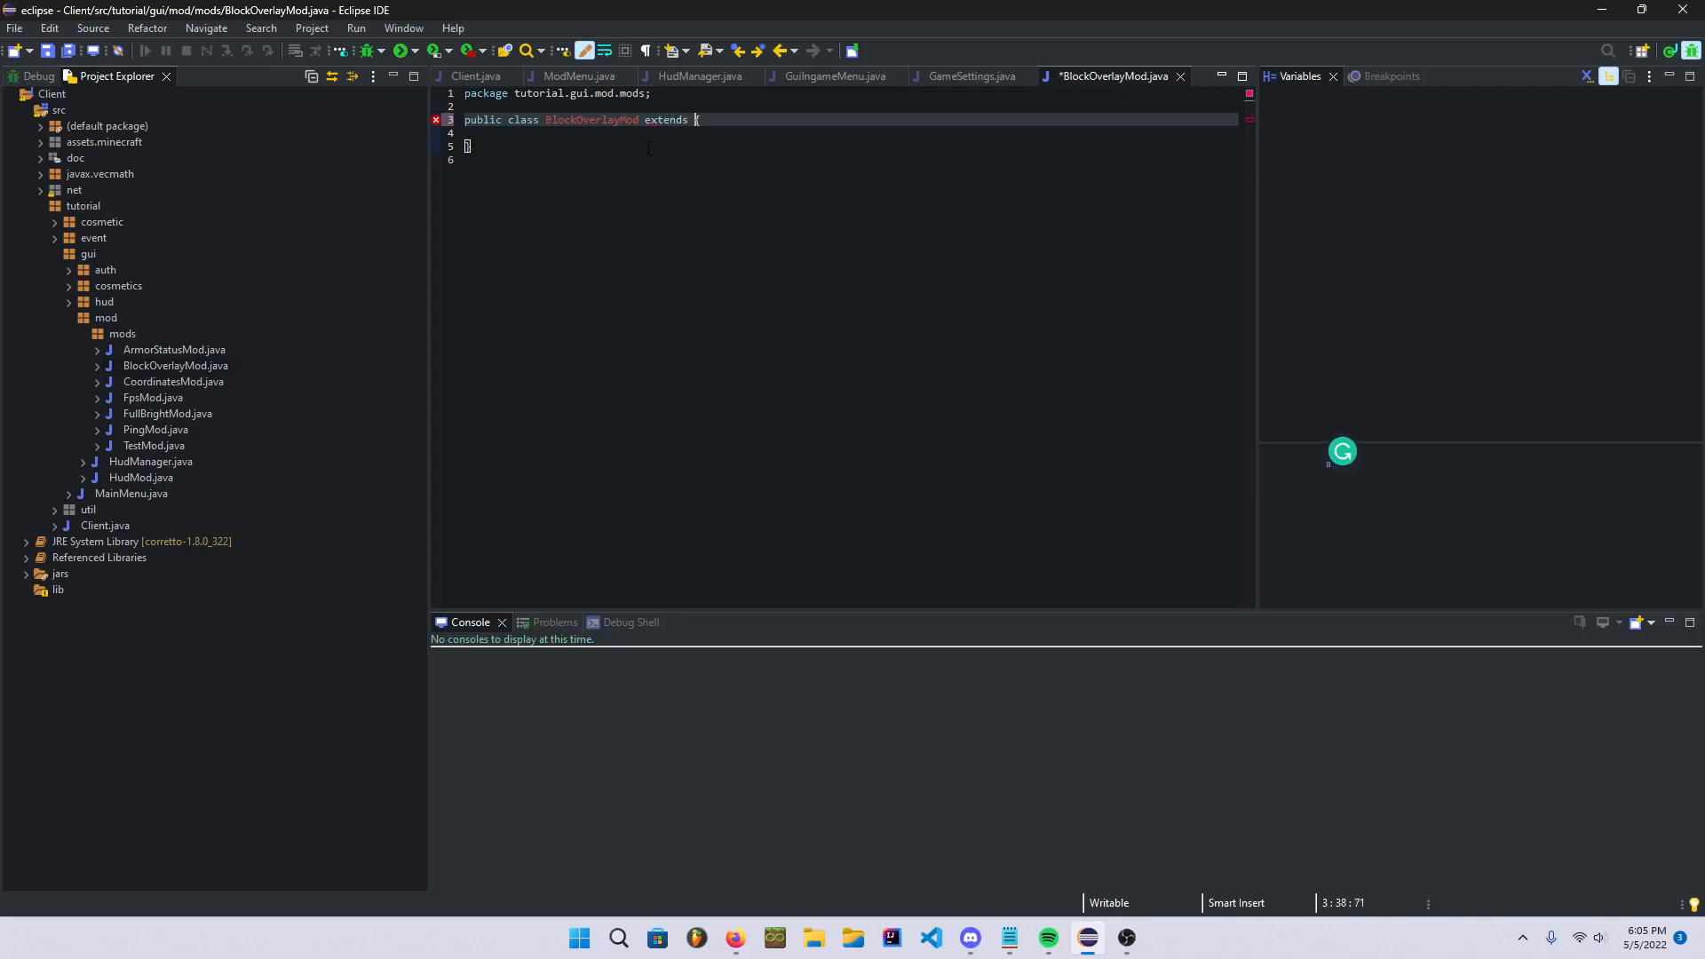
type("HudMod")
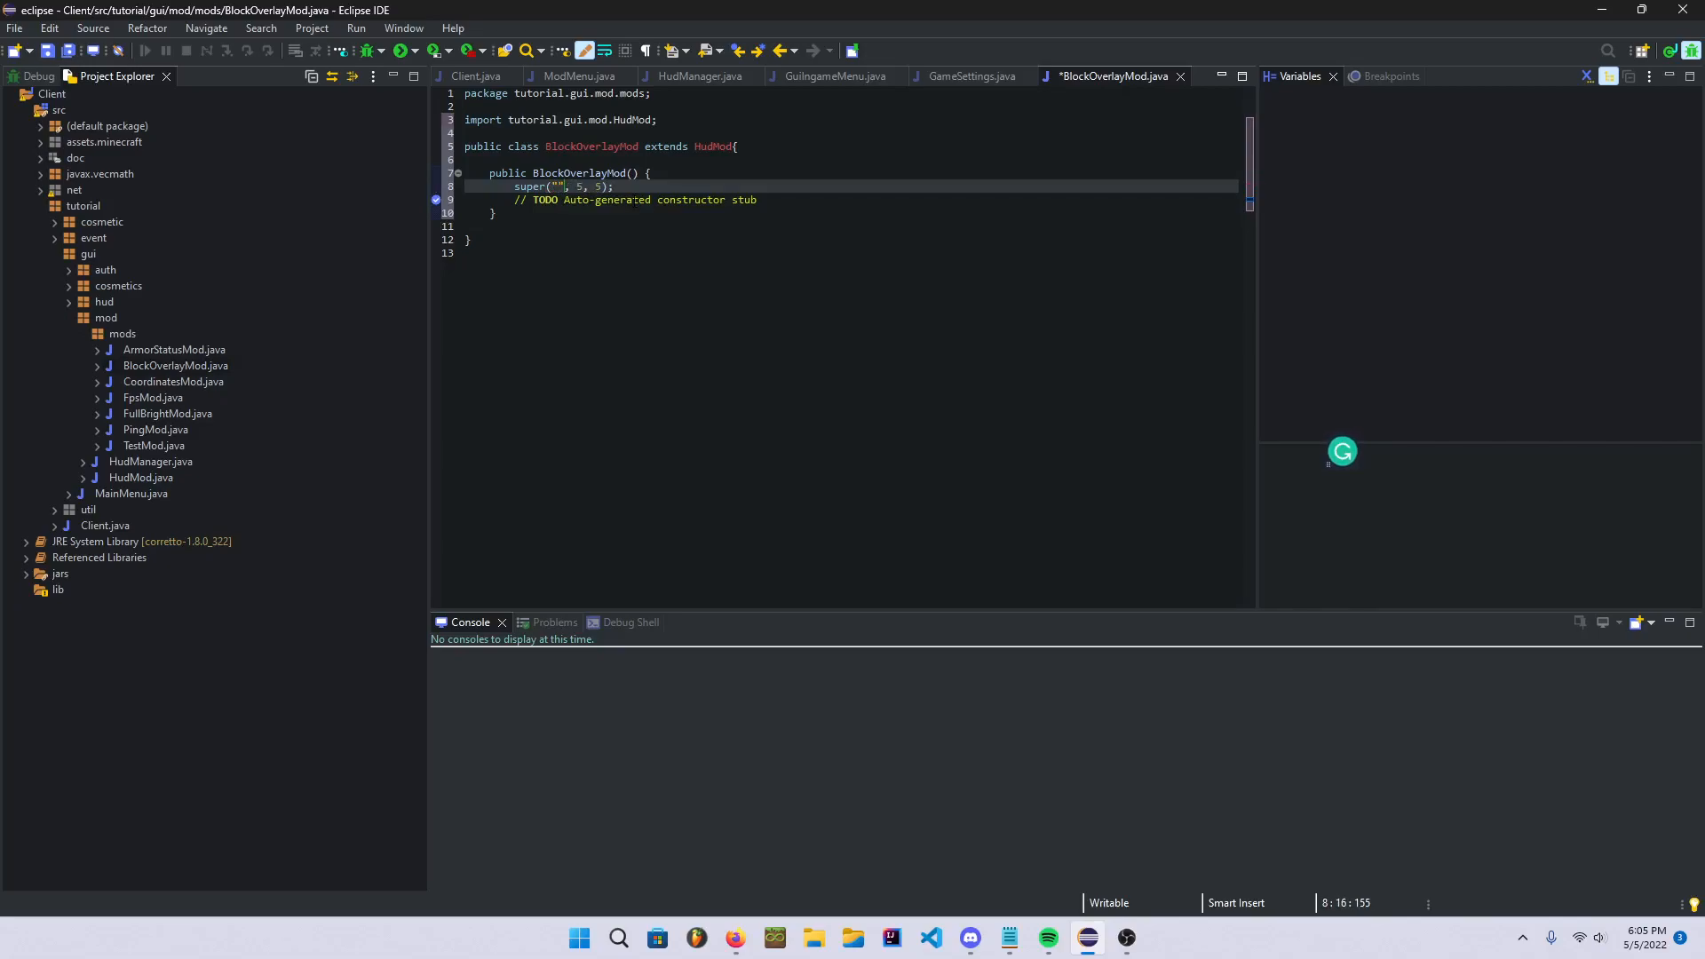
type("BlockOverlay")
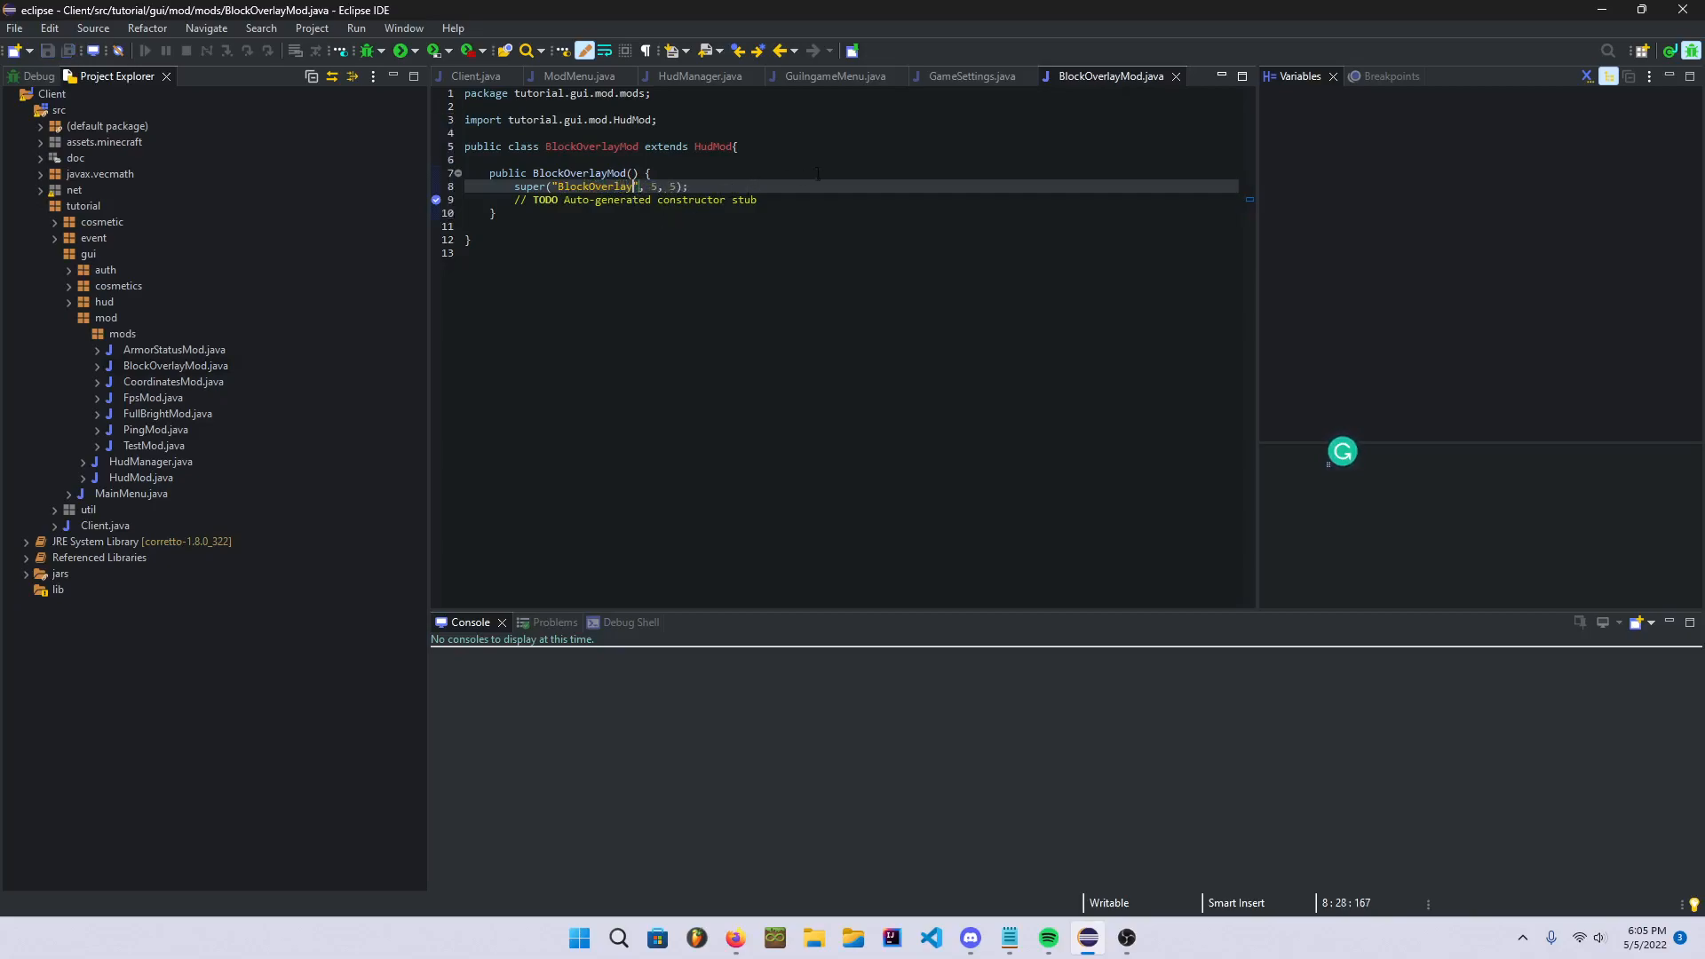
- Open RenderGlobal via Open Type and search for drawSelectionBox in the file
left_click(474, 75)
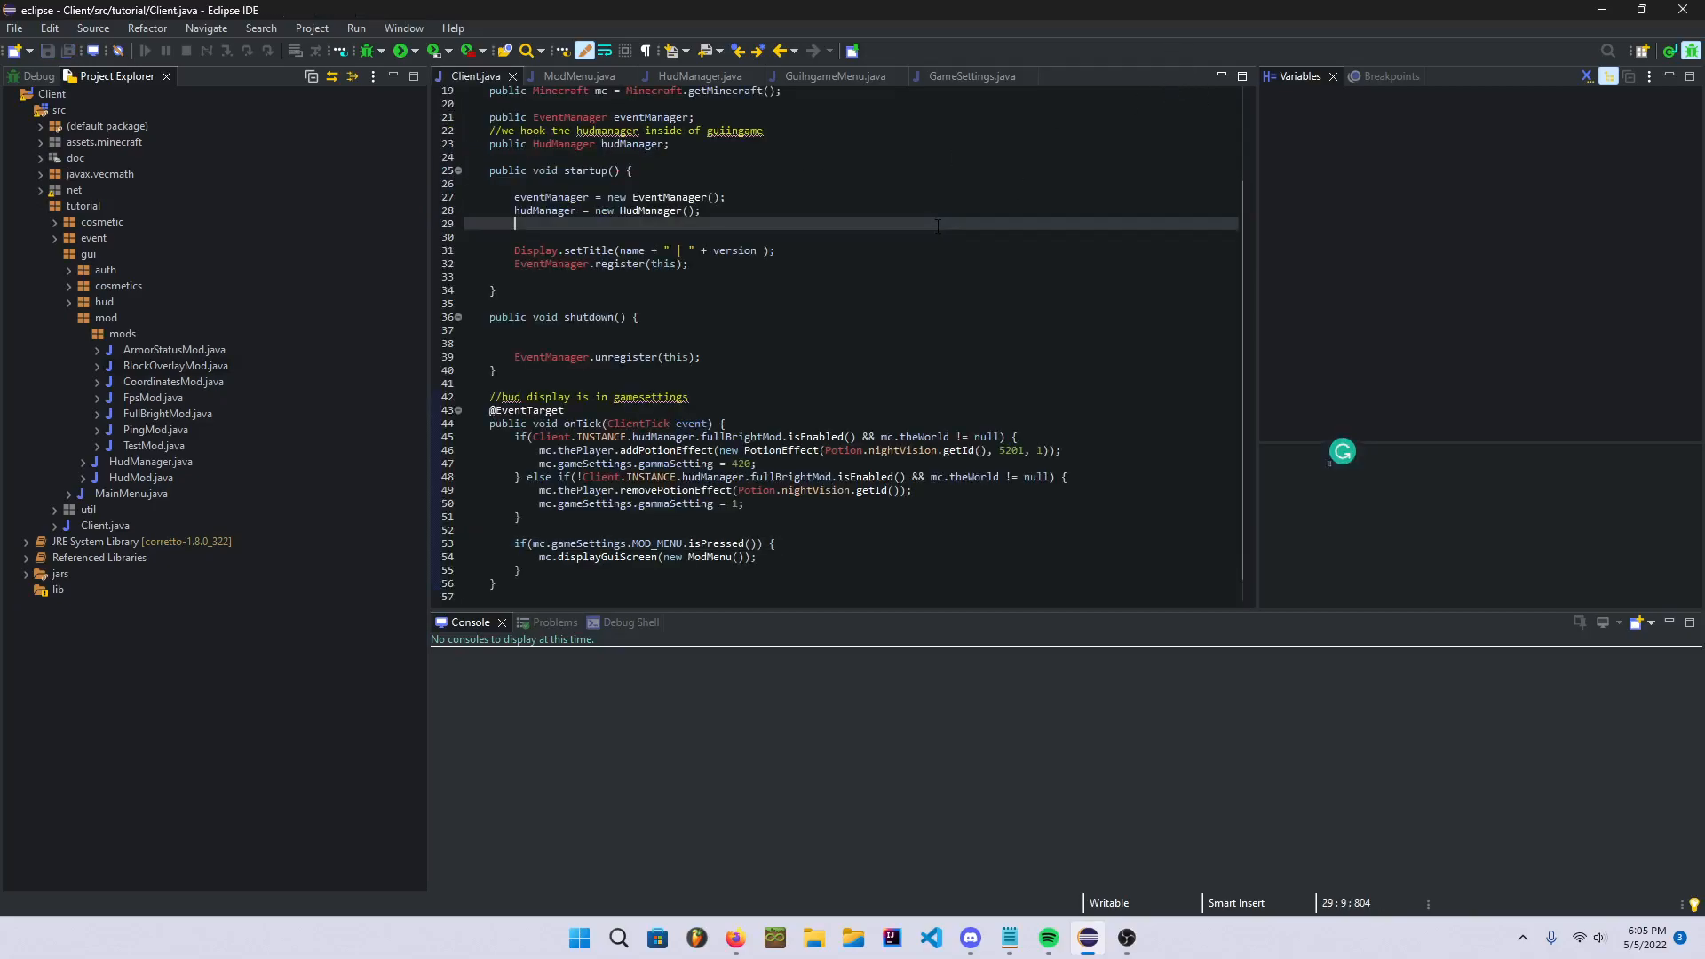
key("Ctrl+Shift+T")
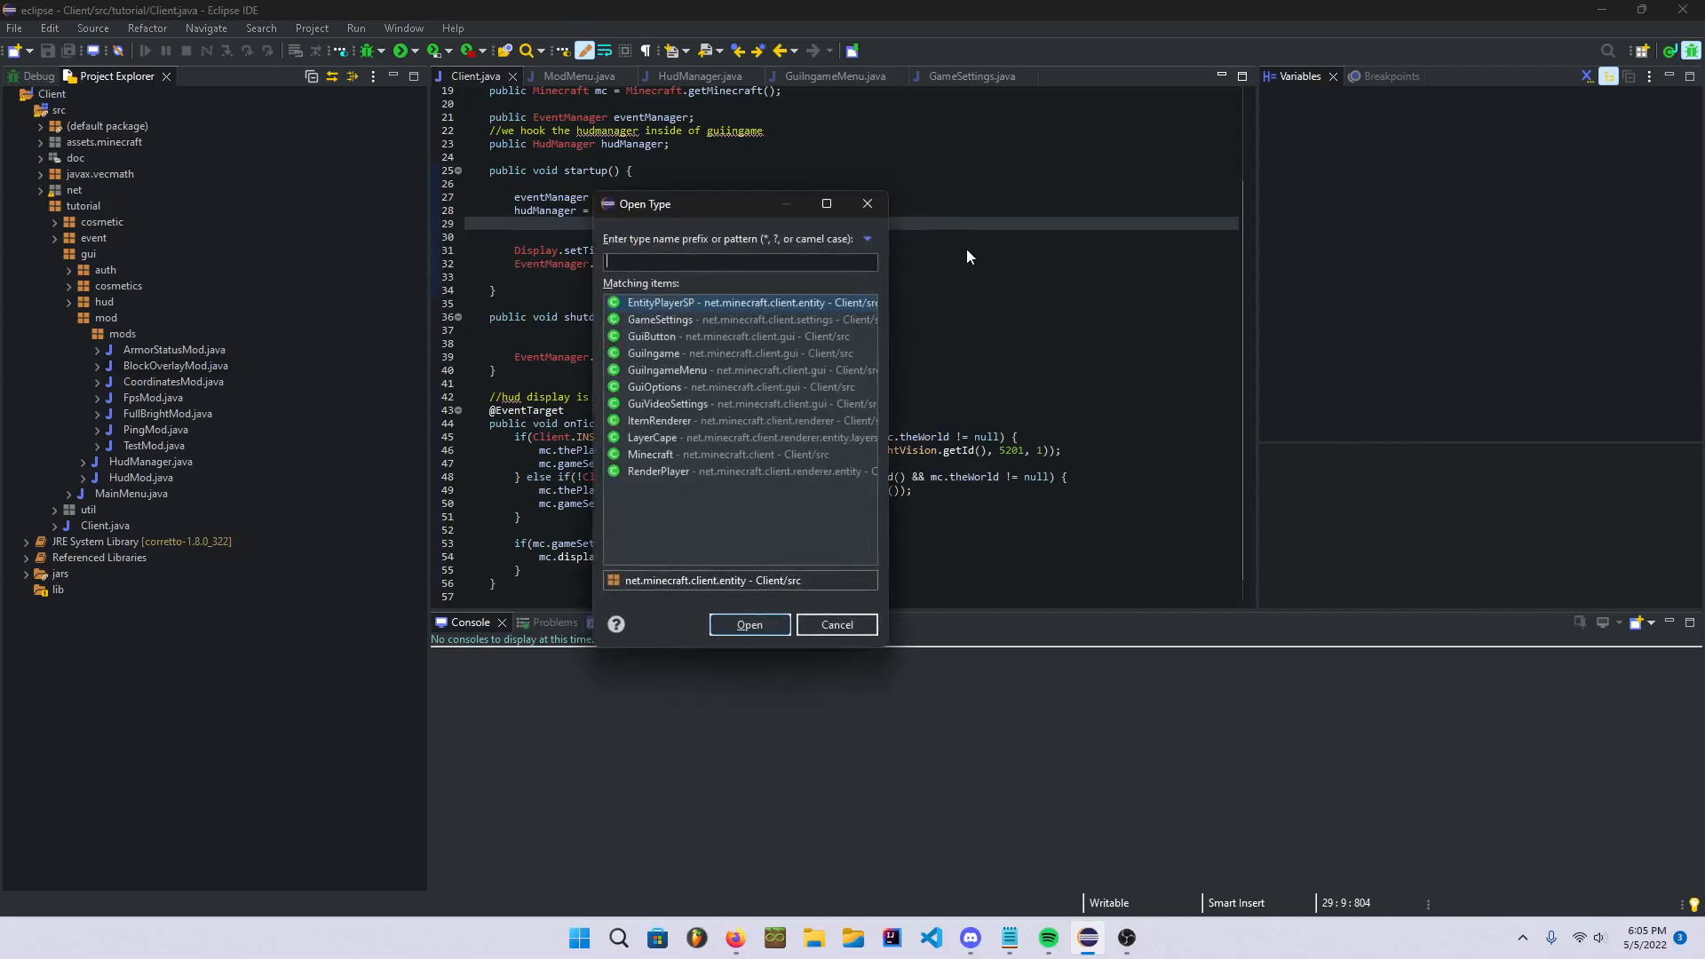
type("Rende")
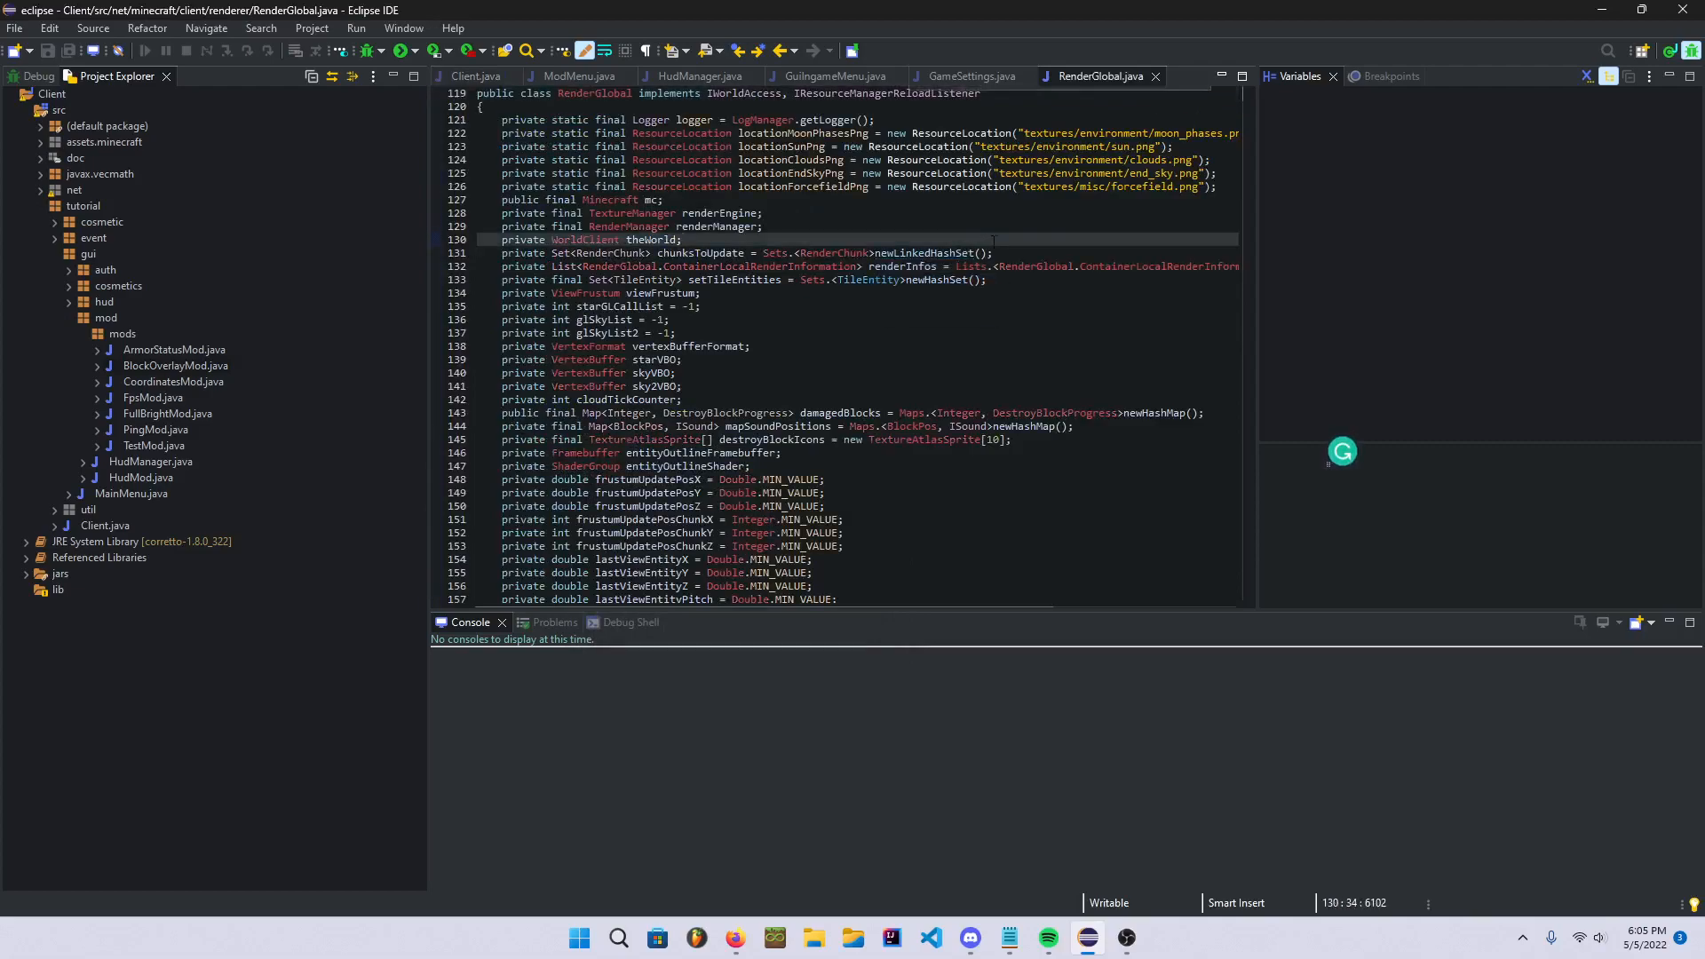
key("Ctrl+f")
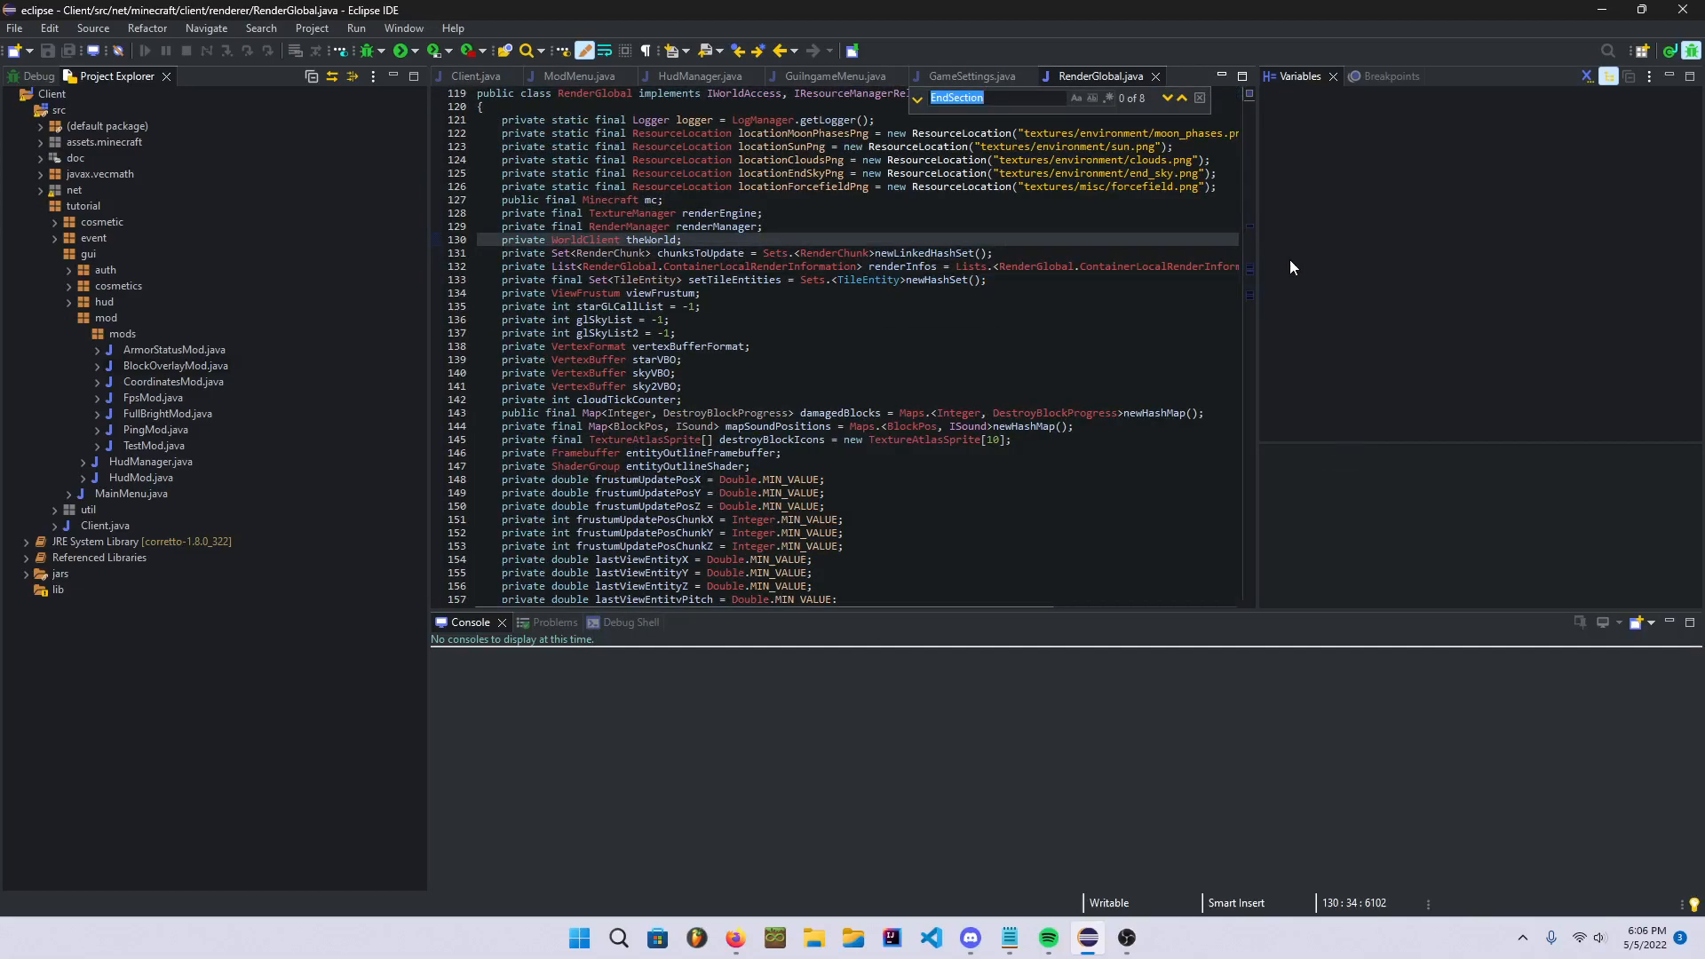
type("drawSel")
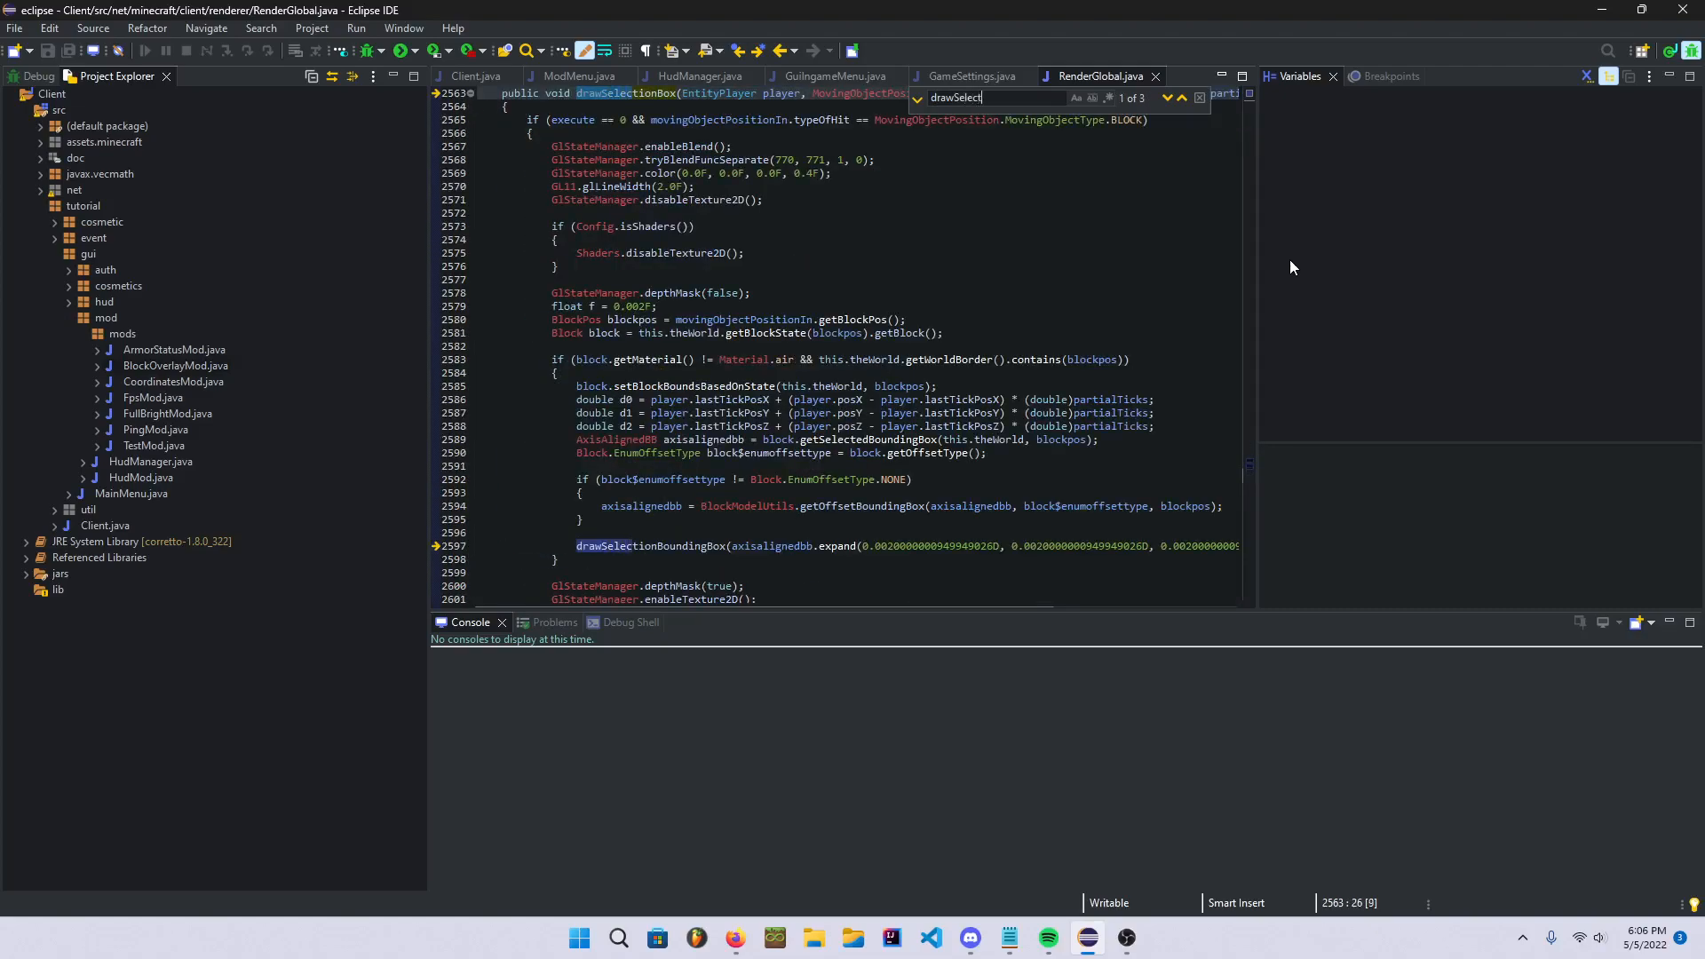
- Add an unfinished if(Client.INSTANCE.) condition above the outline colour line in drawSelectionBox
type("ionBox")
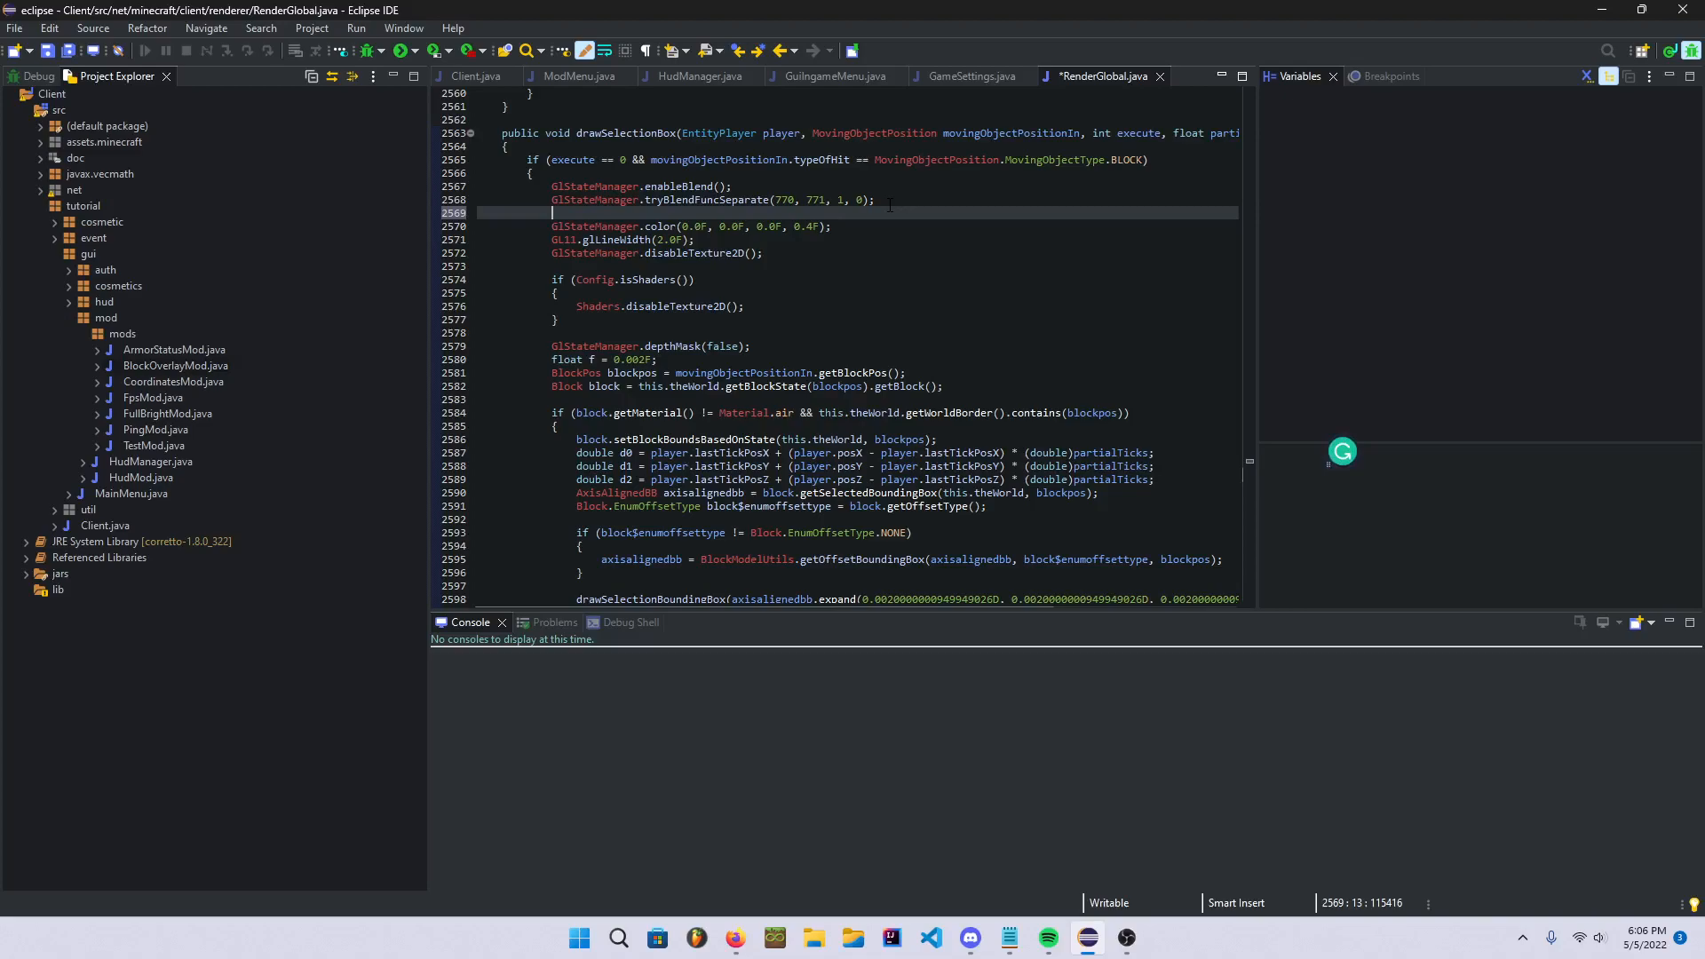
type("if ()")
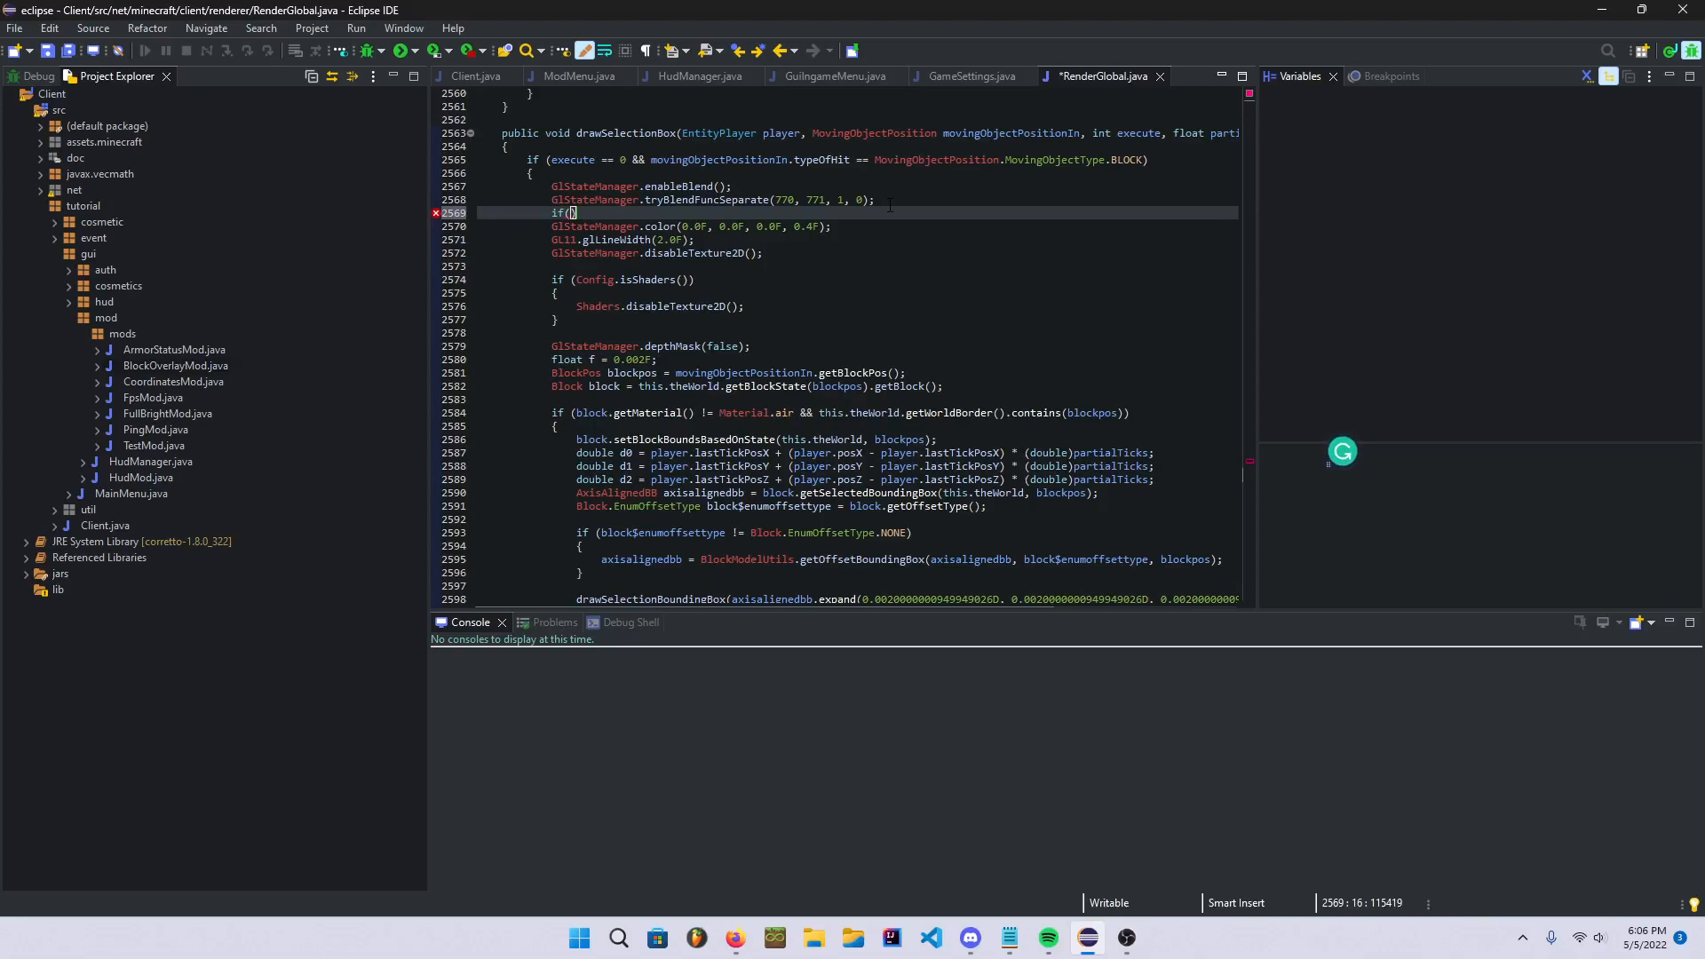
mouse_move(618, 8)
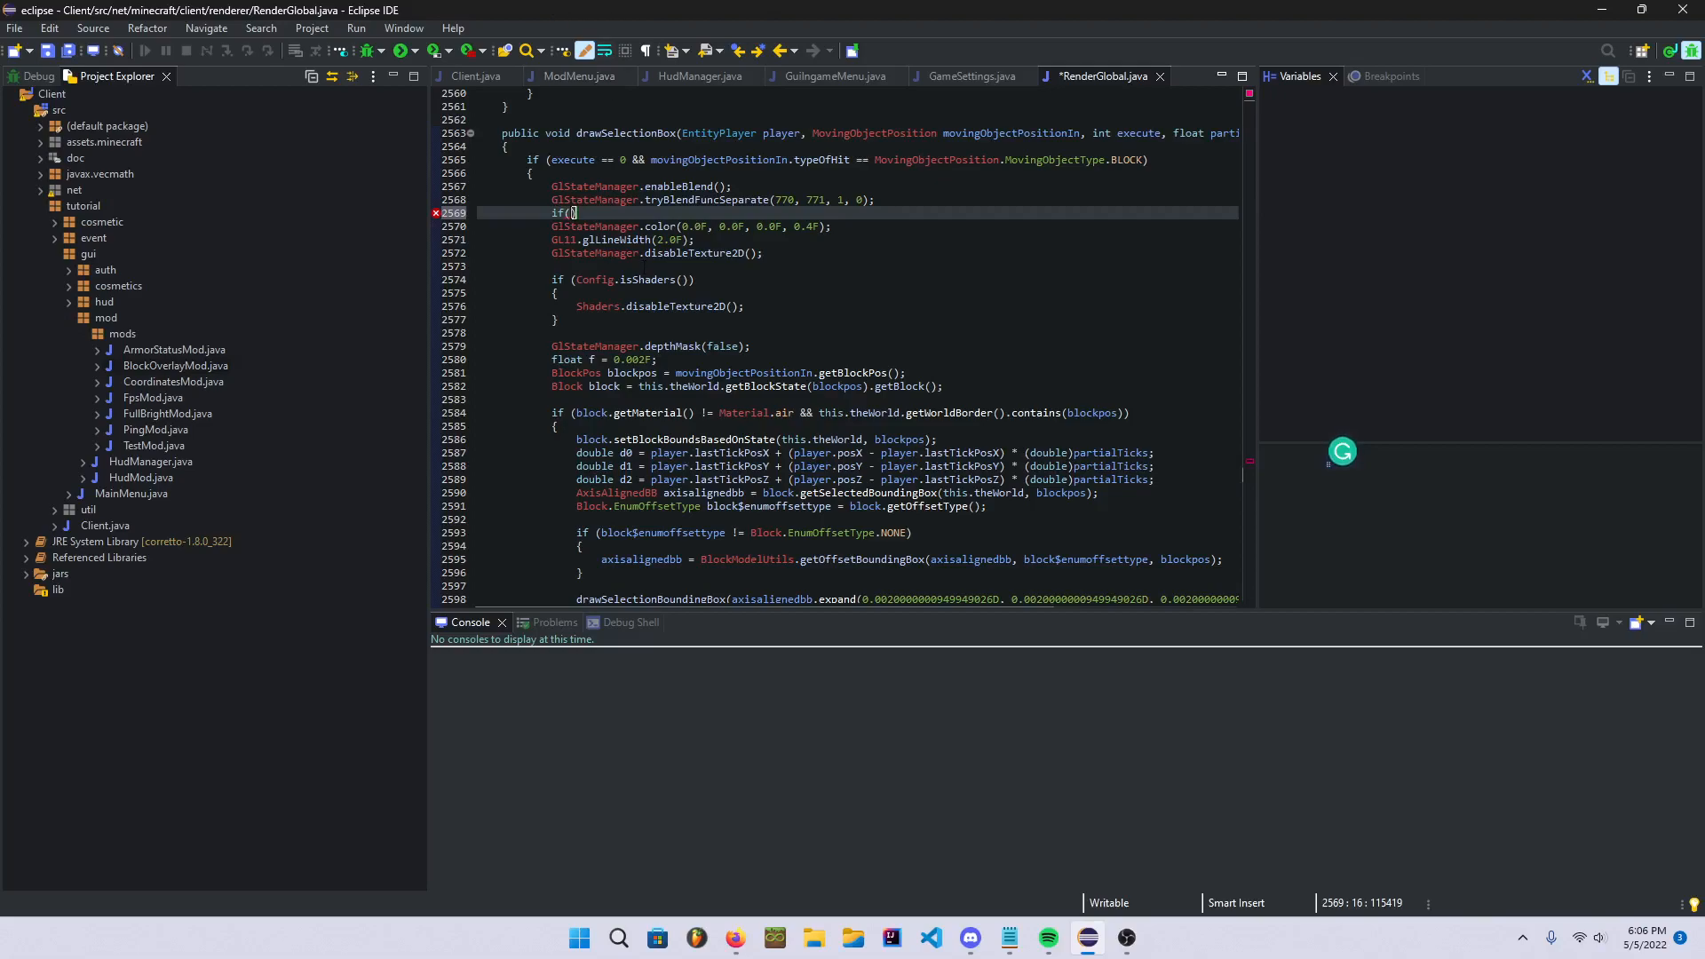
type("Client.INSTANCE")
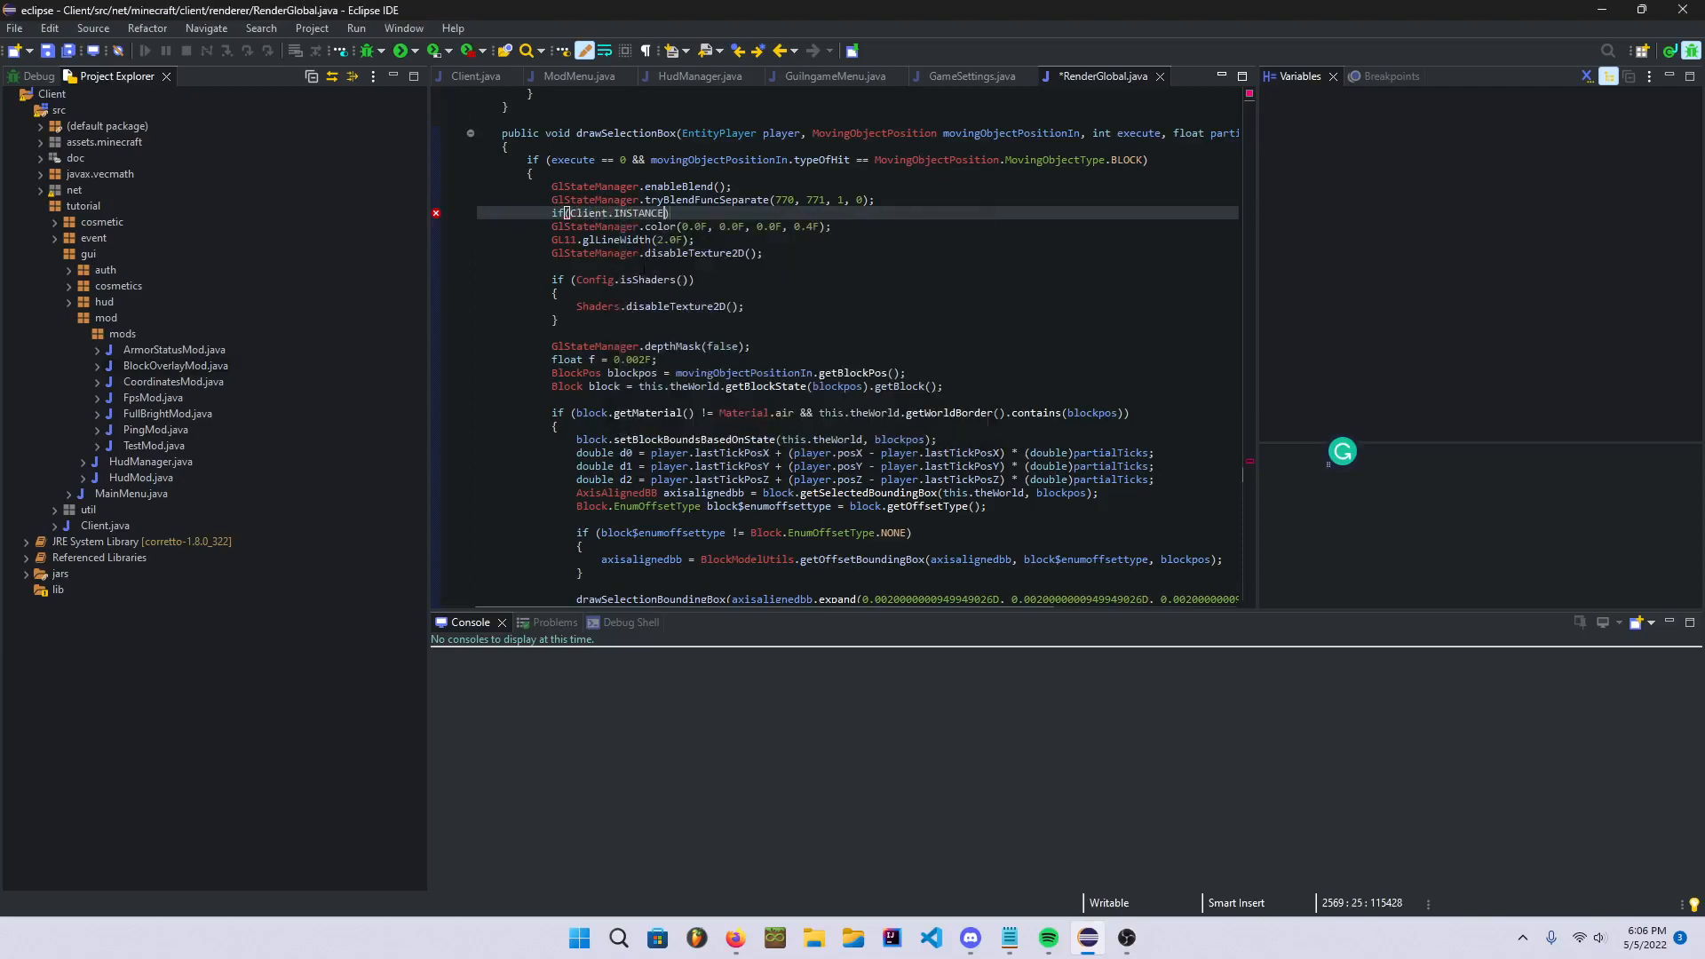
type(".")
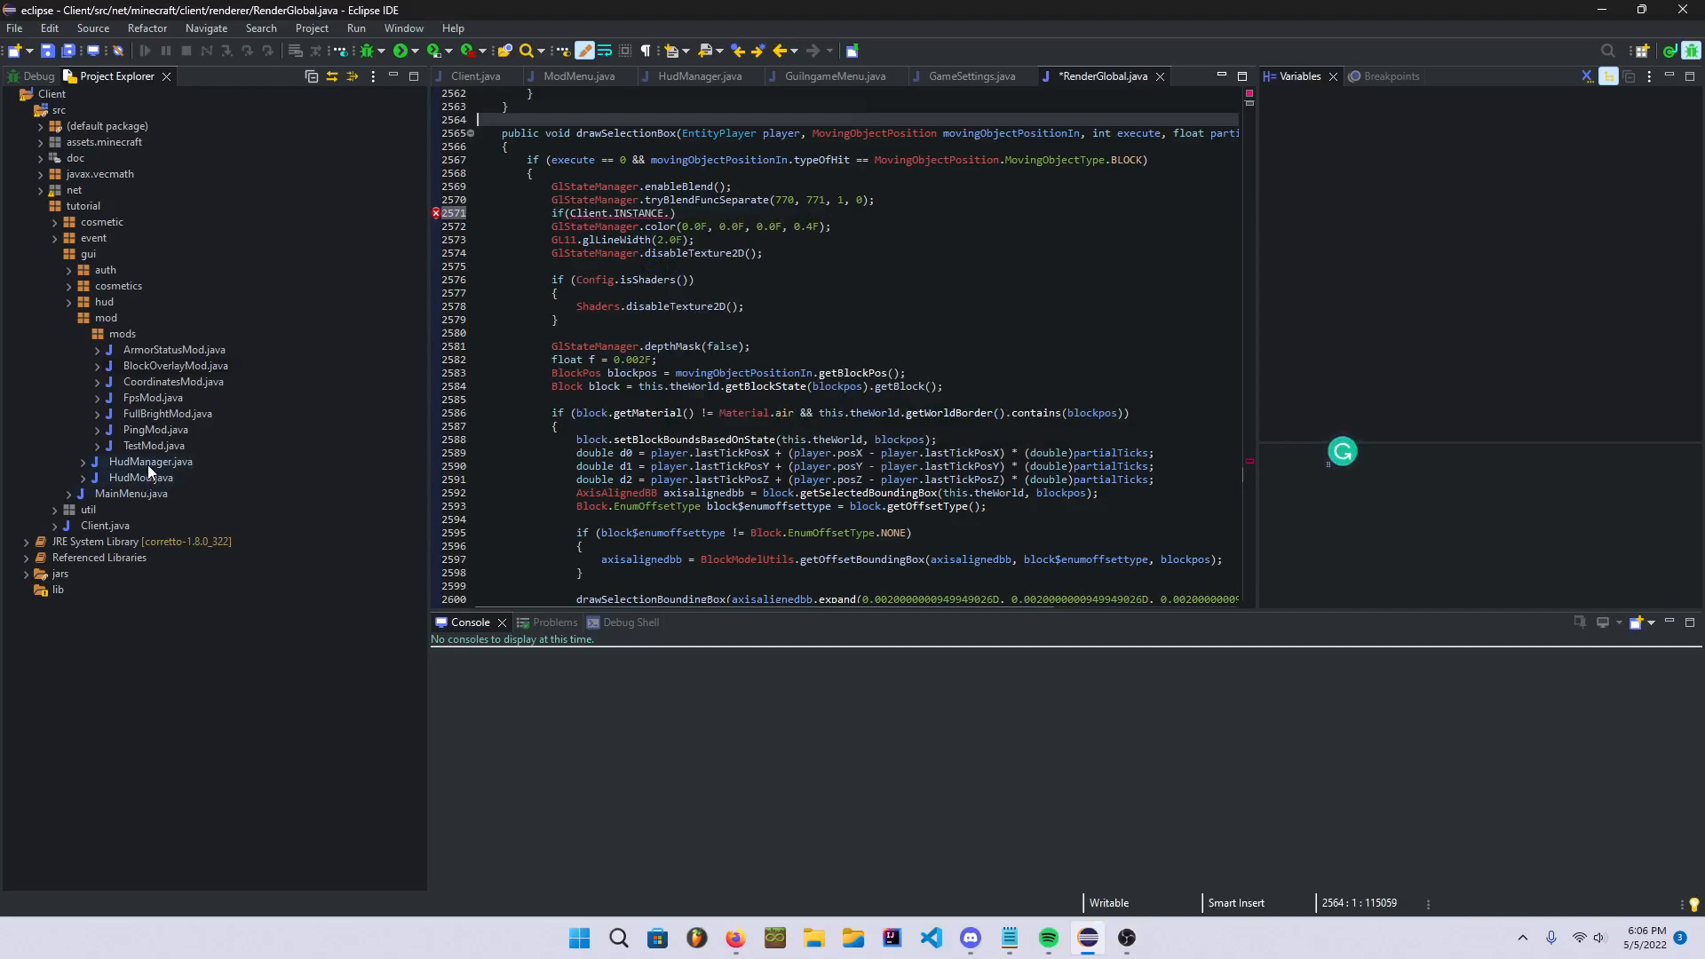
- In HudManager, declare a BlockOverlayMod field blockOverlayMod and add a new instance to hudMods
left_click(700, 77)
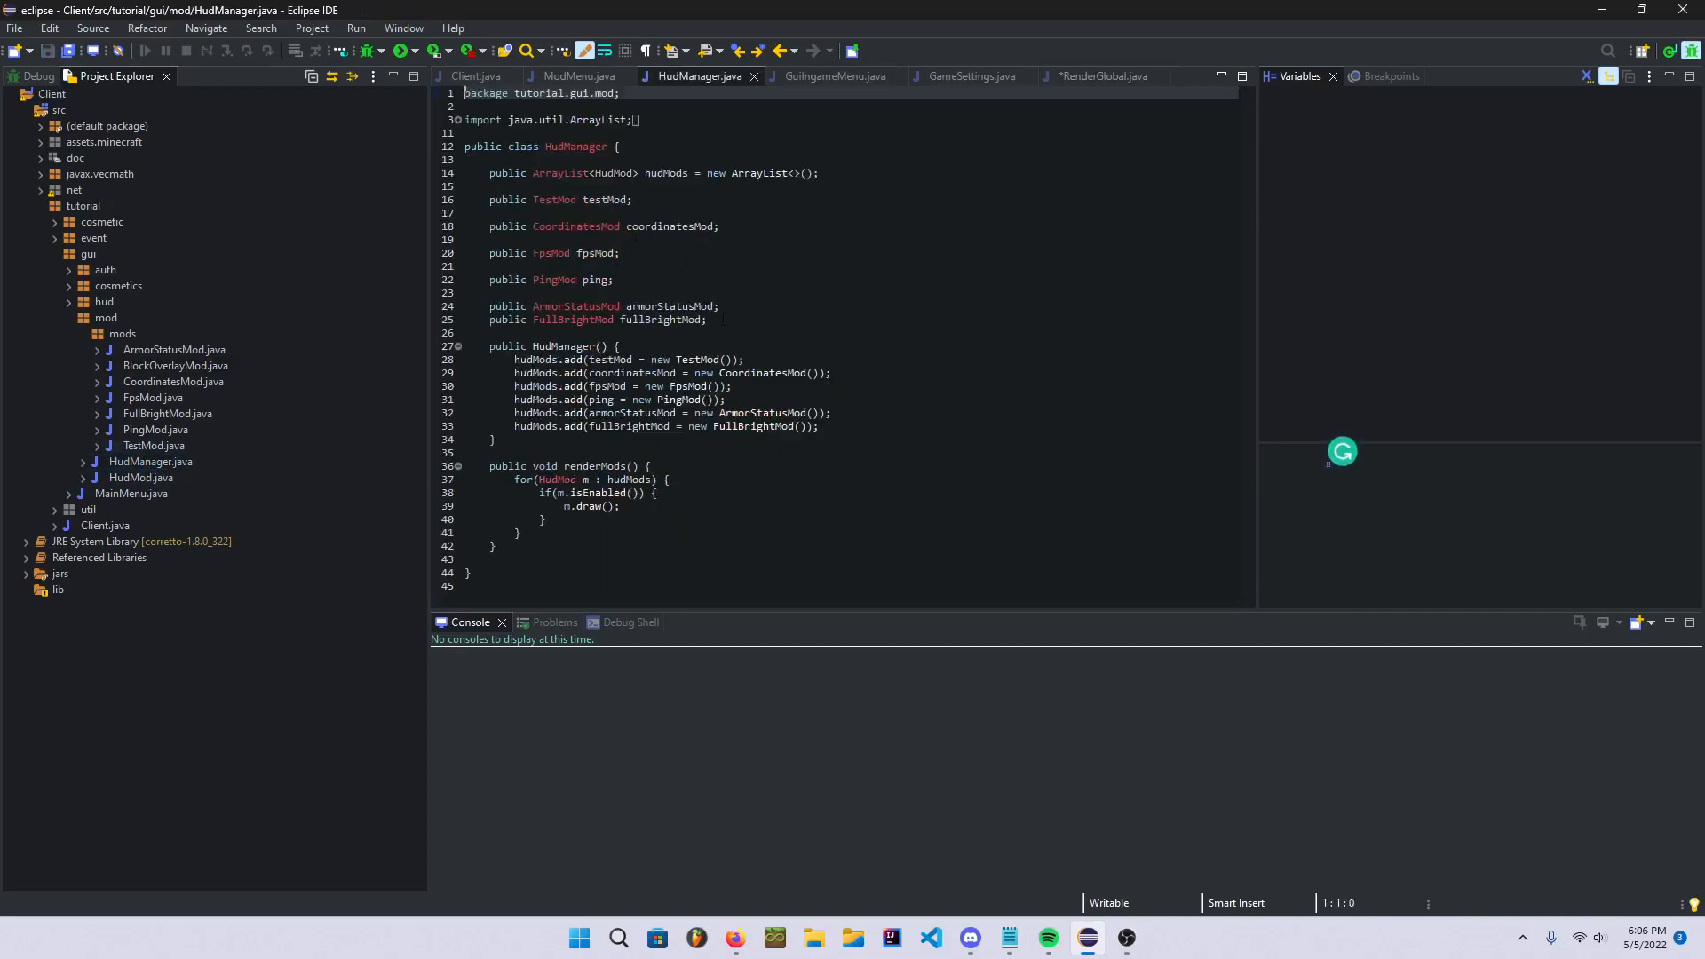
key("Enter")
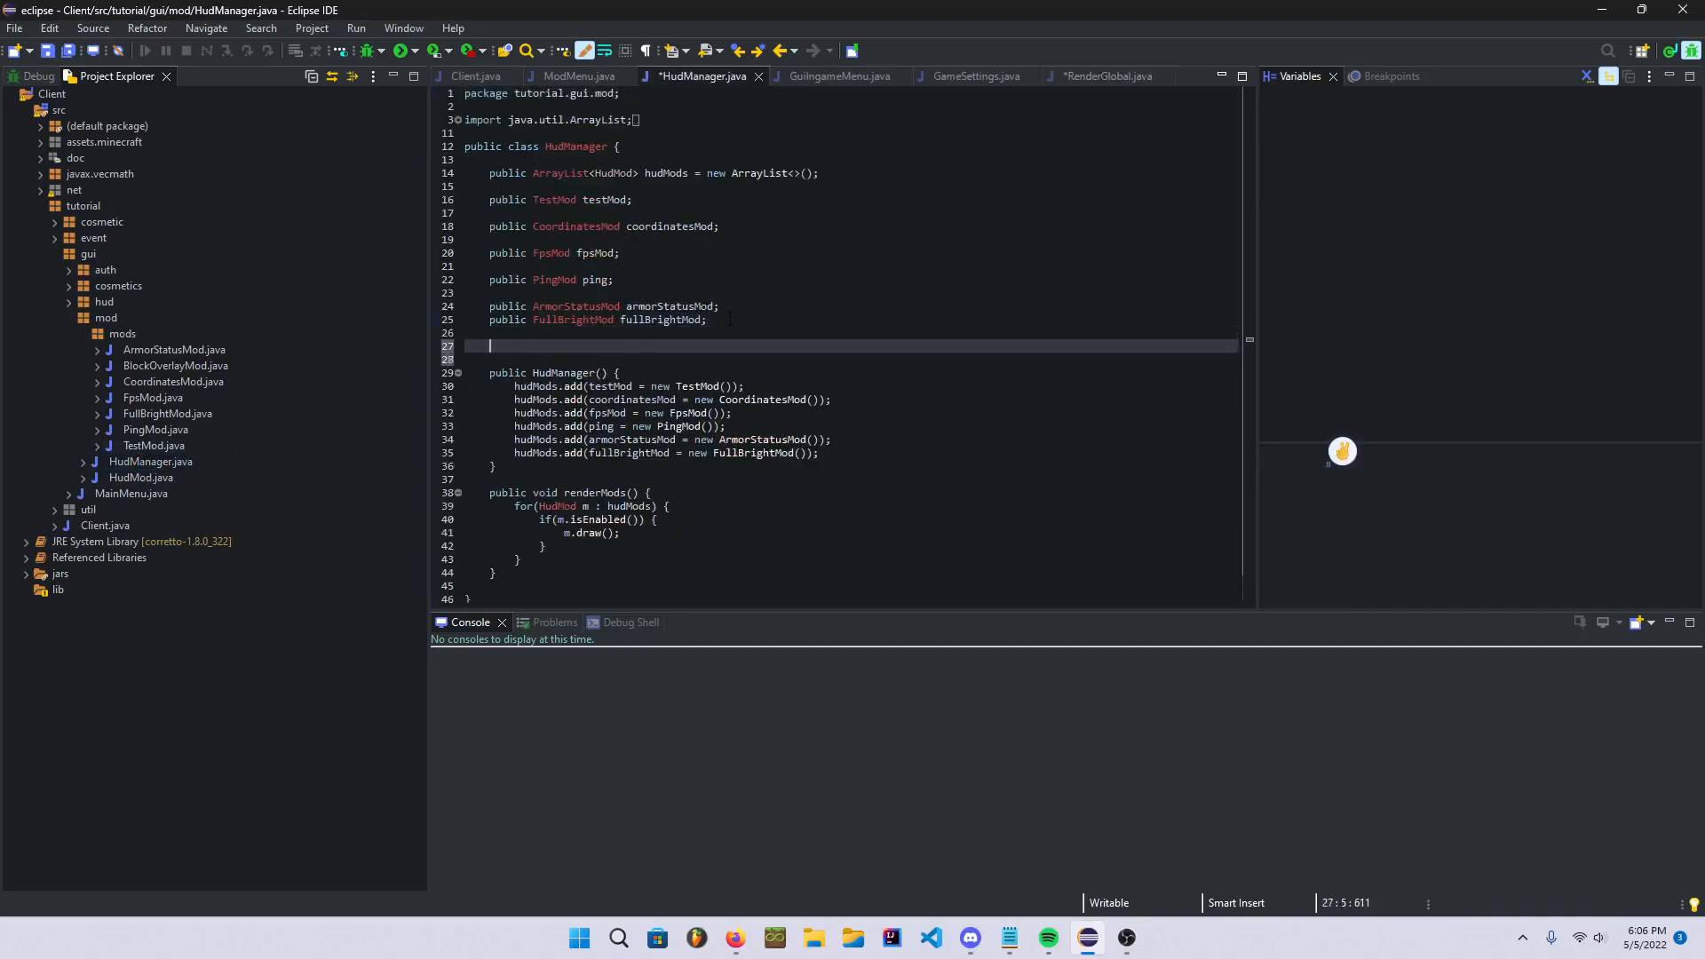
type("public")
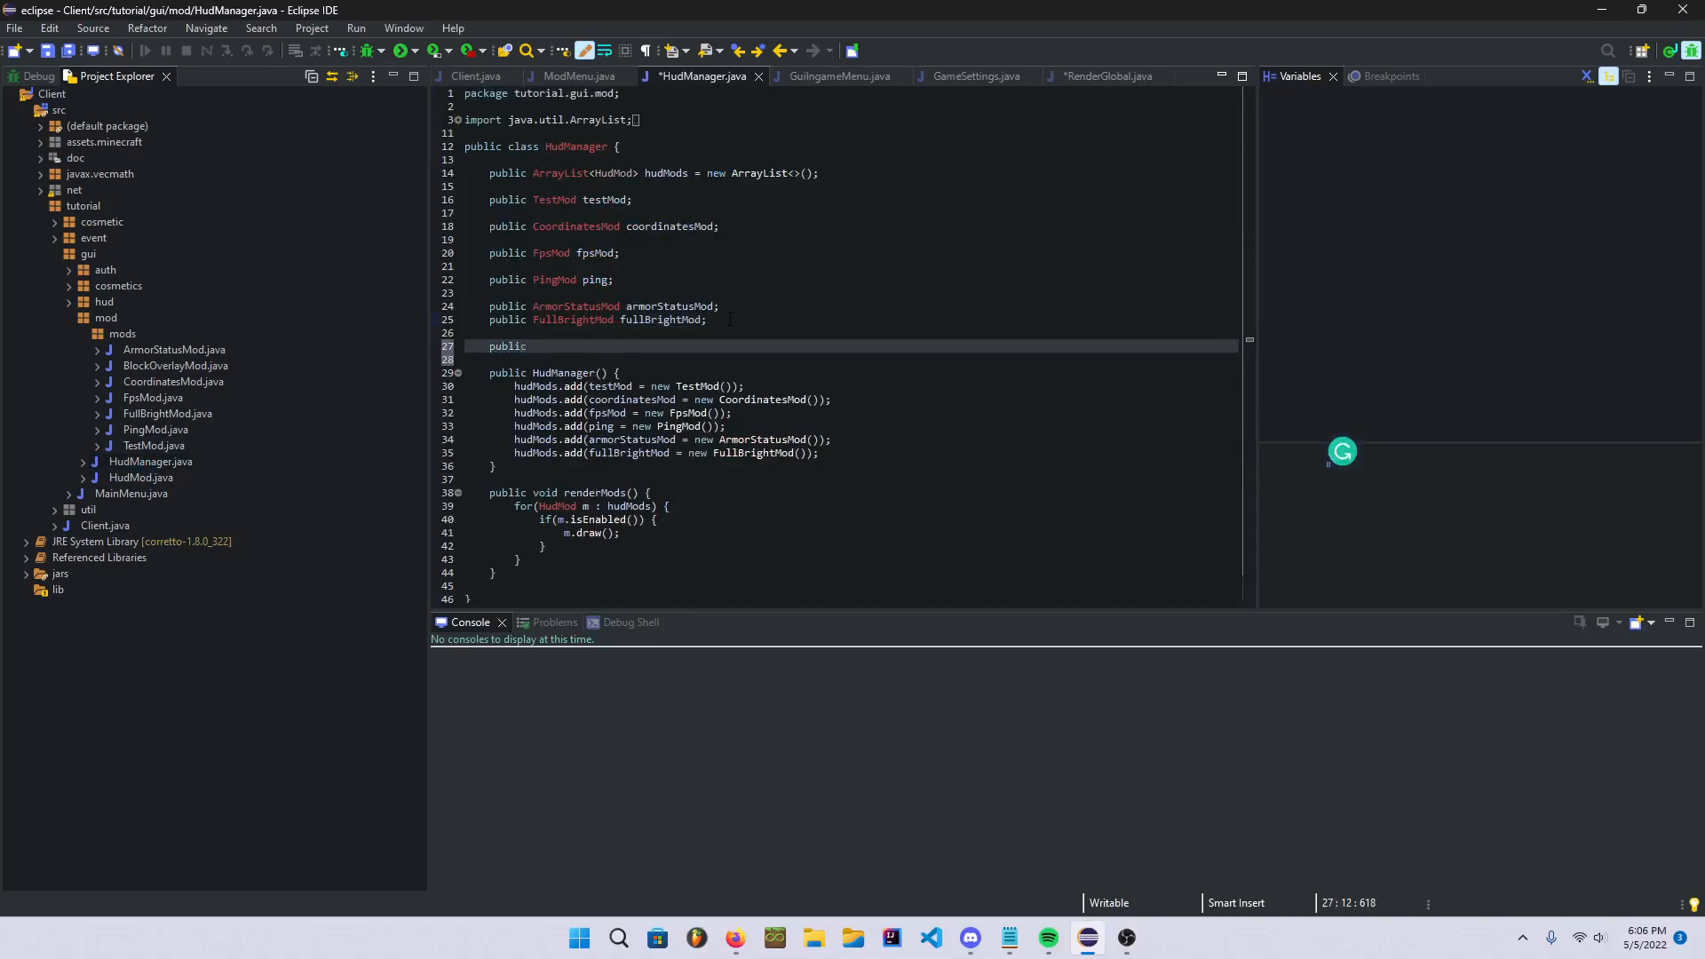
type("BlockOverlayMod")
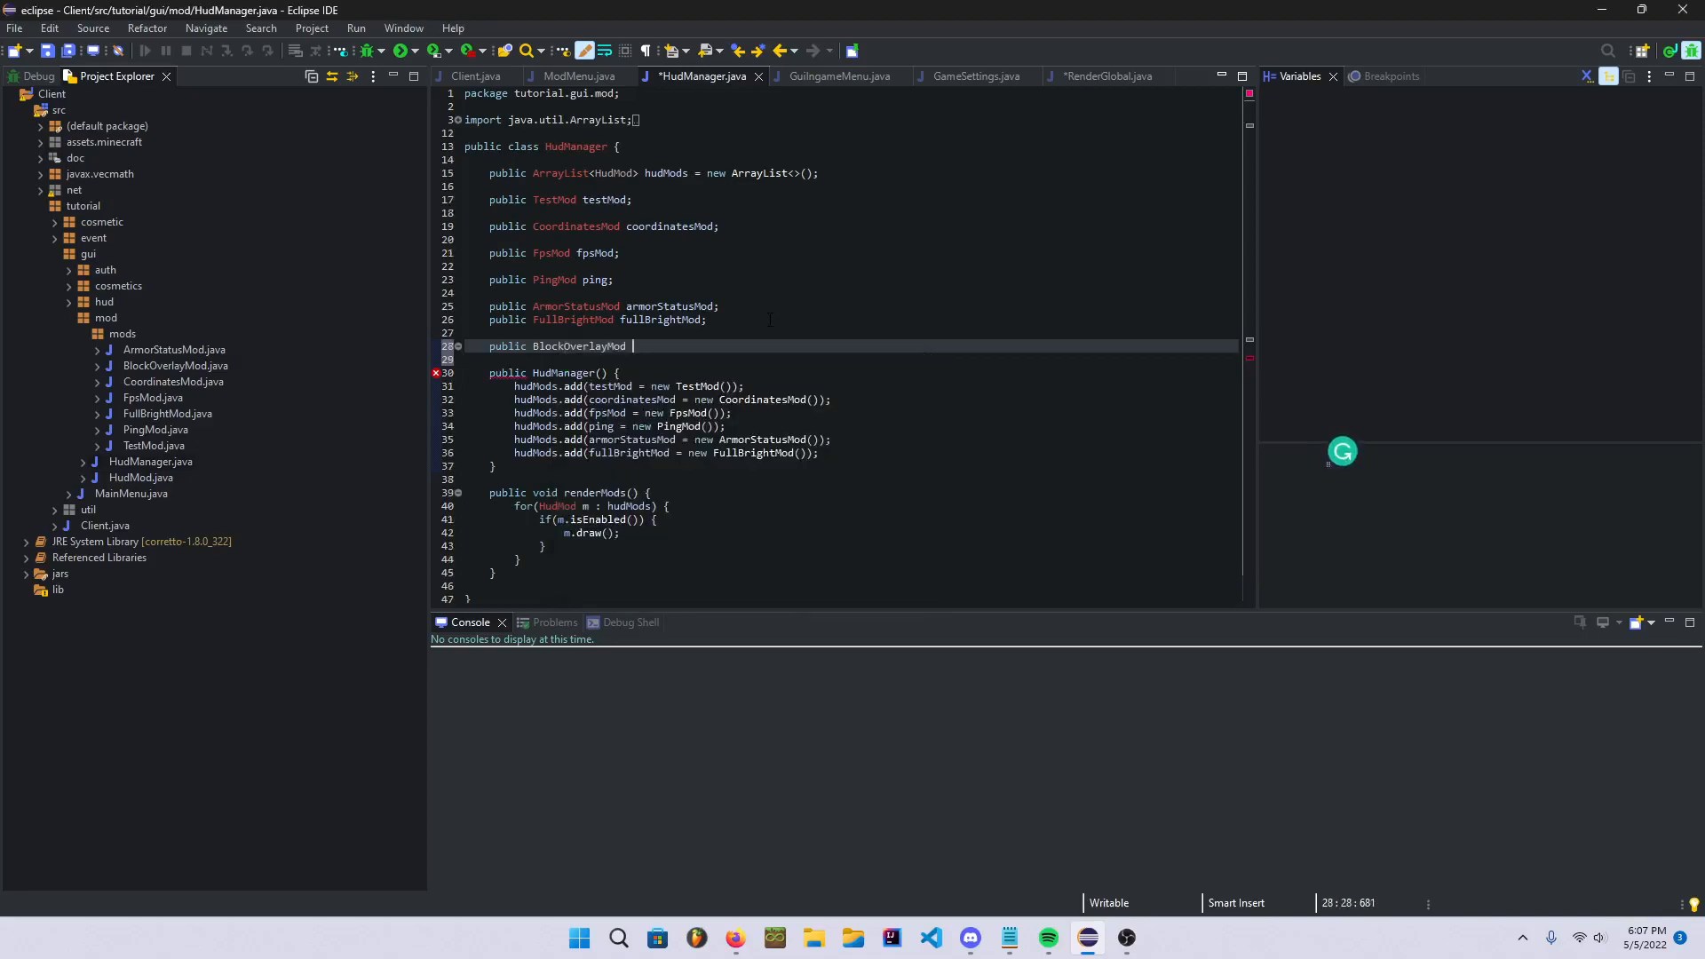
type("blockOverlayMod;")
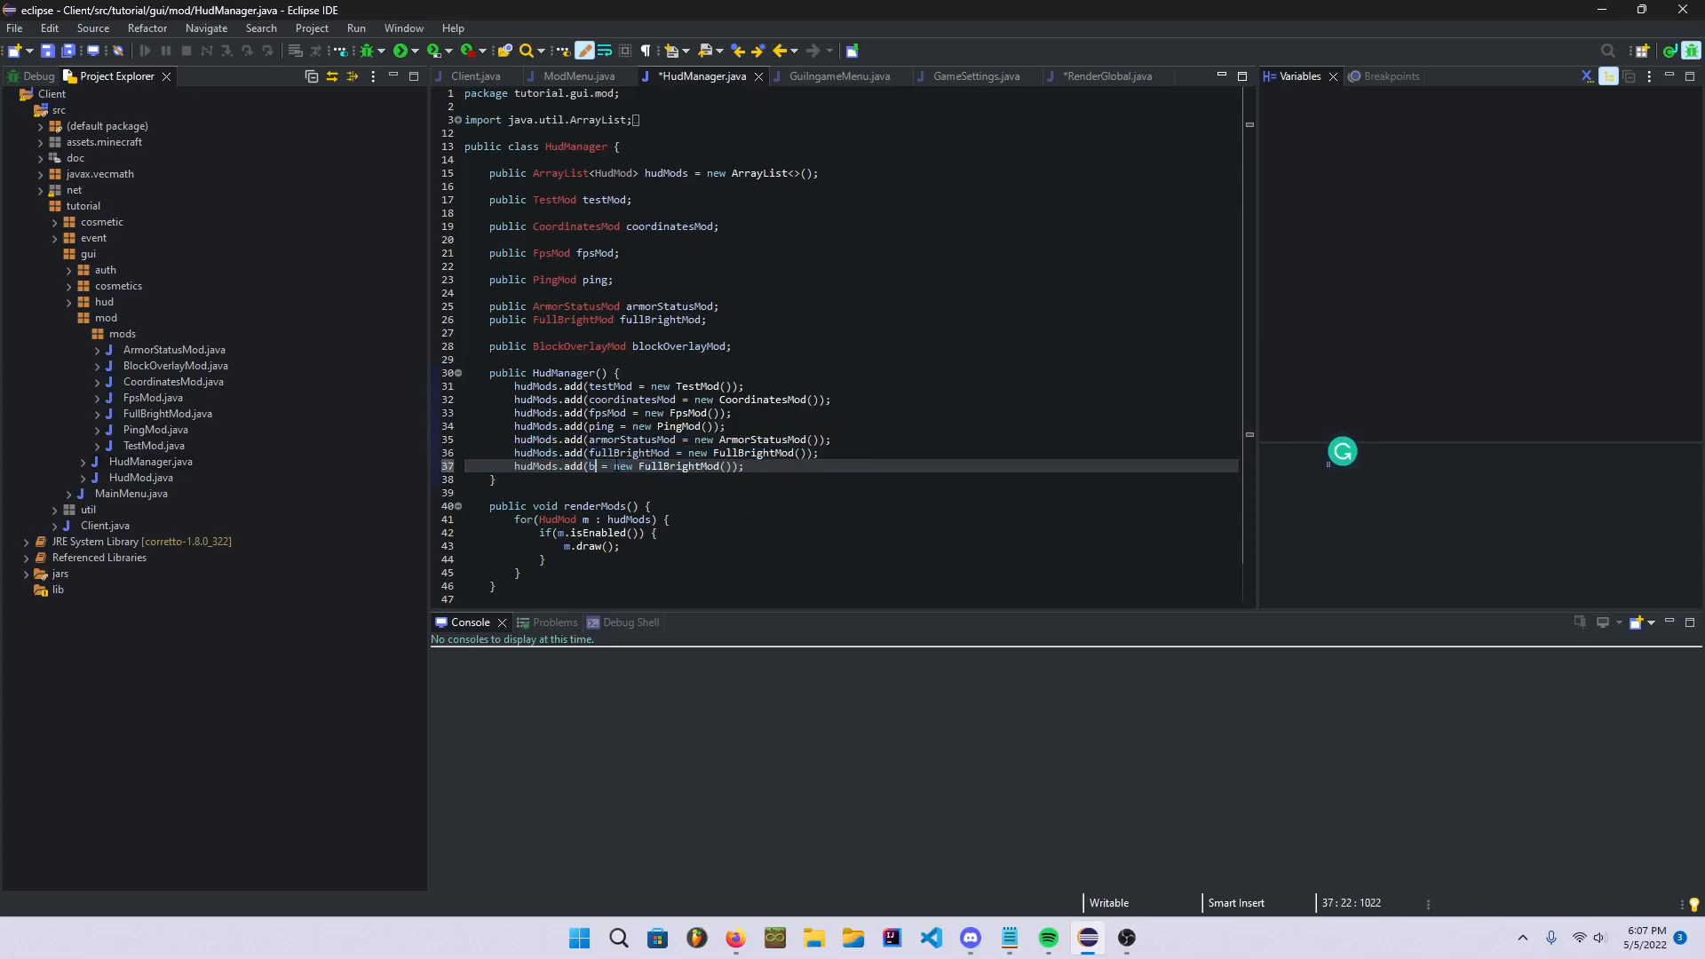
type("lockOverlayMod")
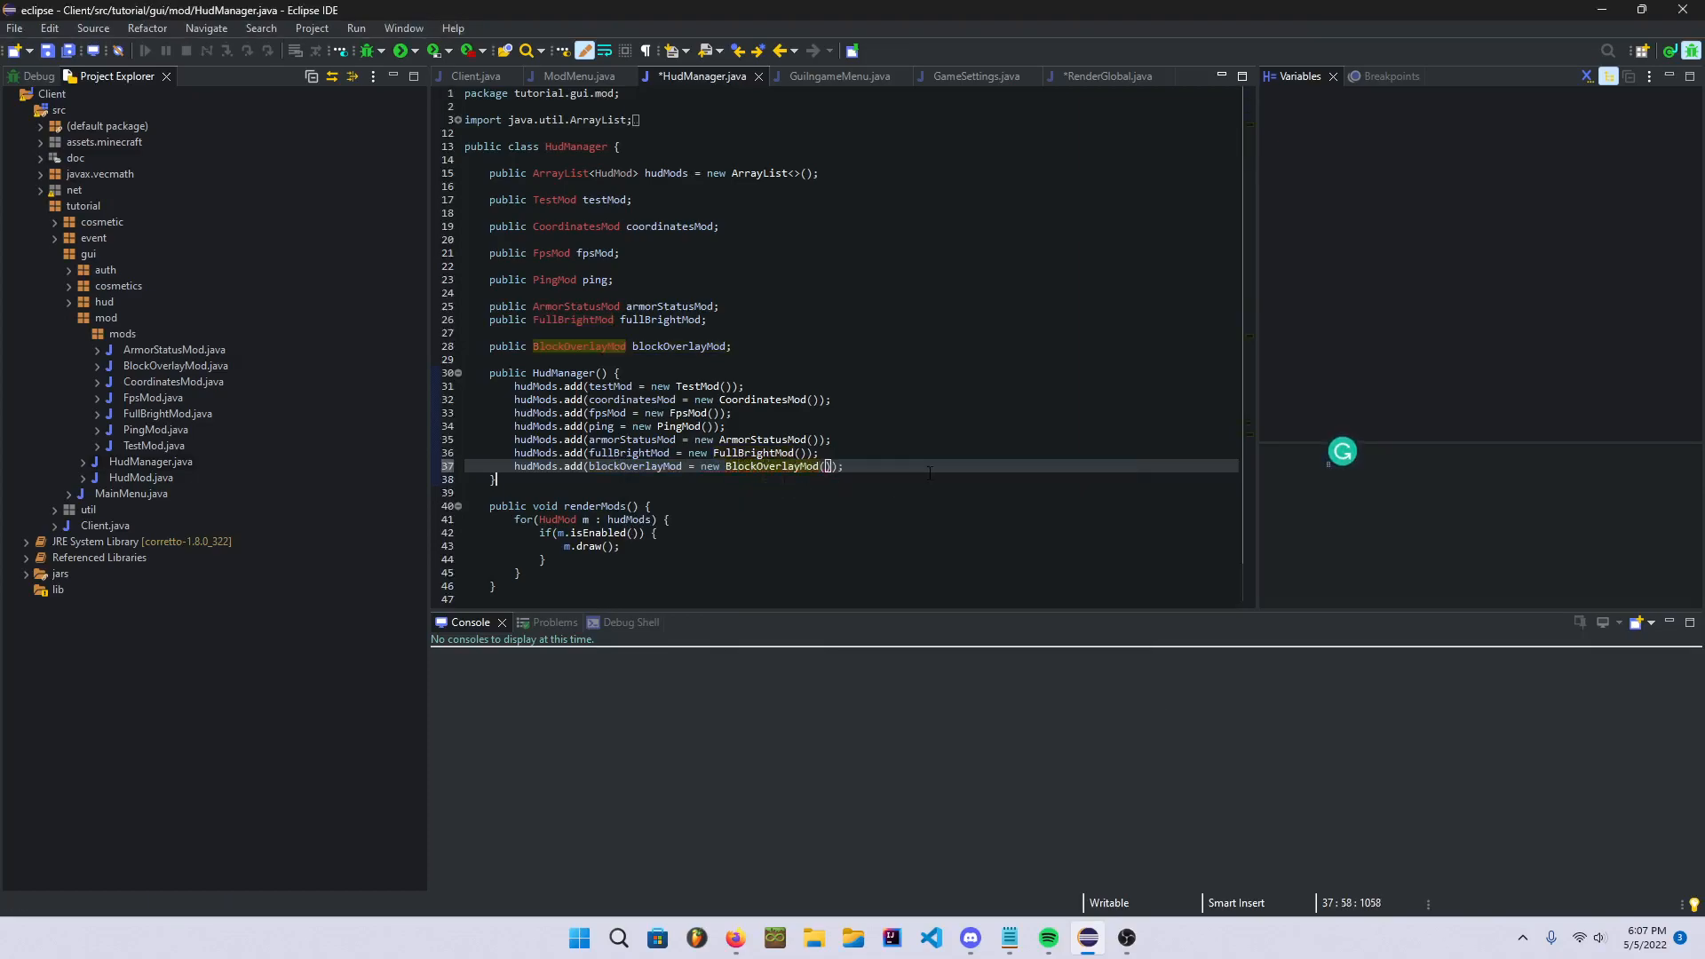
left_click(1111, 74)
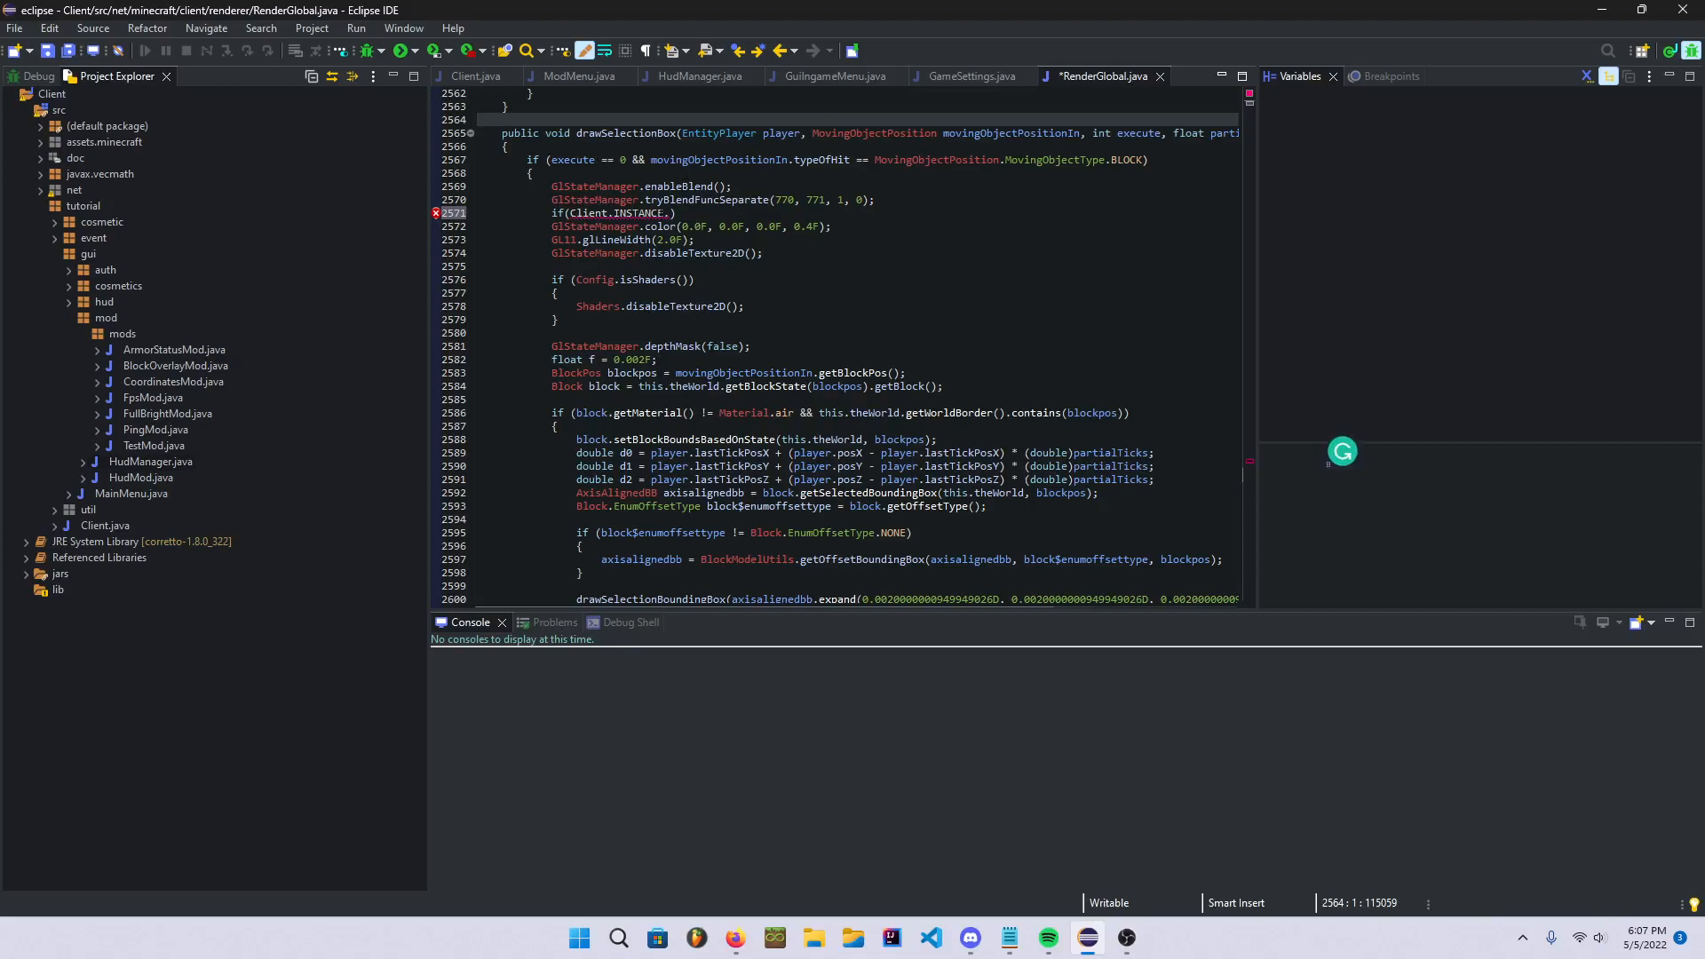
- Finish the isEnabled() check with white color(1,1,1,1), else the original colour, then save and close RenderGlobal
type(".blockOverlayMod")
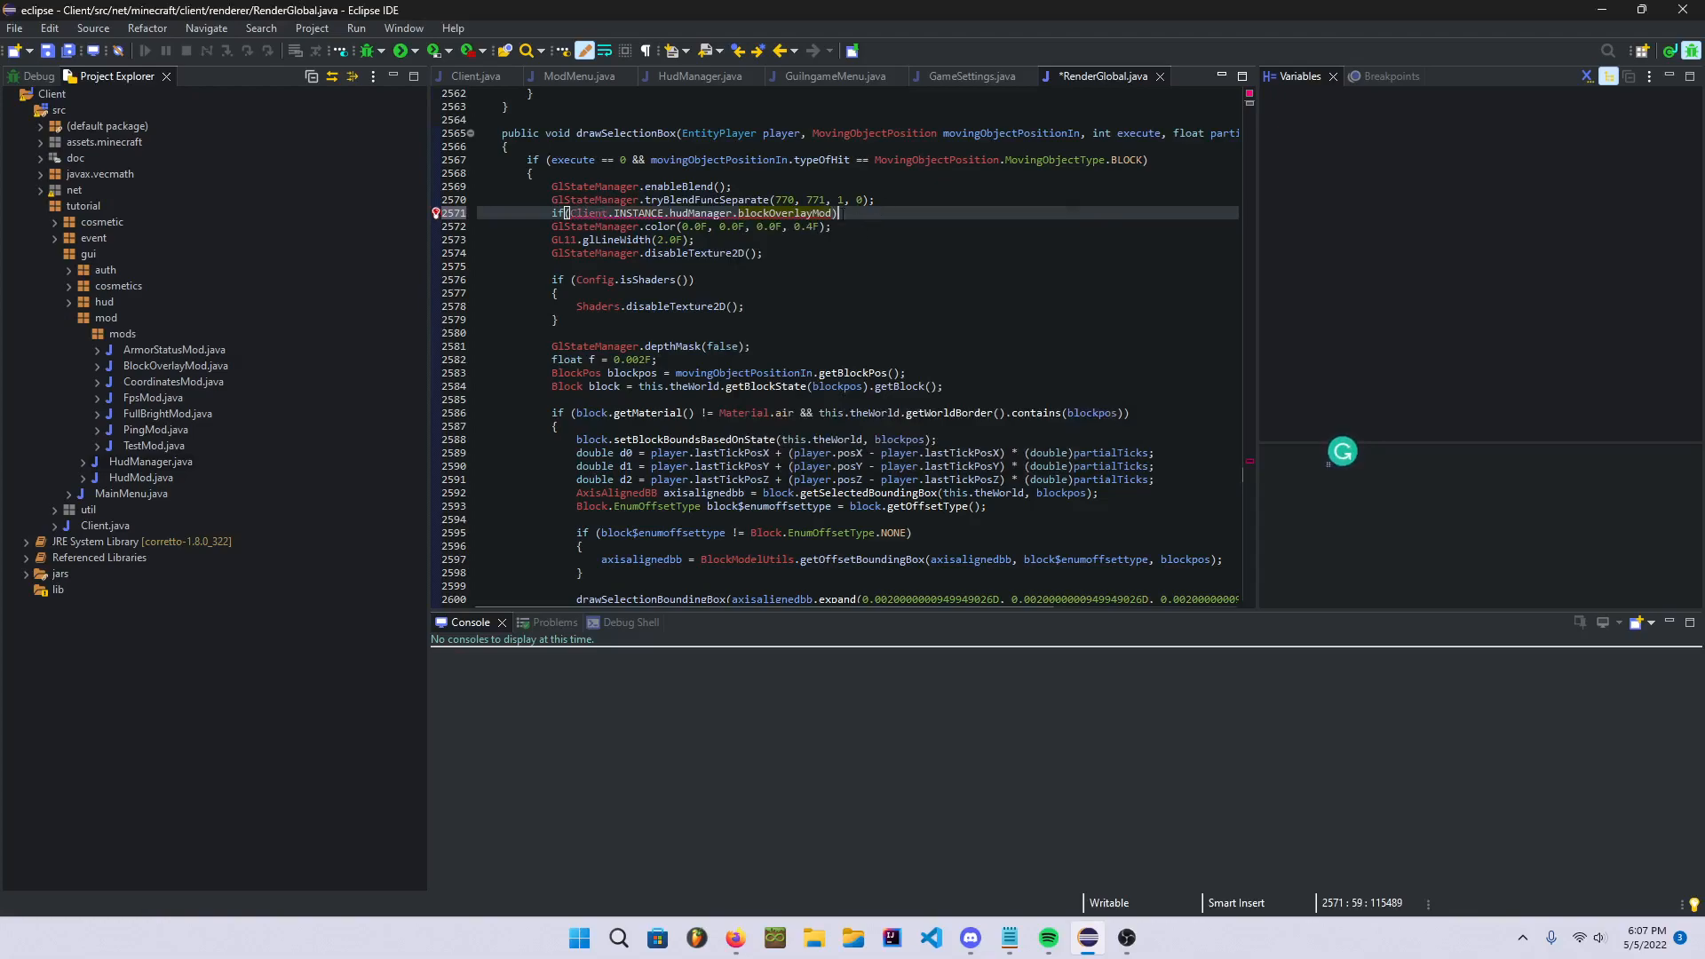
type(".isEnabled(")
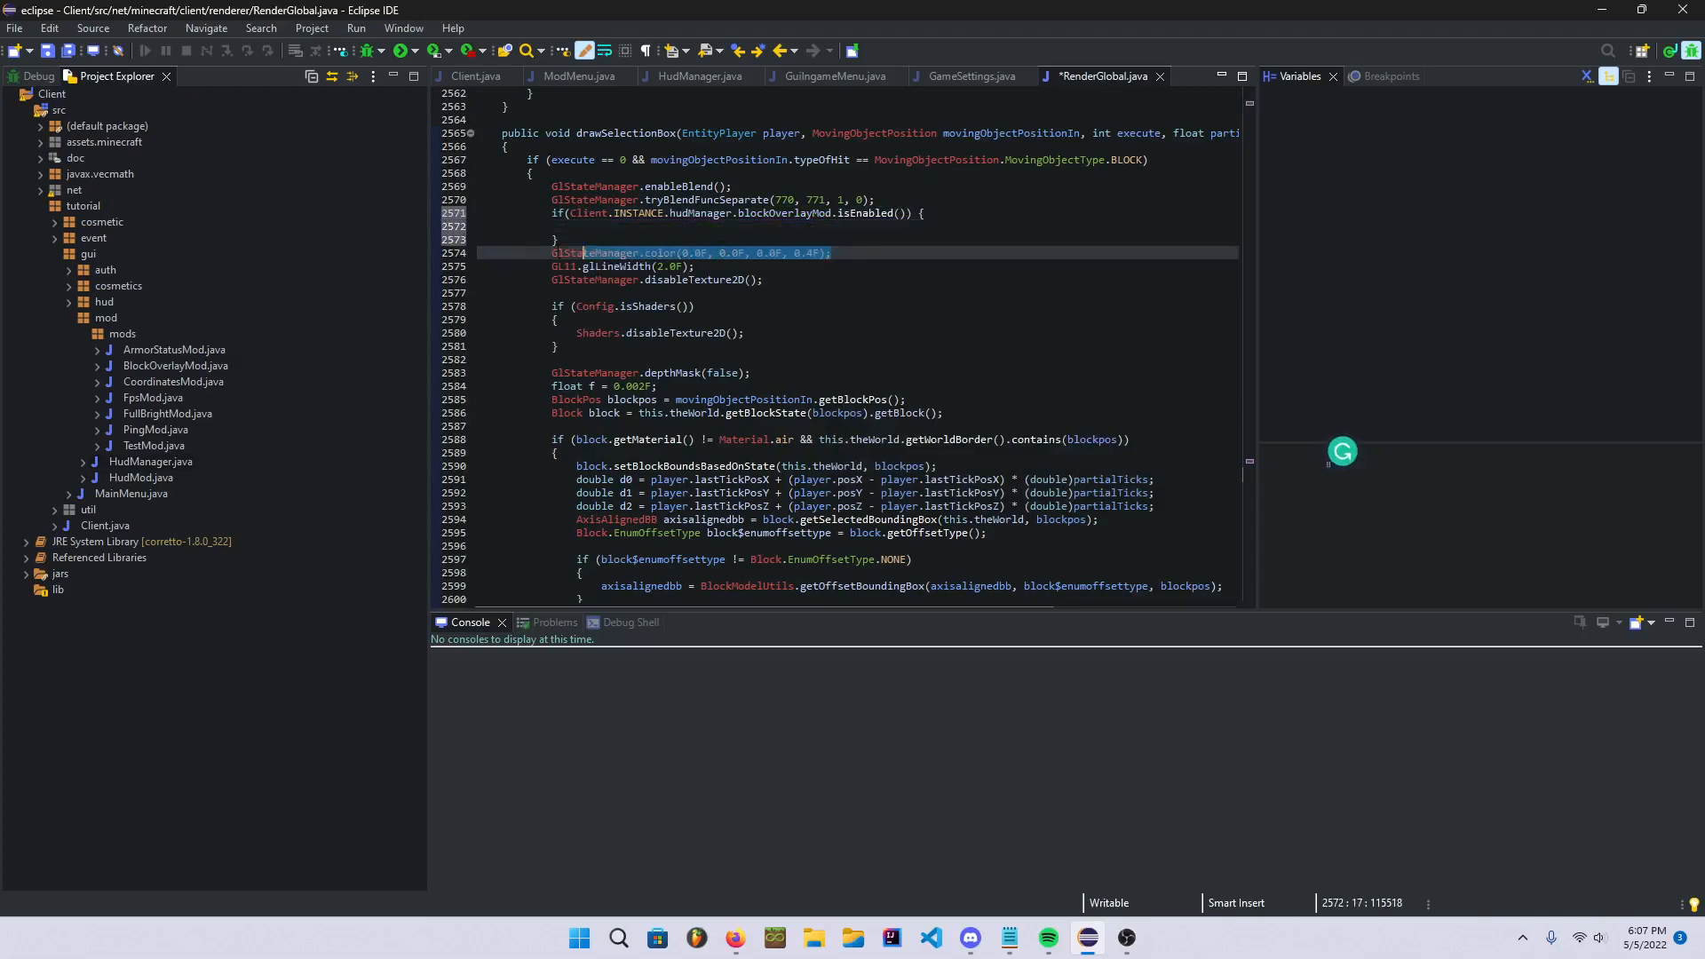
left_click(564, 252)
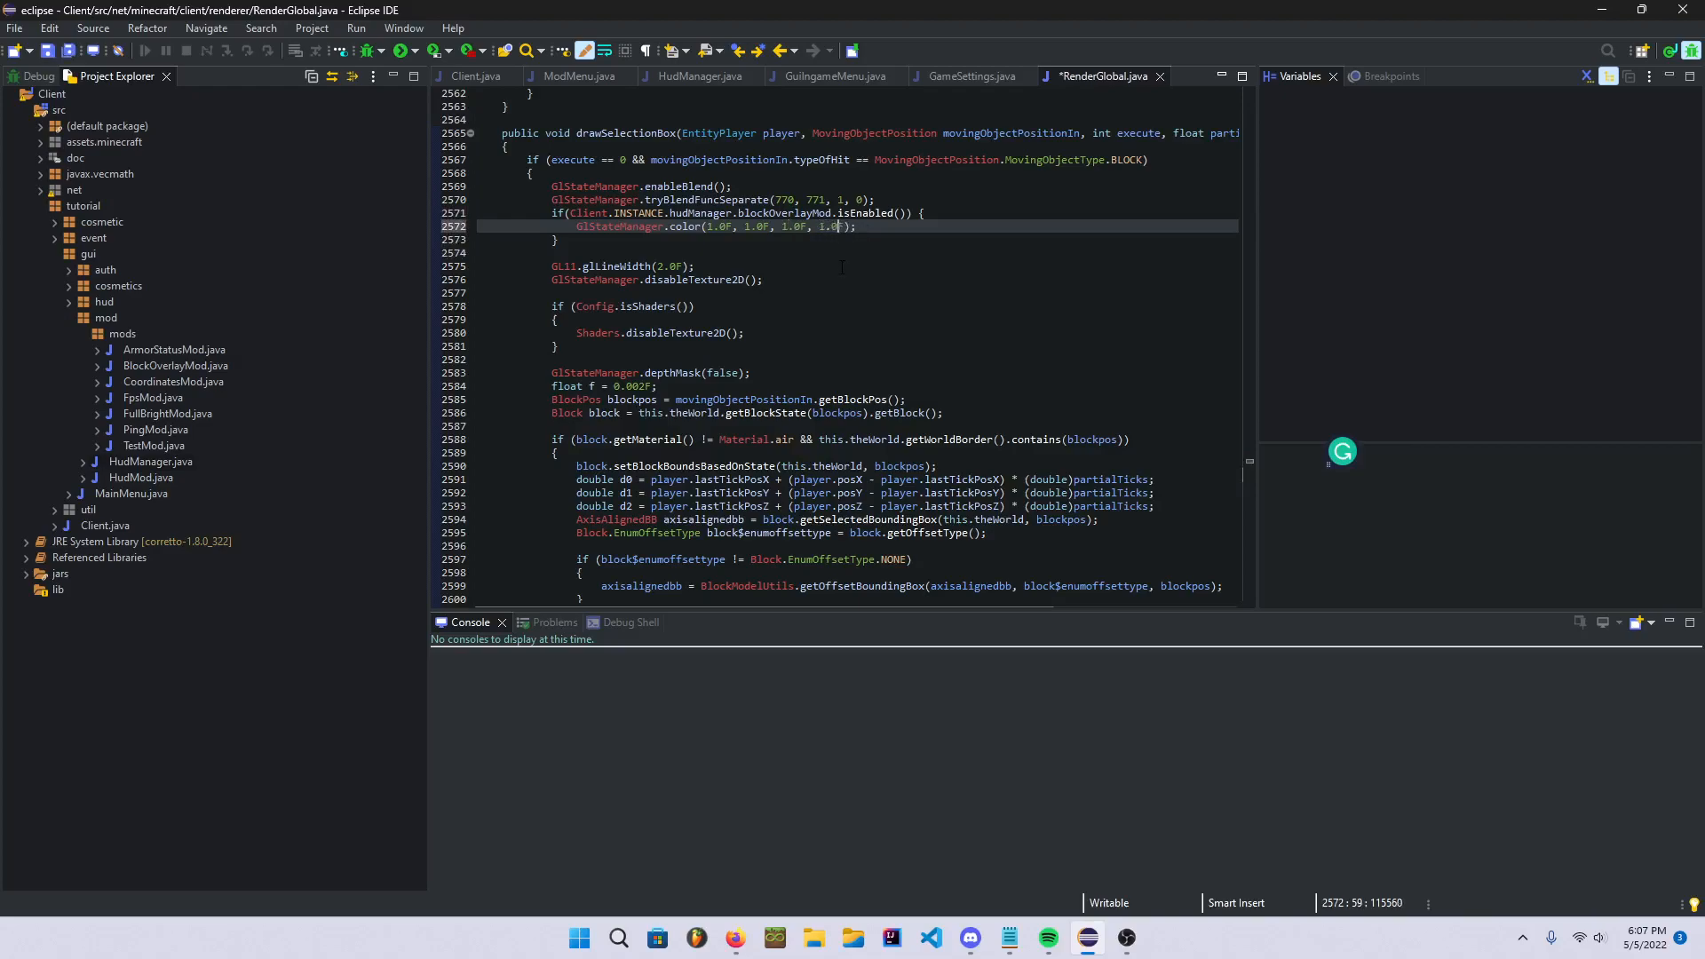
key("ctrl+s")
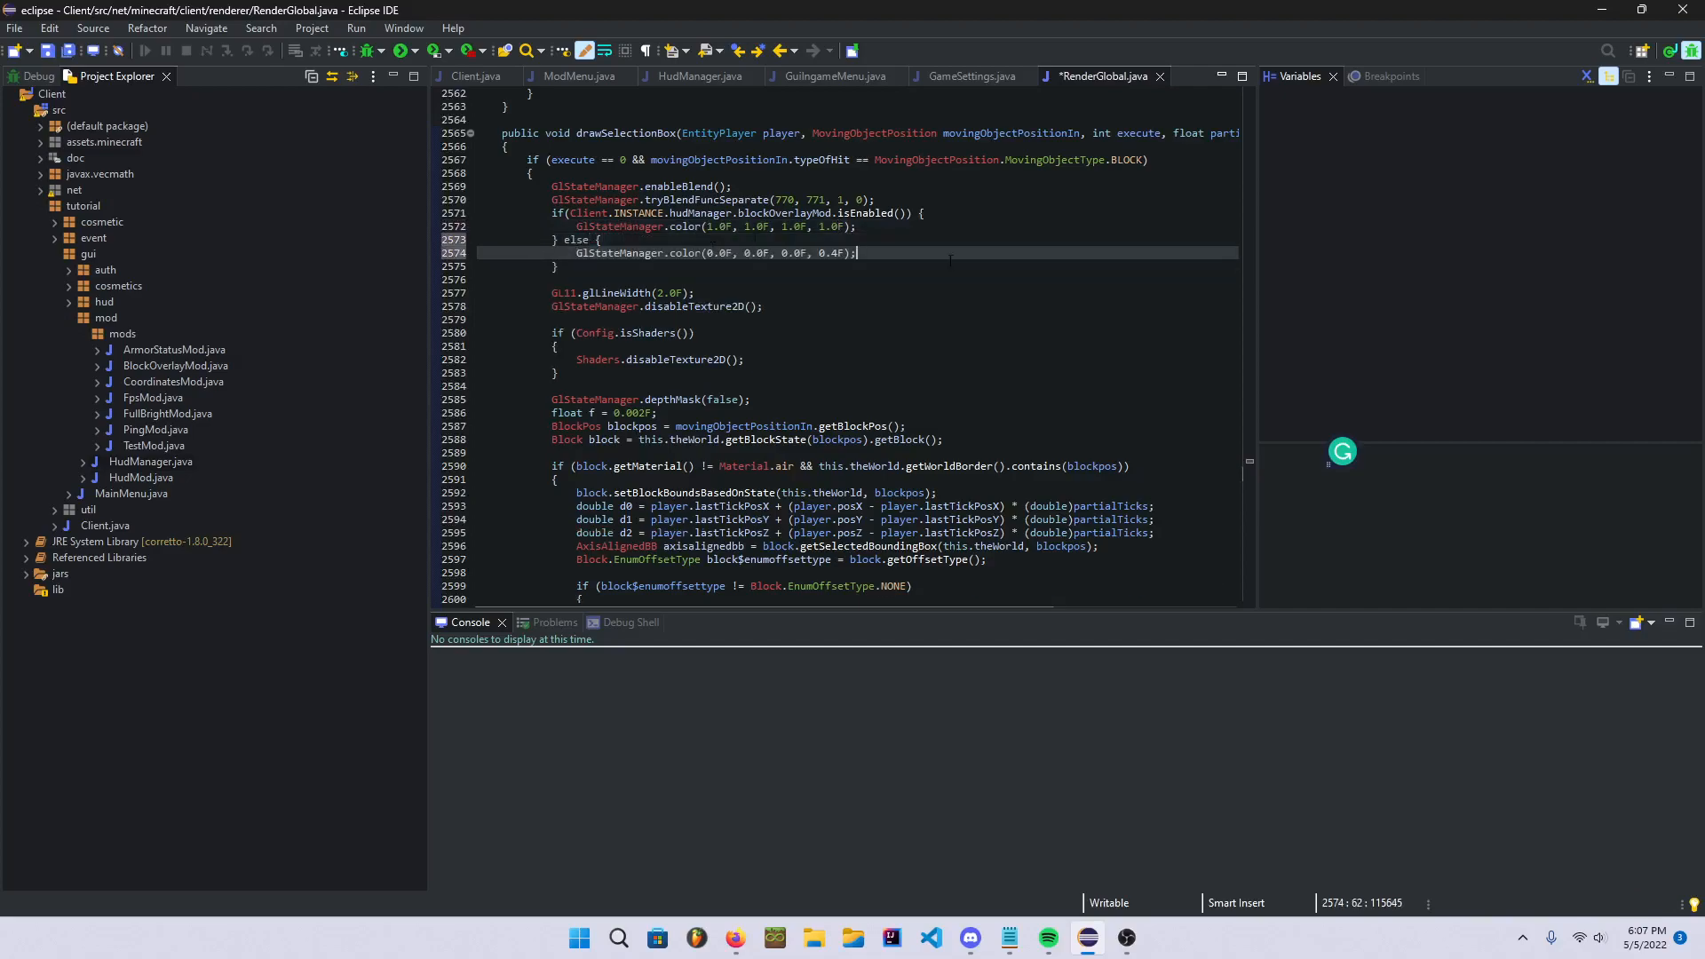
key("Ctrl+s")
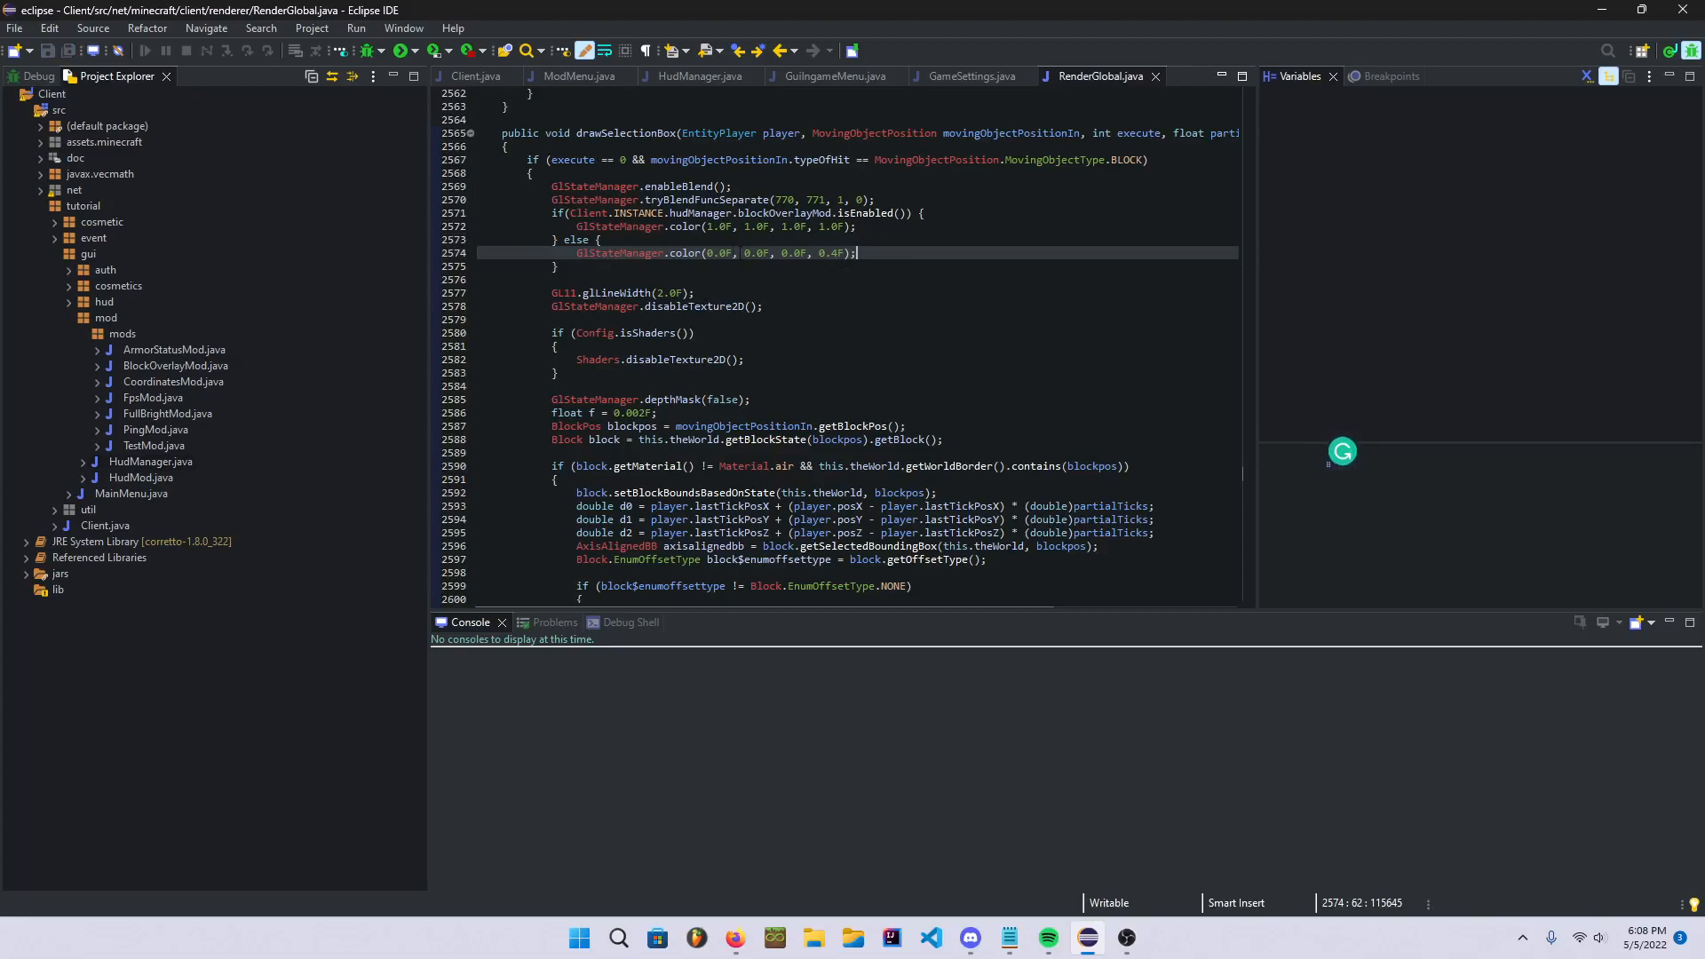
left_click(698, 77)
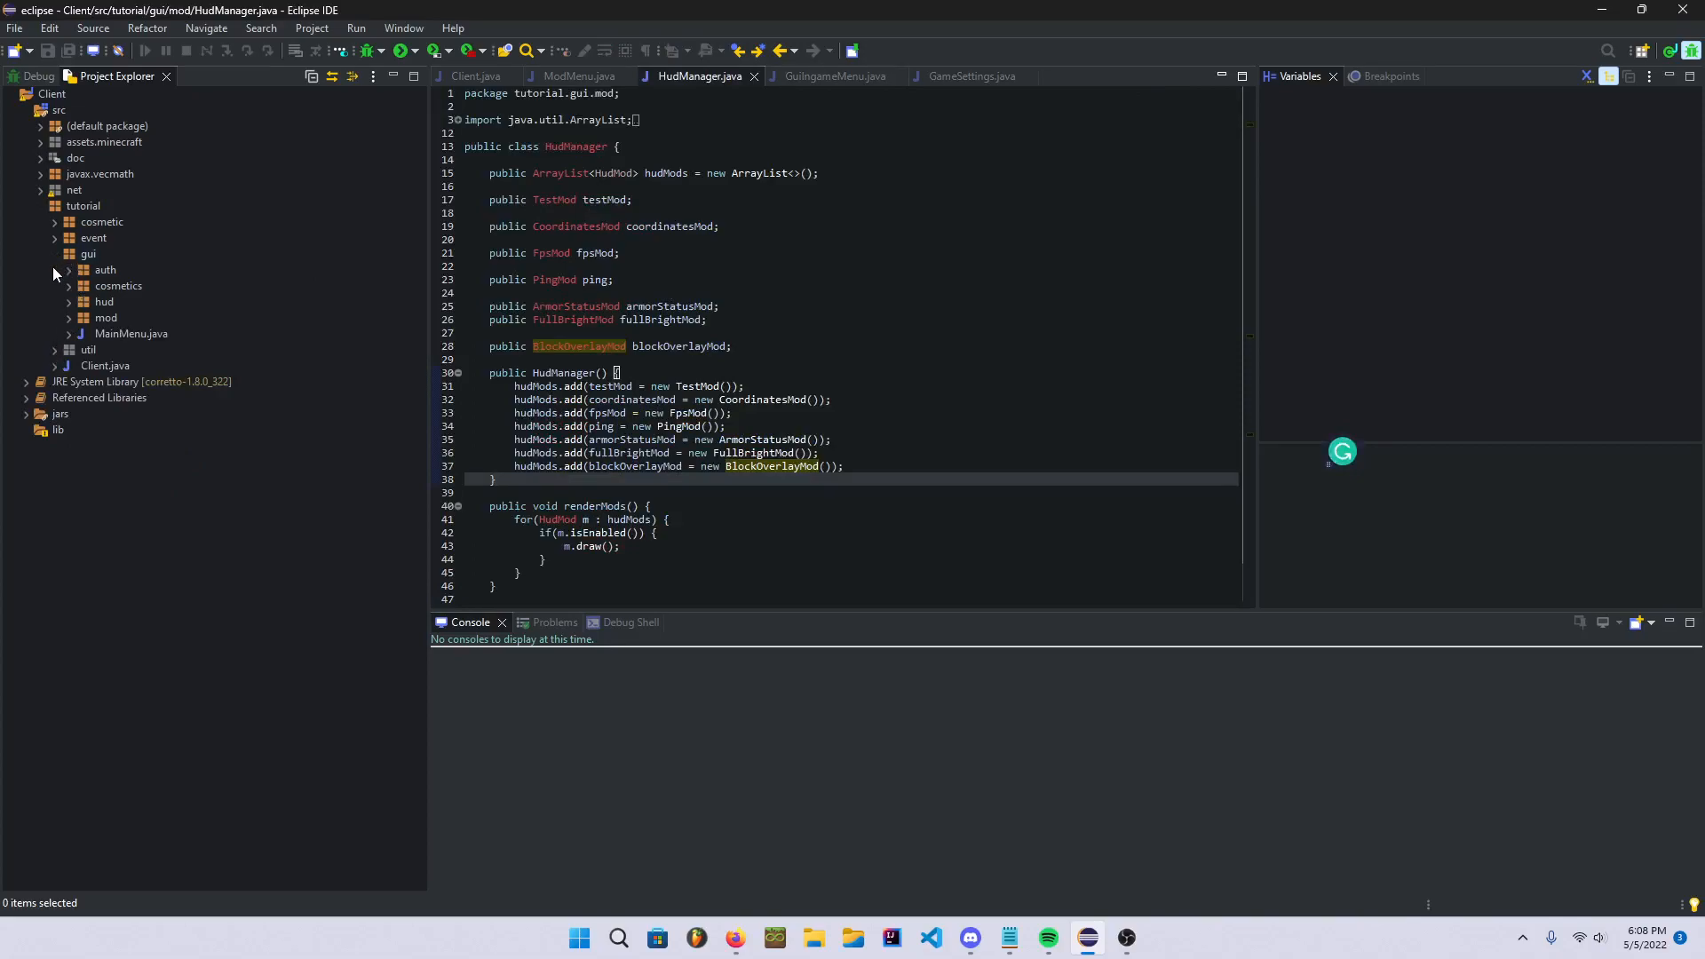
mouse_move(73, 305)
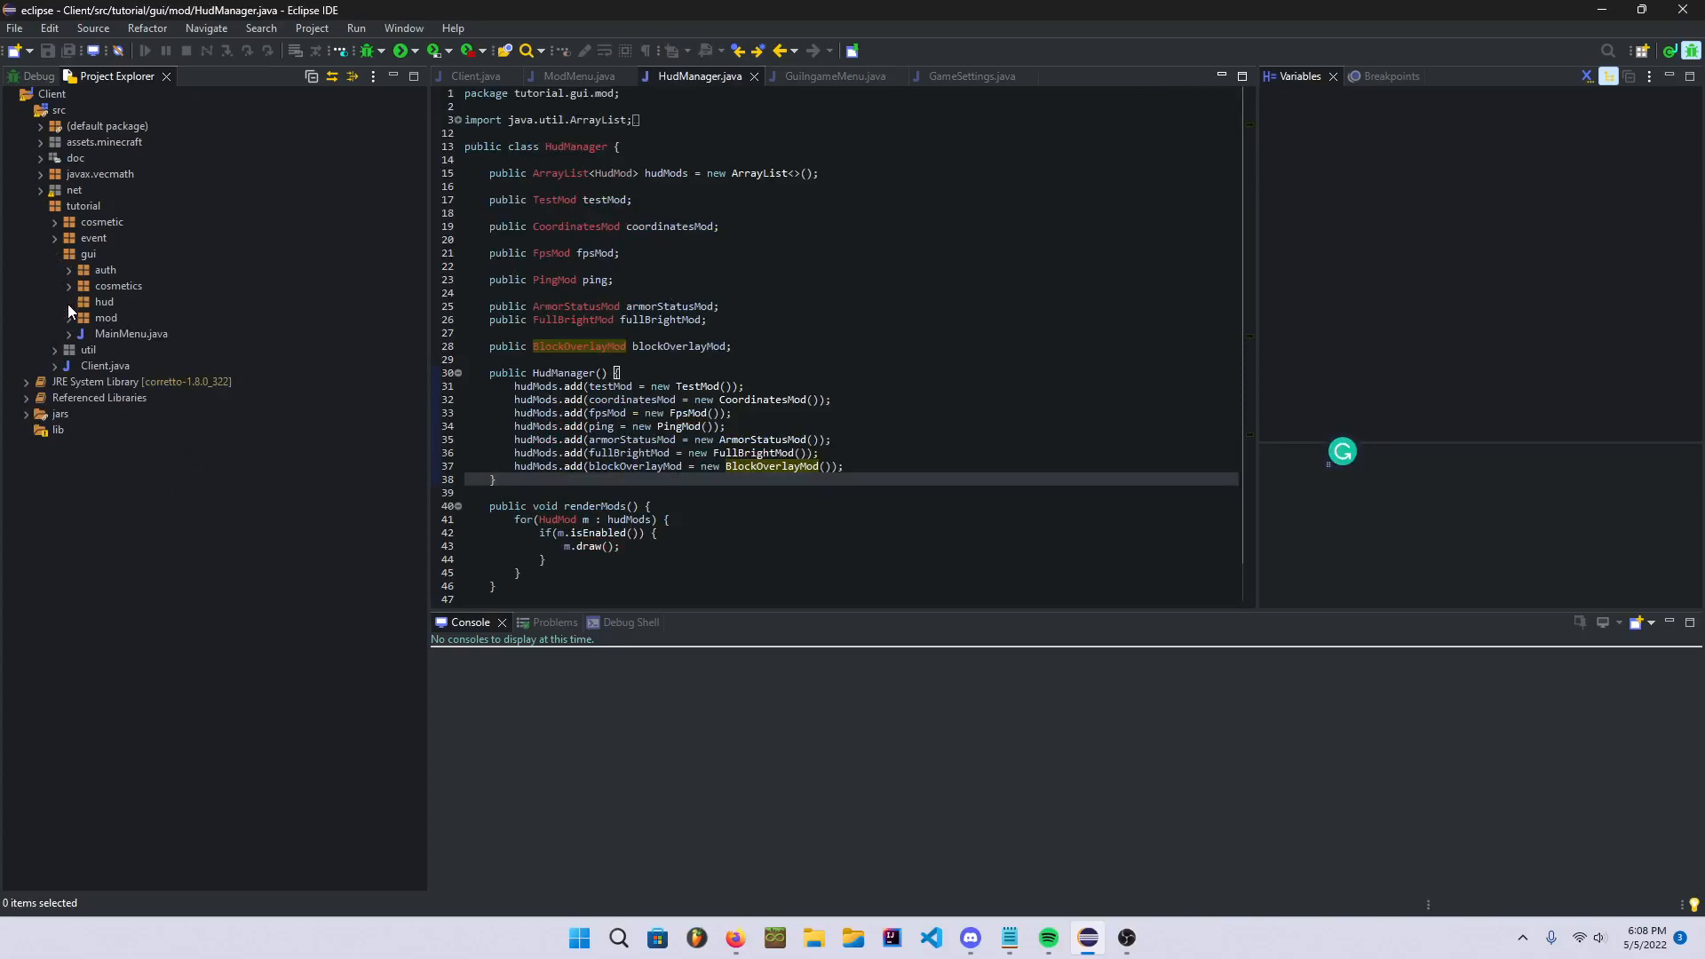
- In ModMenu, point the last button at blockOverlayMod, relabel it Block Overlay and save
left_click(69, 300)
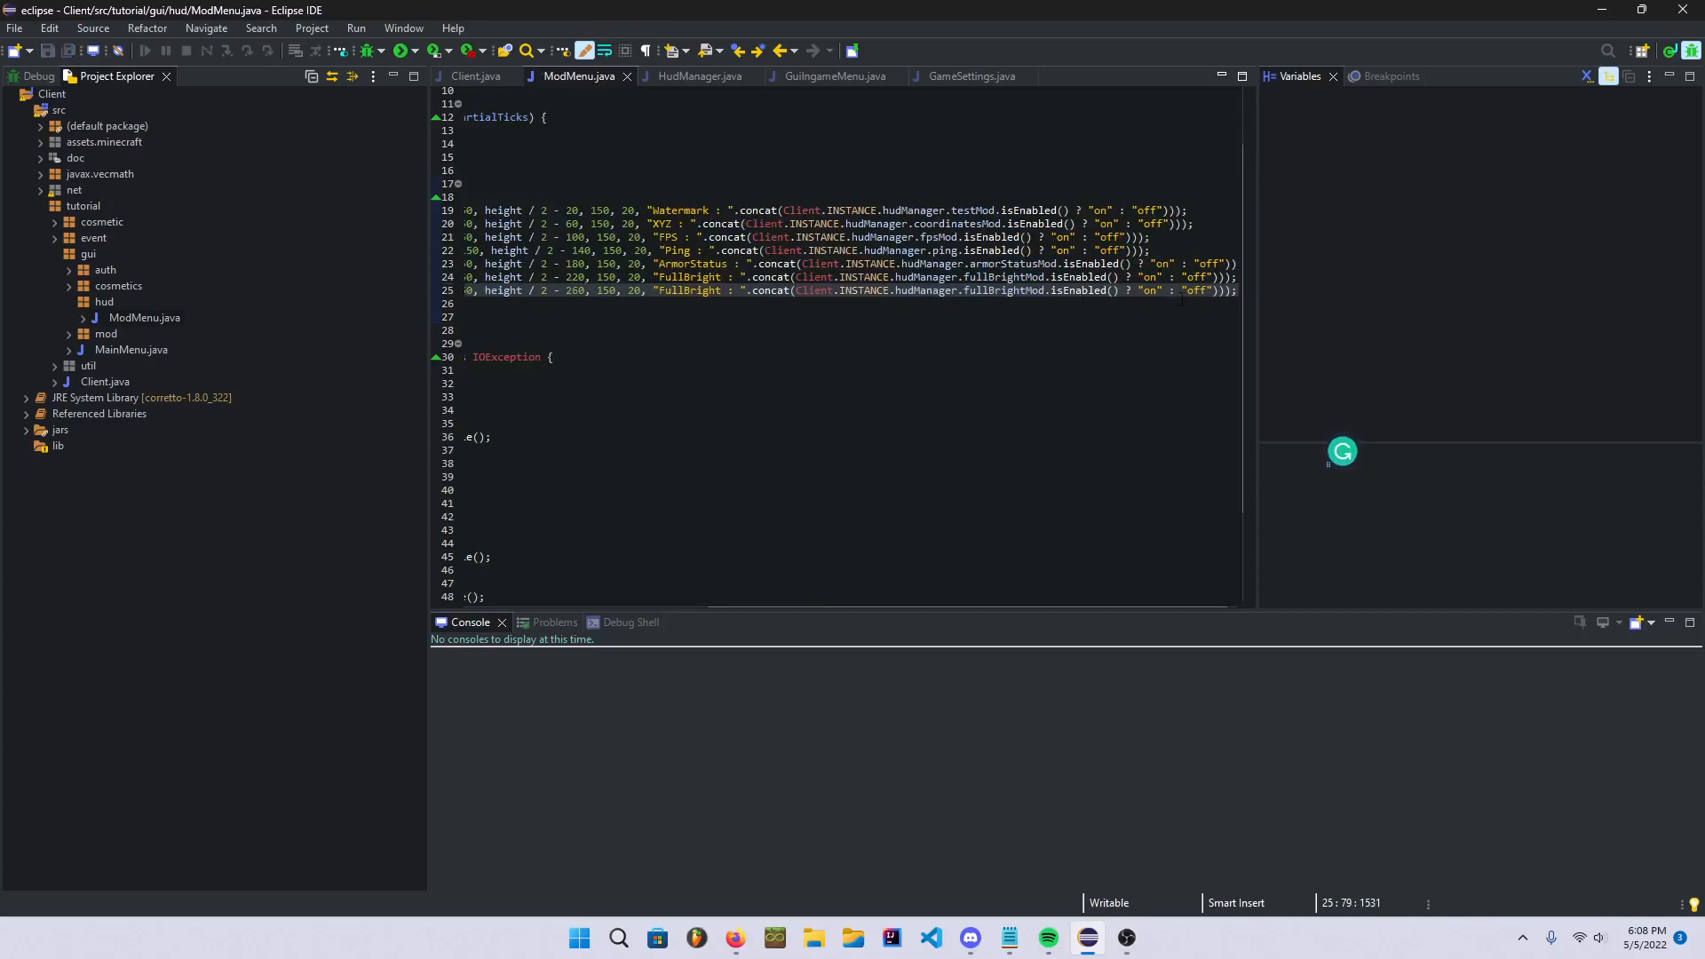
double_click(998, 291)
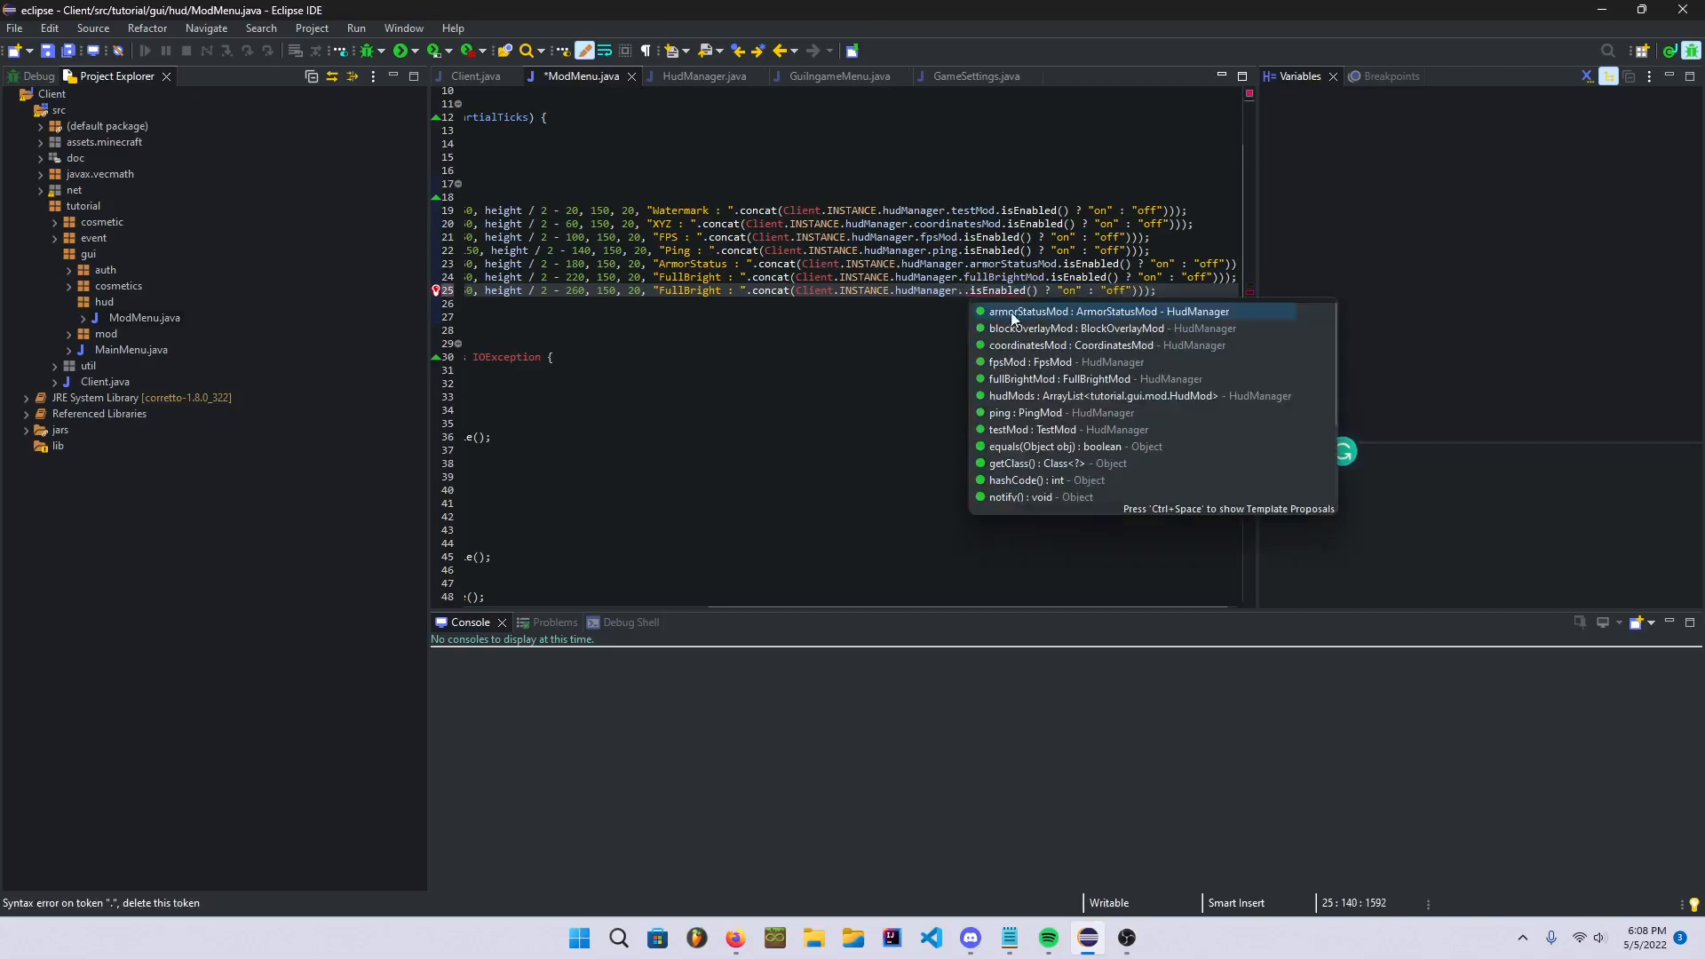
left_click(1035, 326)
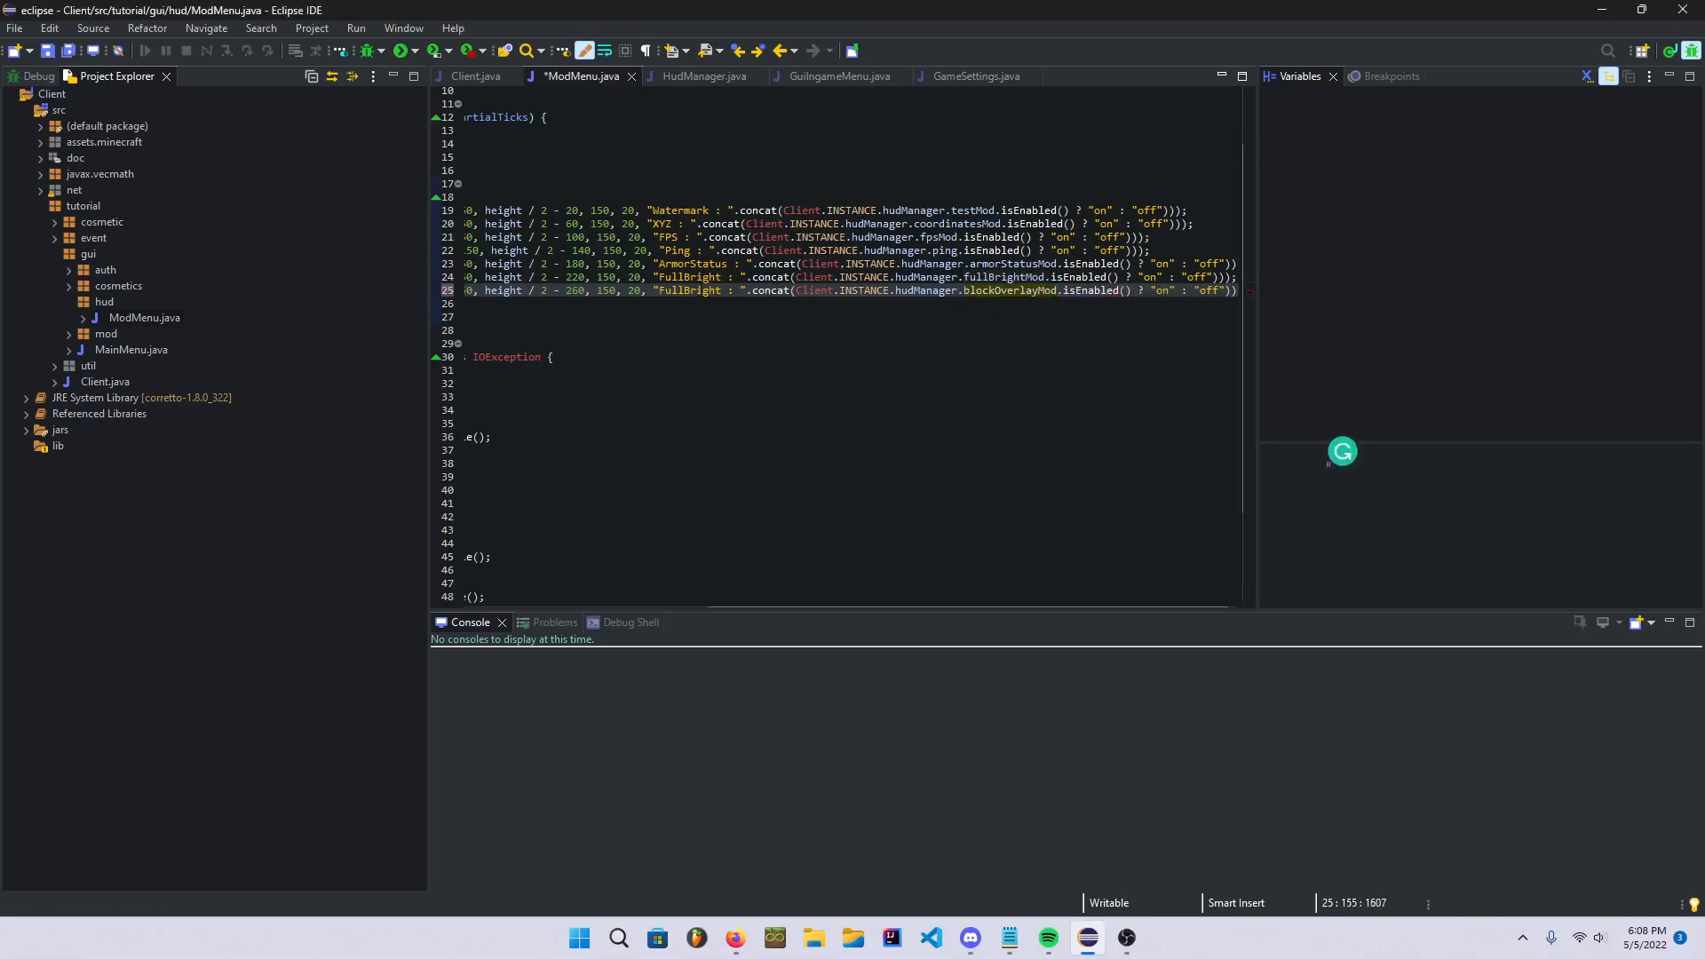
type("Block Overlay")
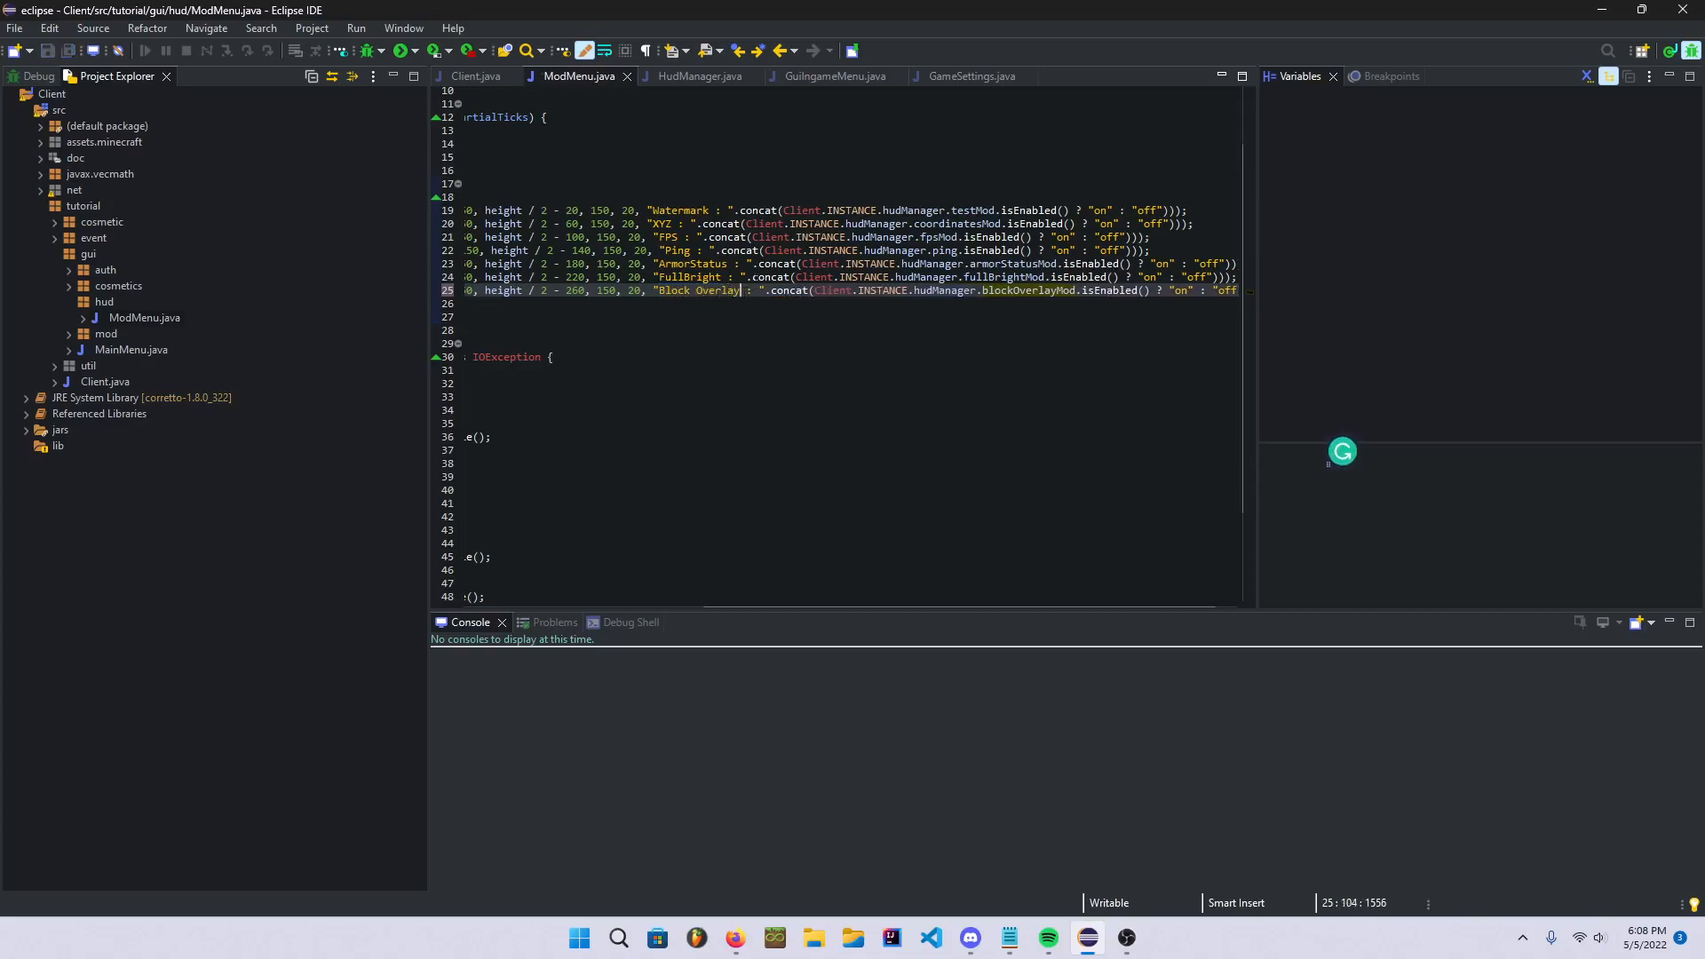
mouse_move(399, 50)
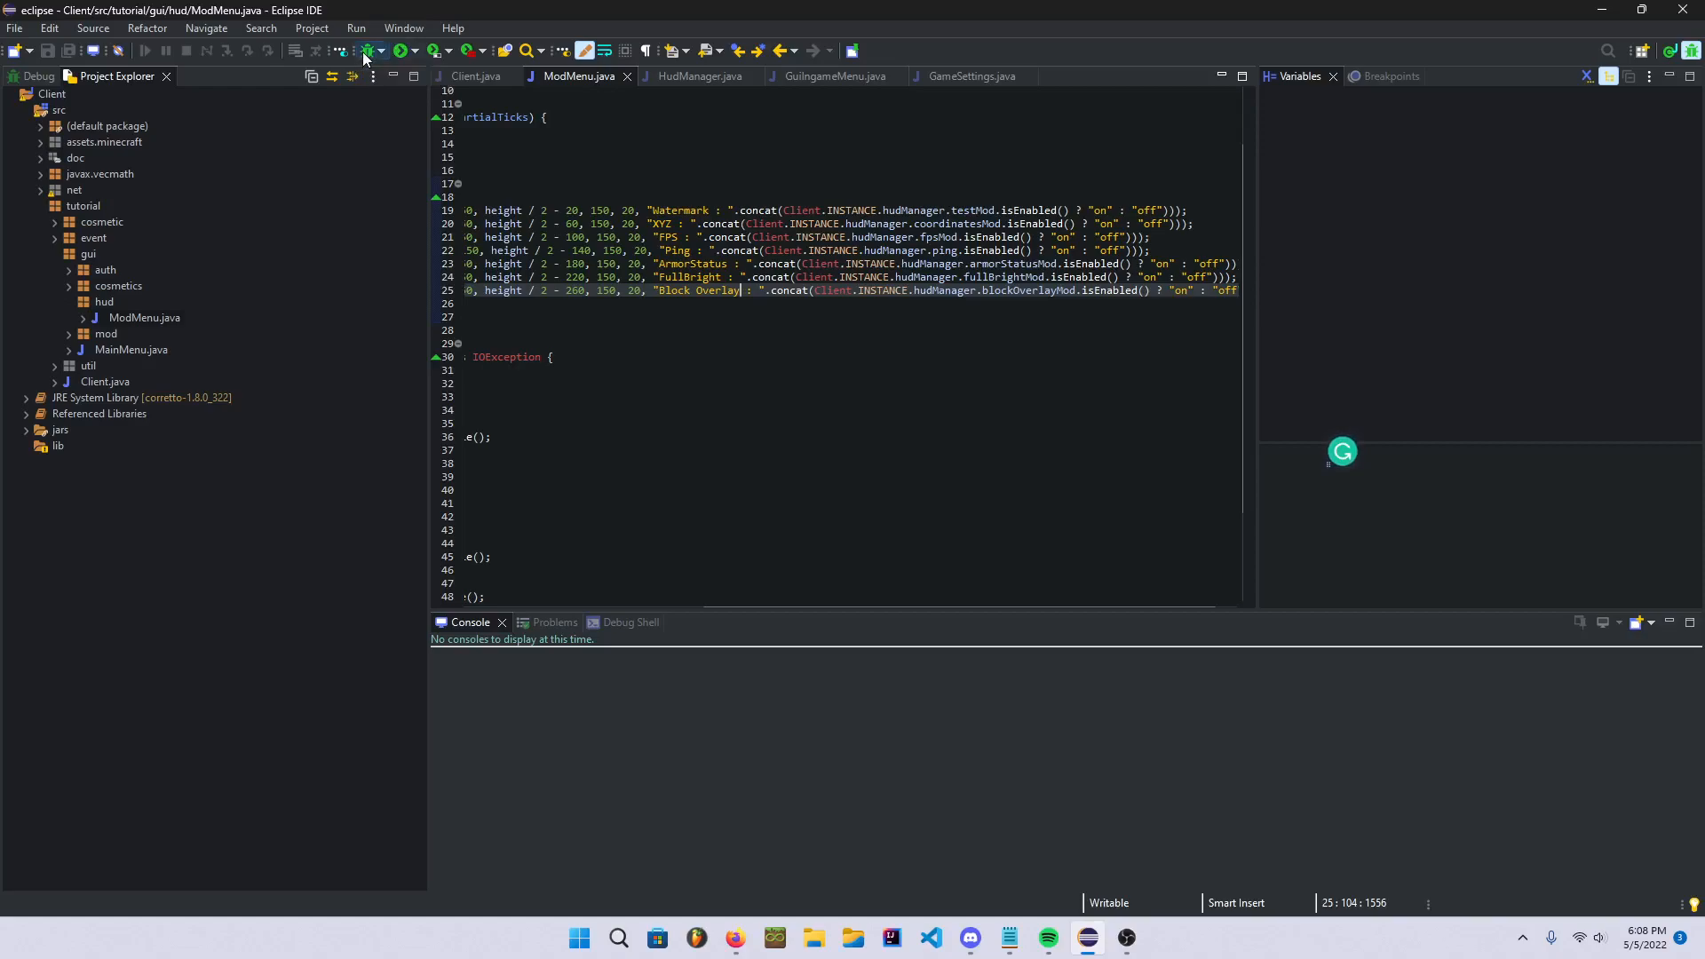
- Launch the modded client from Eclipse and load a singleplayer world
left_click(357, 49)
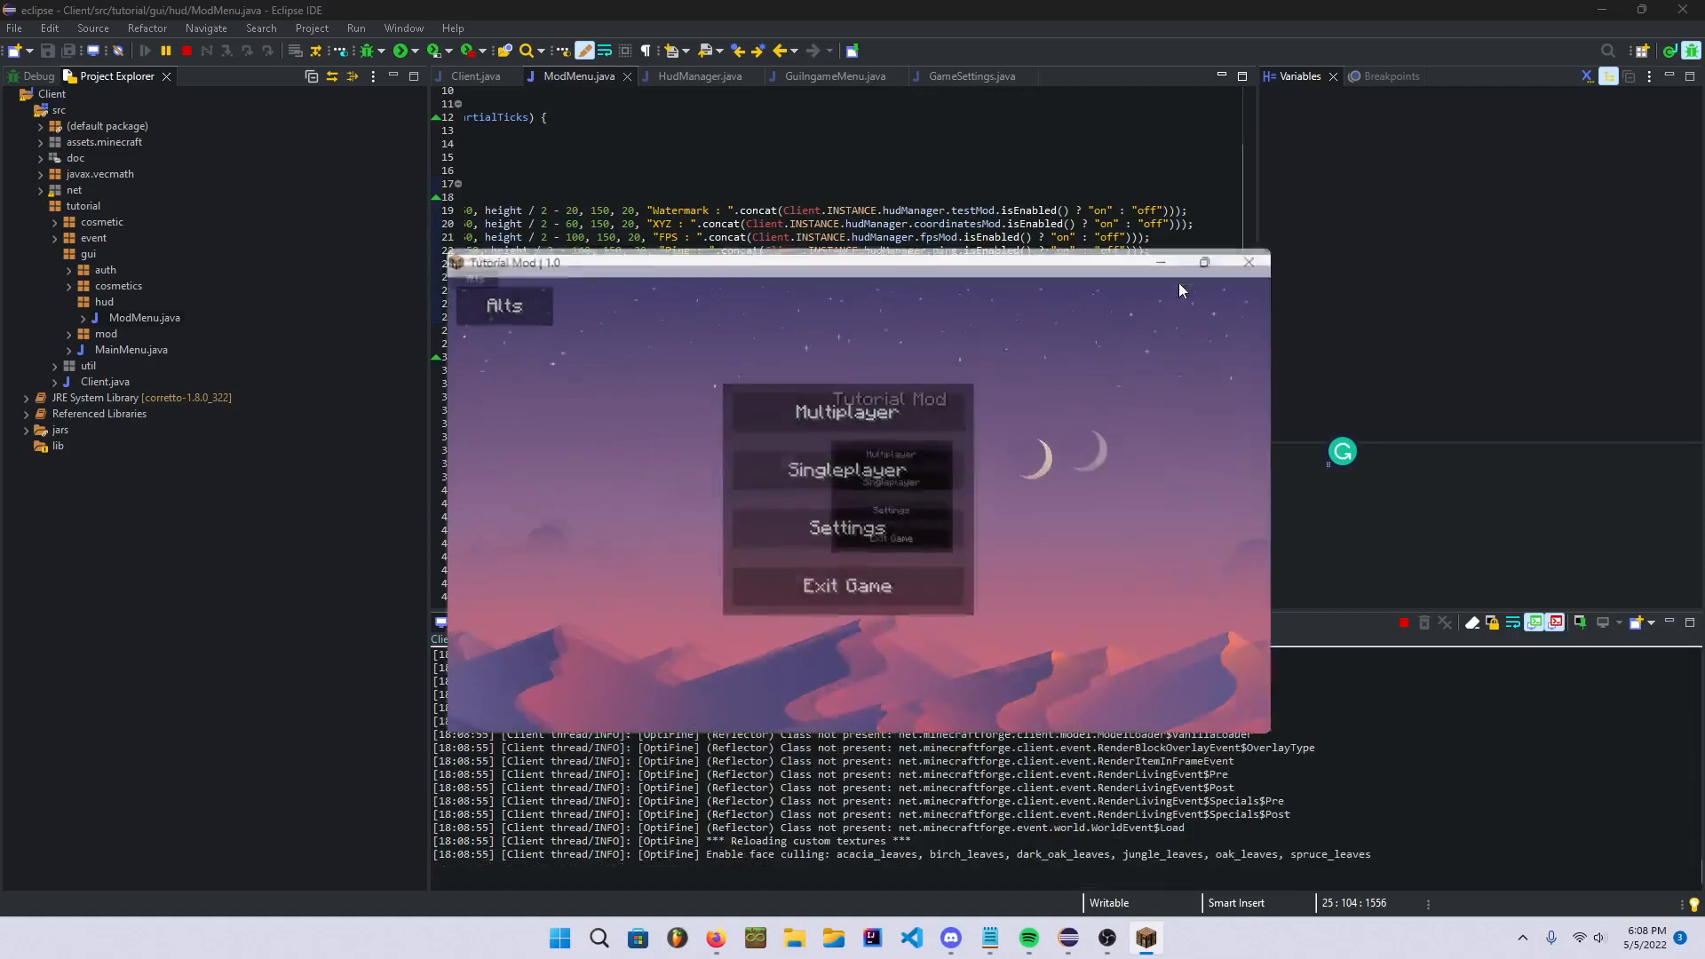
left_click(845, 468)
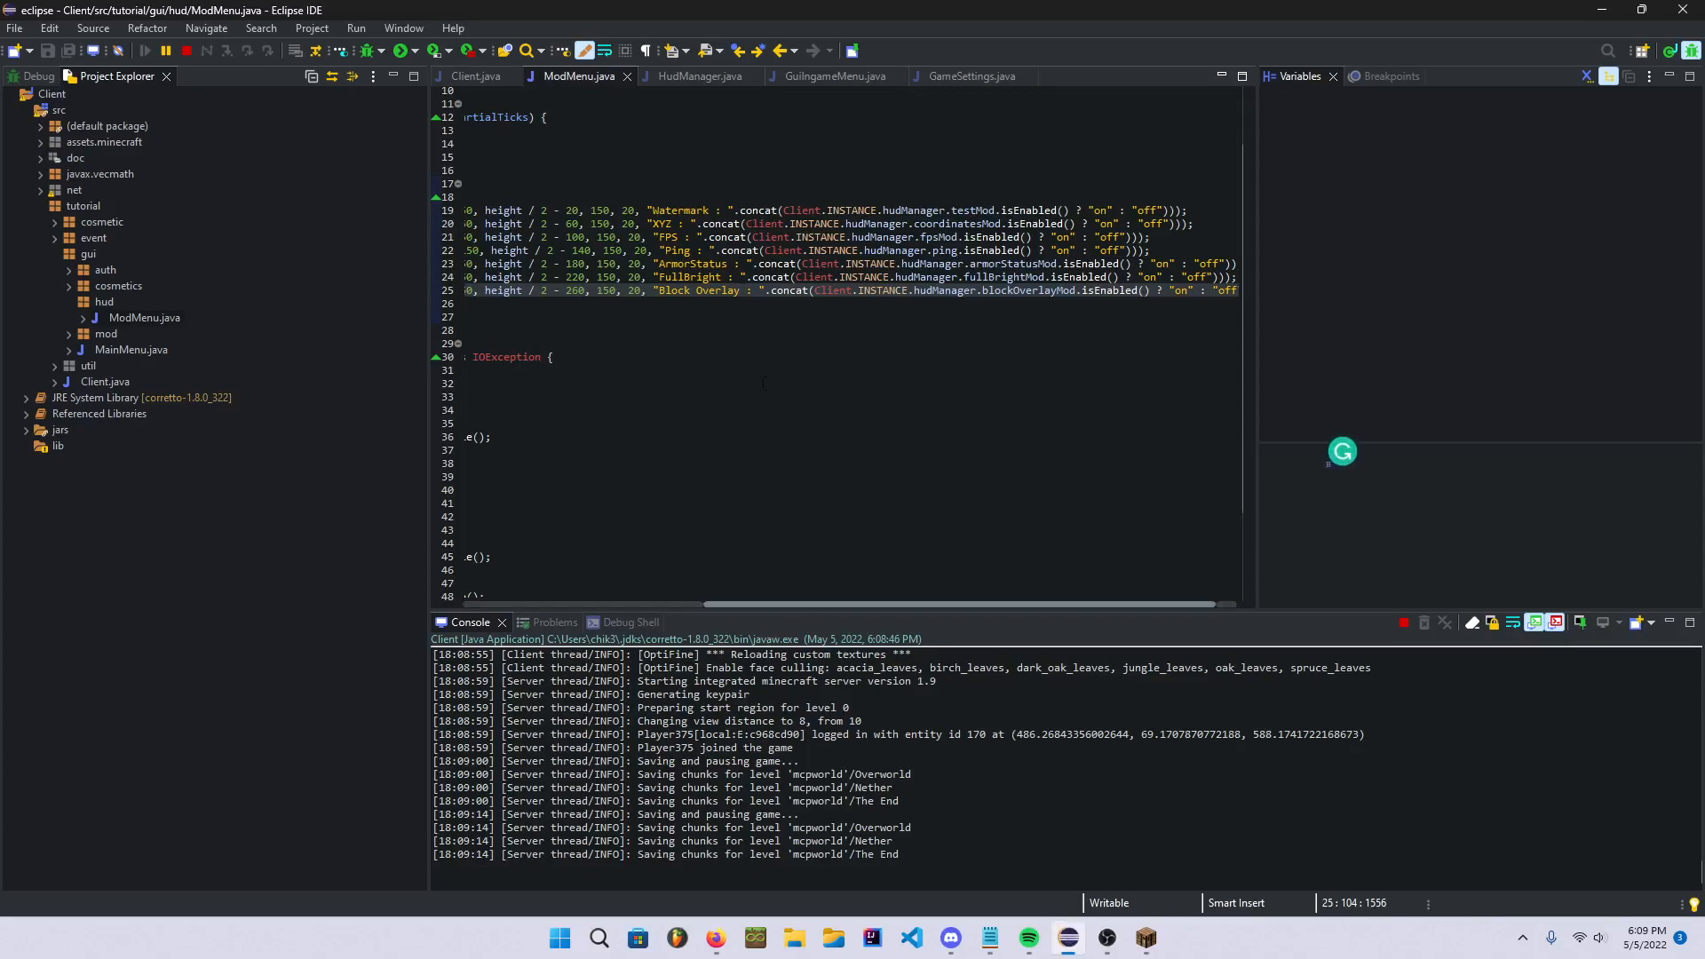
- Reopen RenderGlobal at drawSelectionBox and check the in-game Mod Menu's Block Overlay toggle
left_click(700, 77)
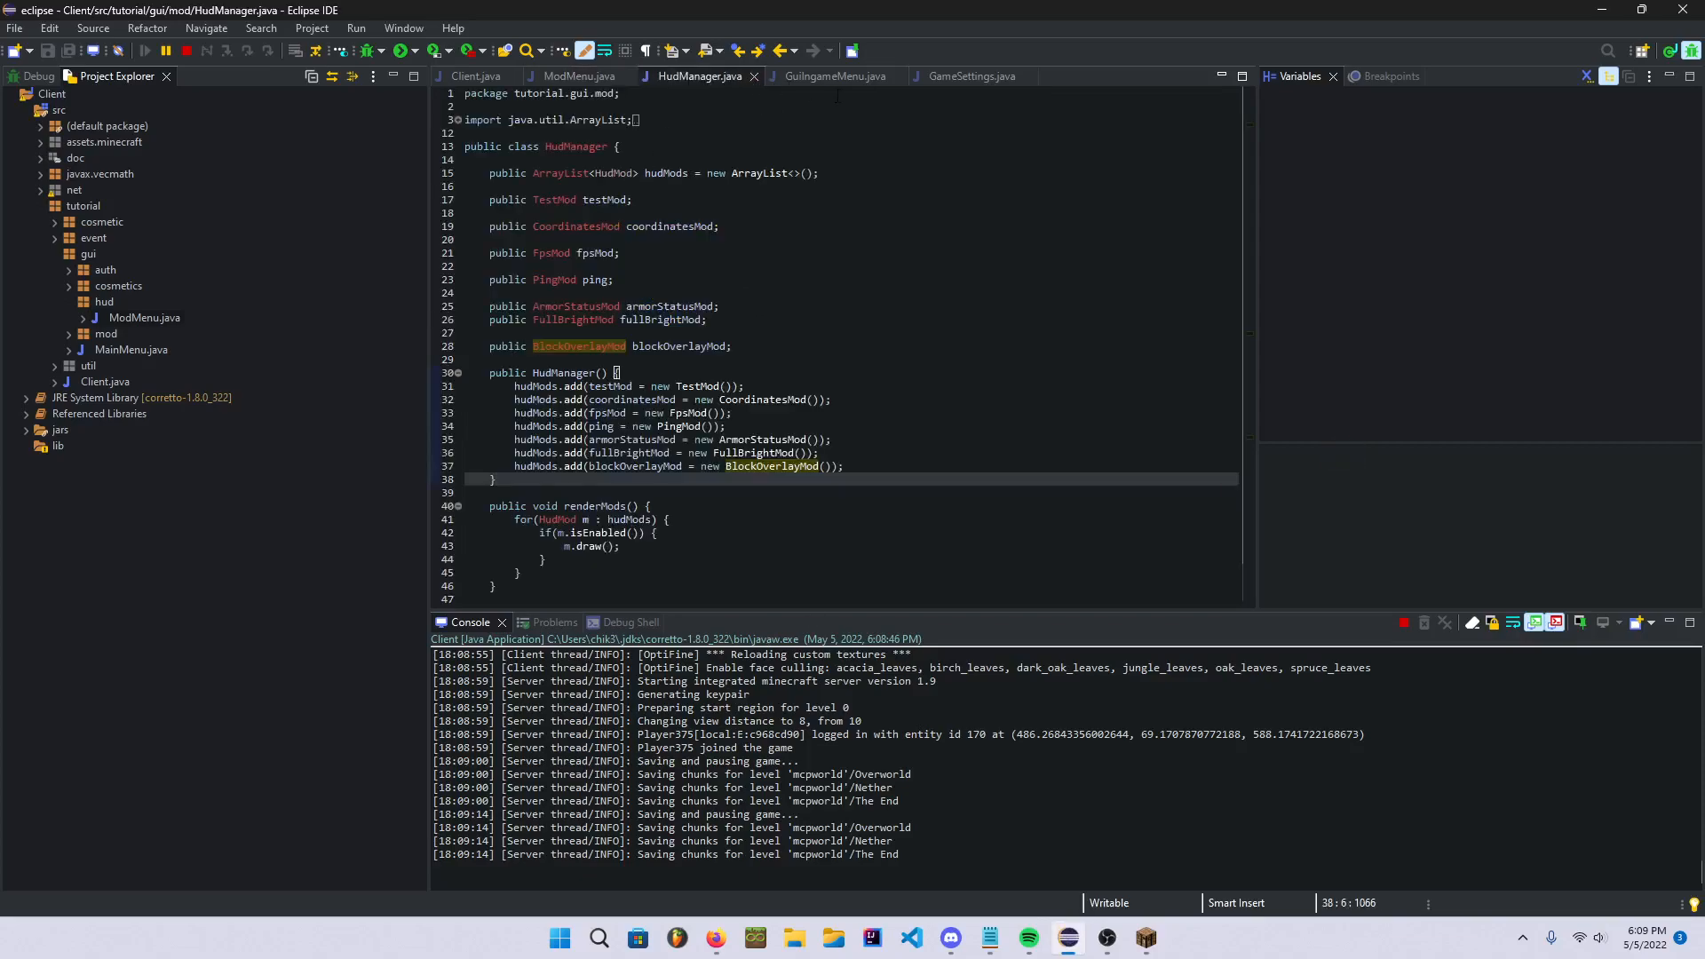
left_click(830, 74)
type("R")
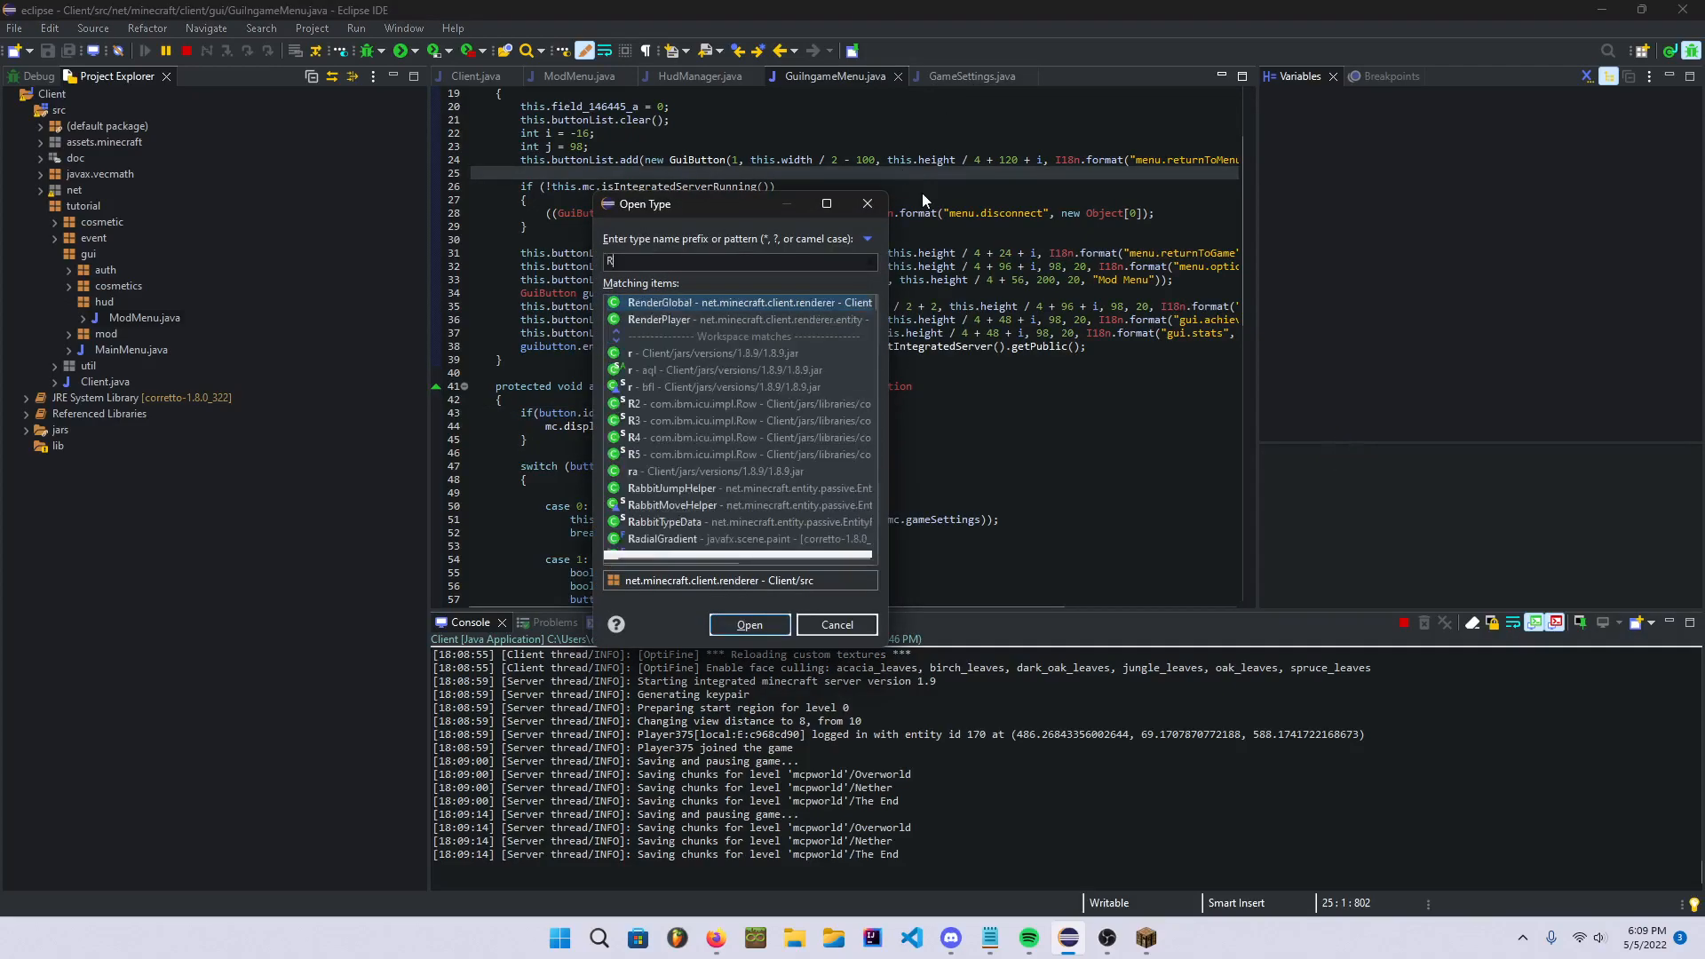
left_click(749, 625)
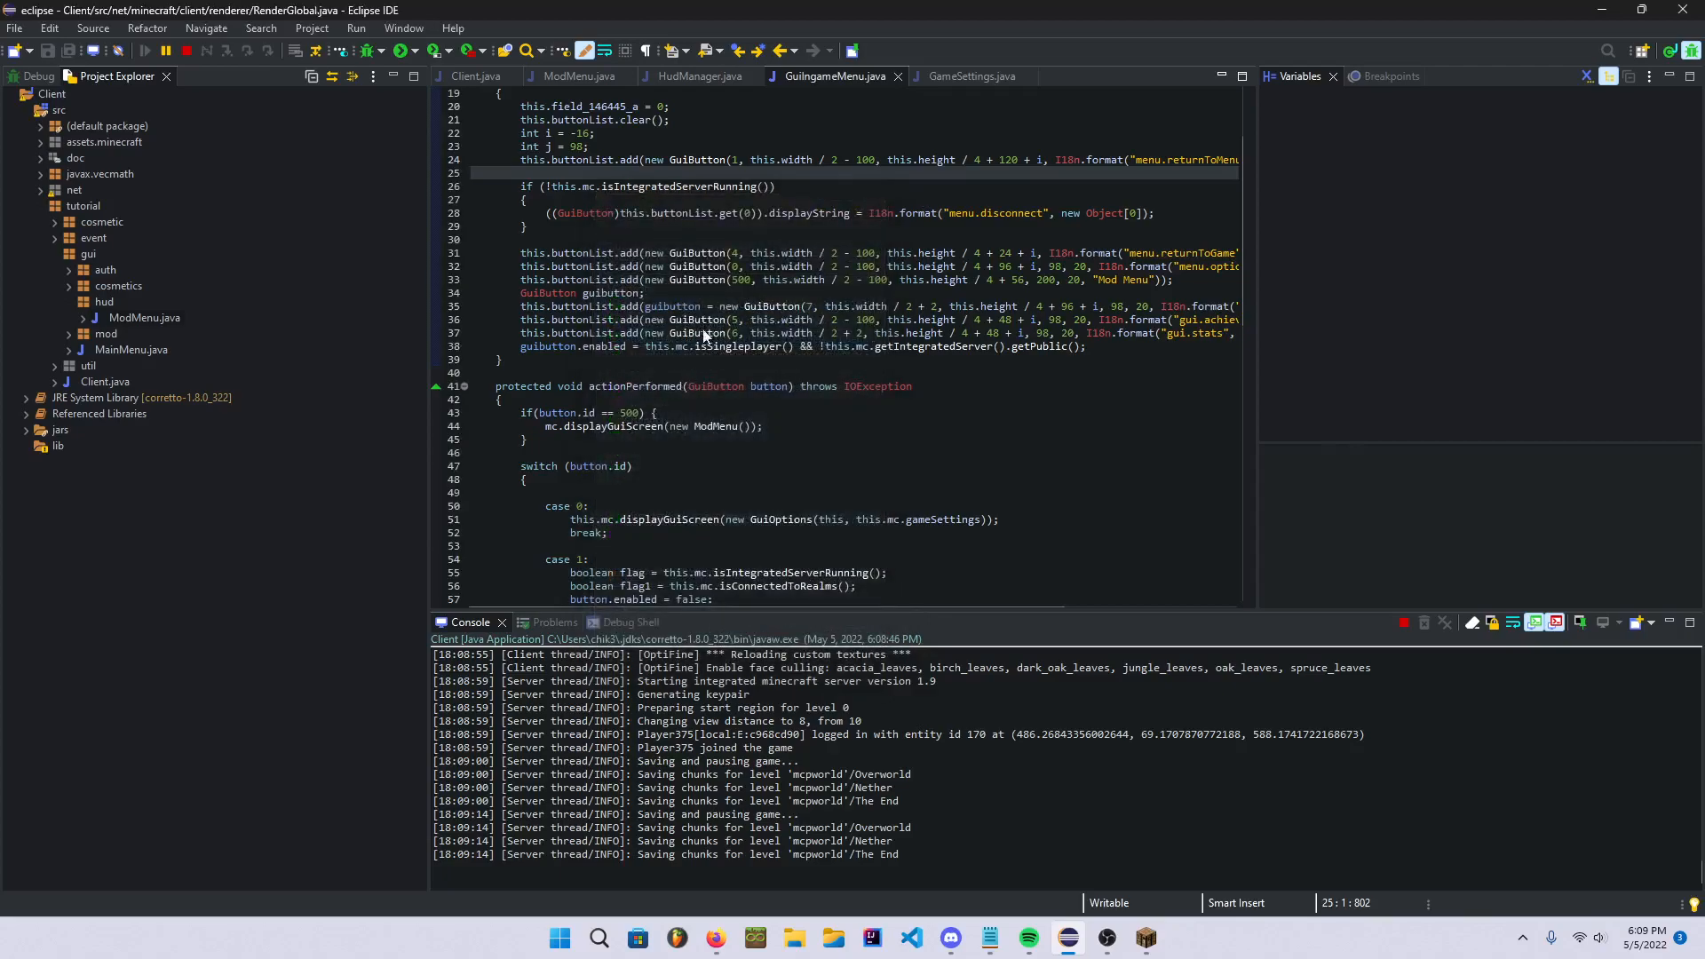
left_click(1097, 75)
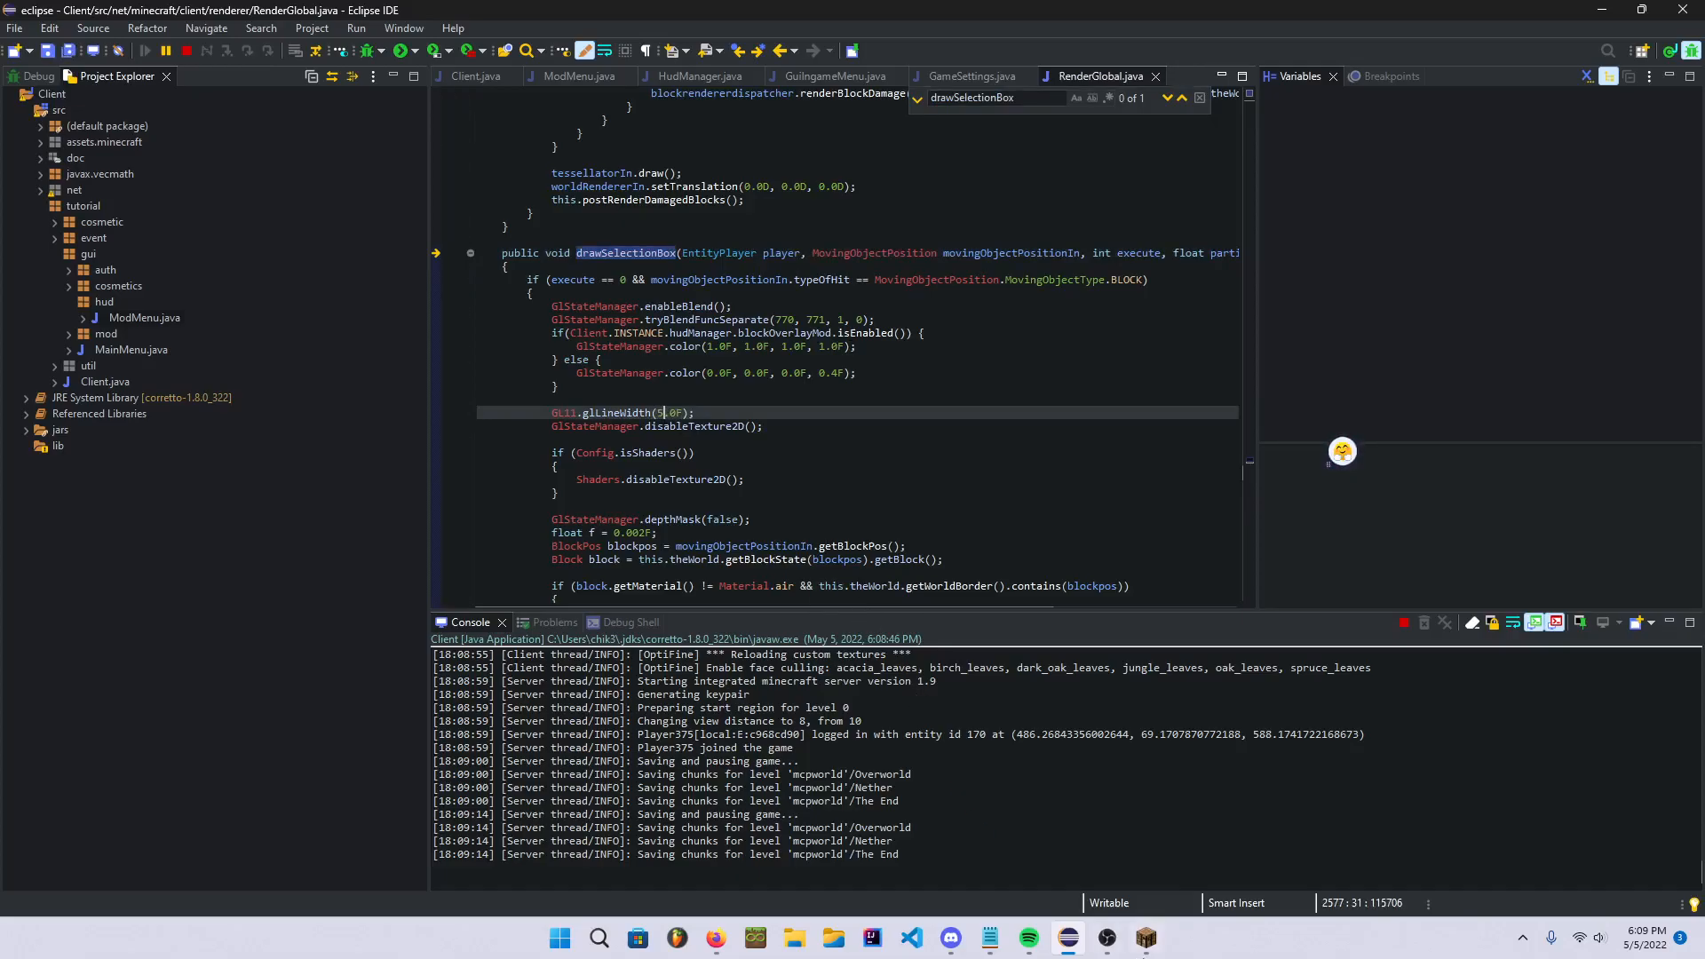
left_click(1145, 938)
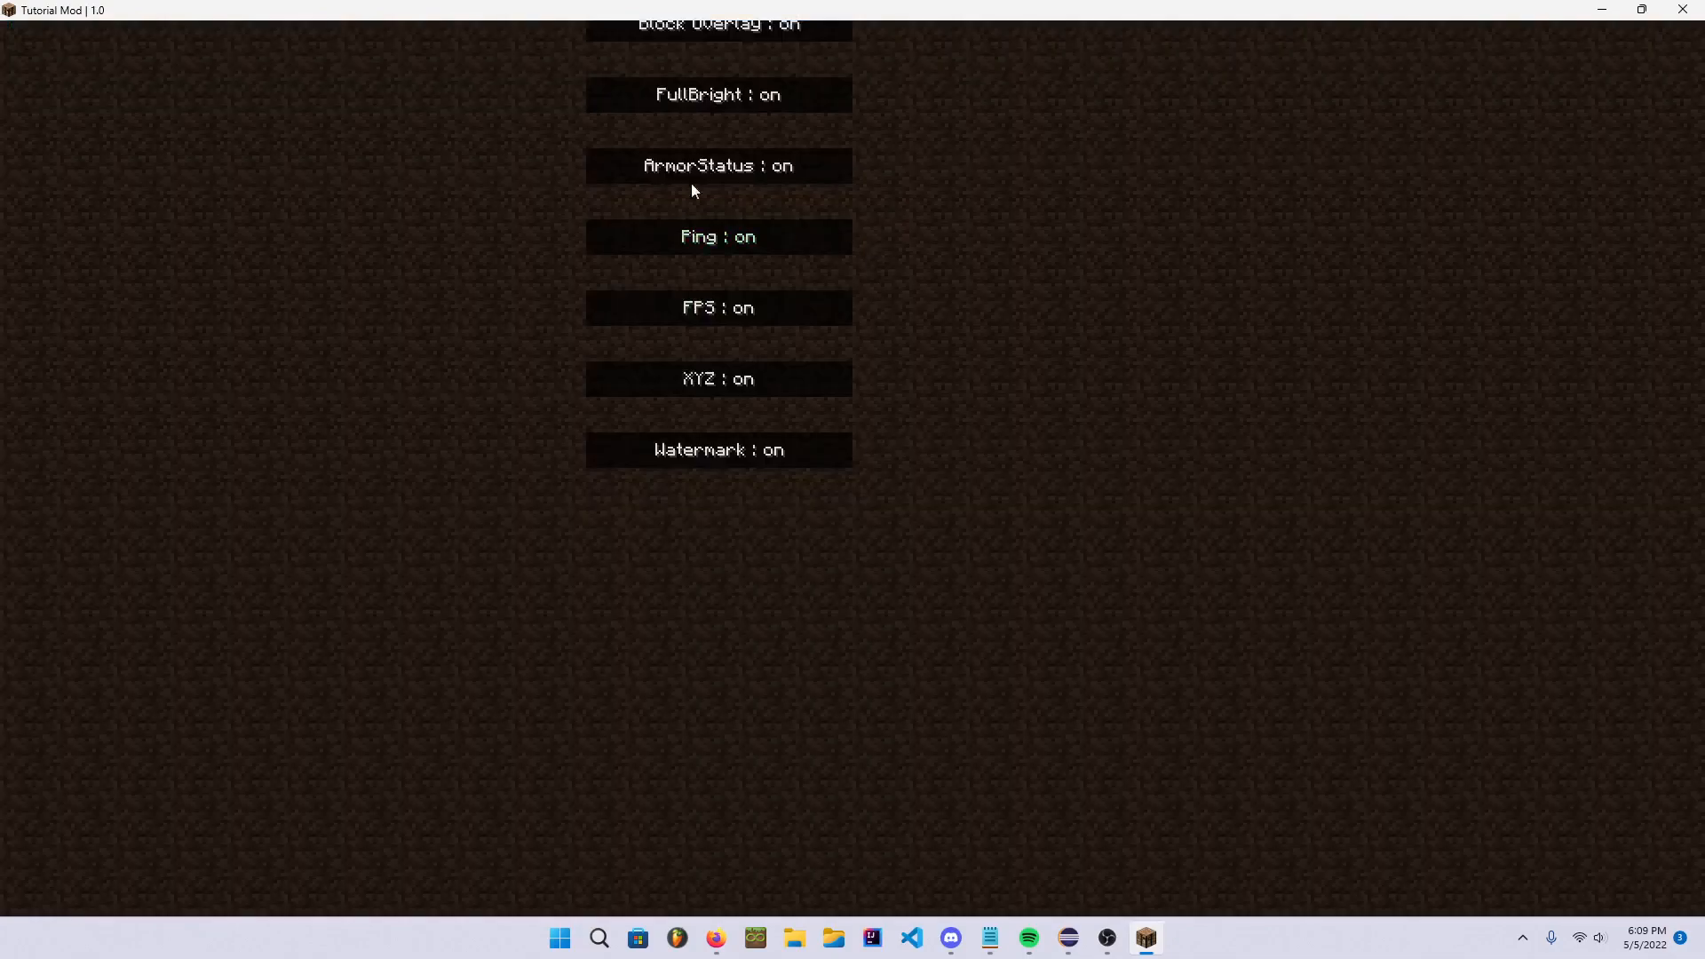
- Toggle the Block Overlay entry twice, see FullBright flip instead, and return to Eclipse
left_click(718, 94)
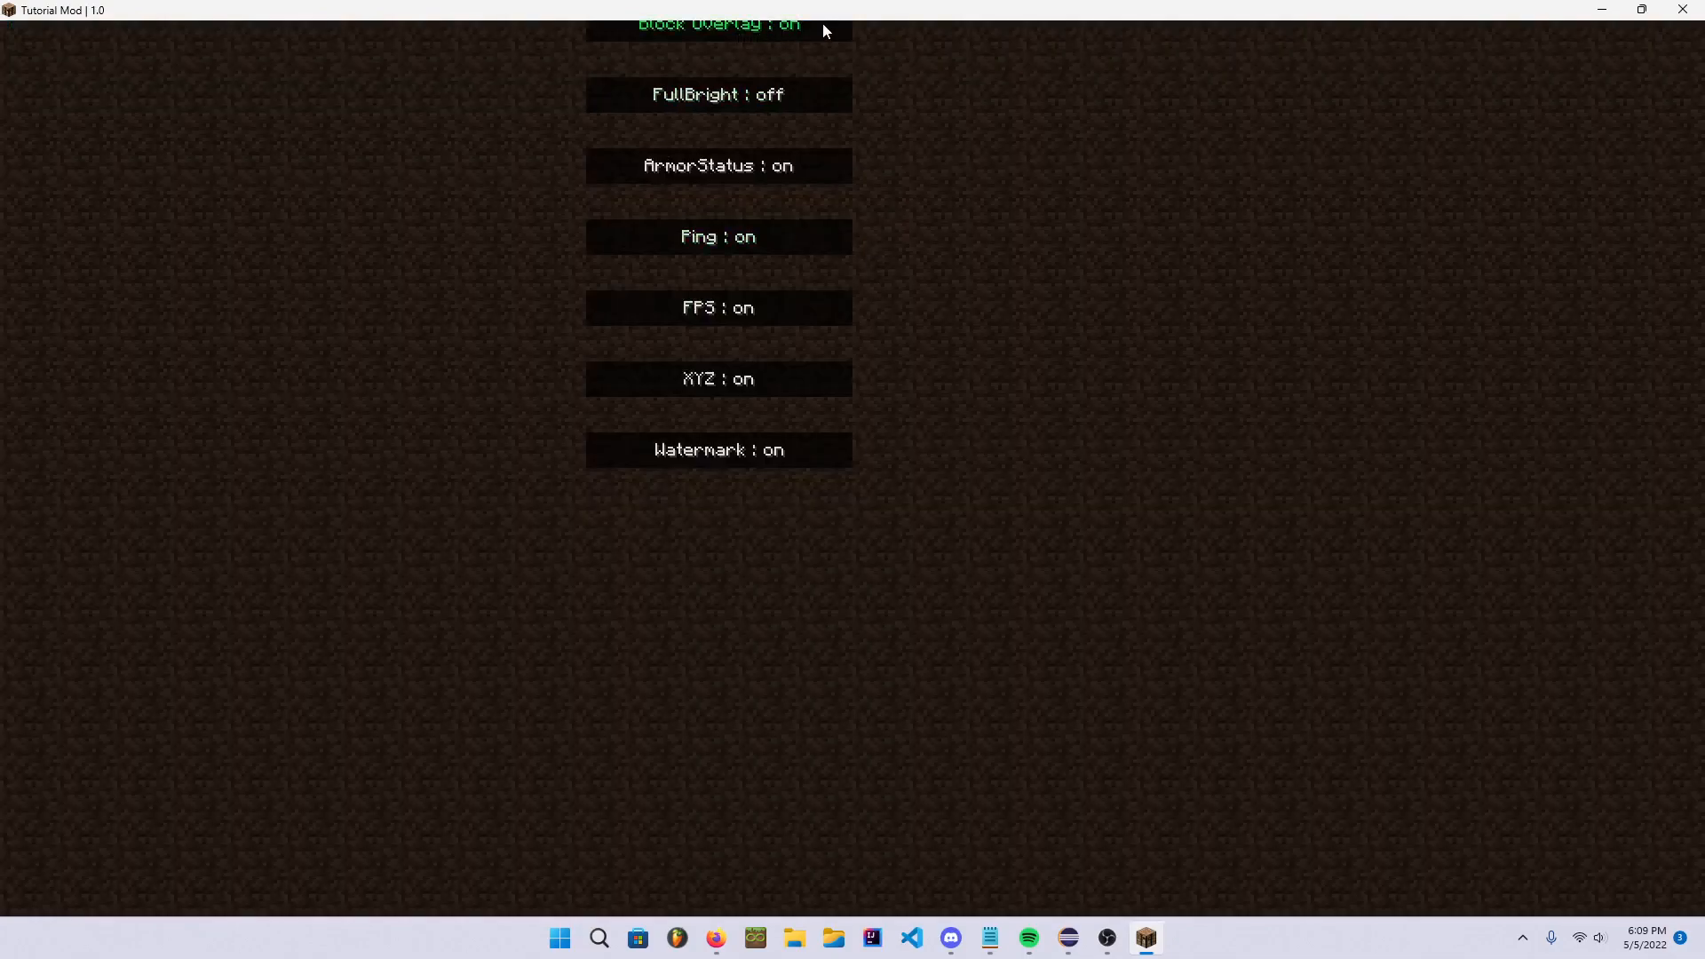
left_click(719, 94)
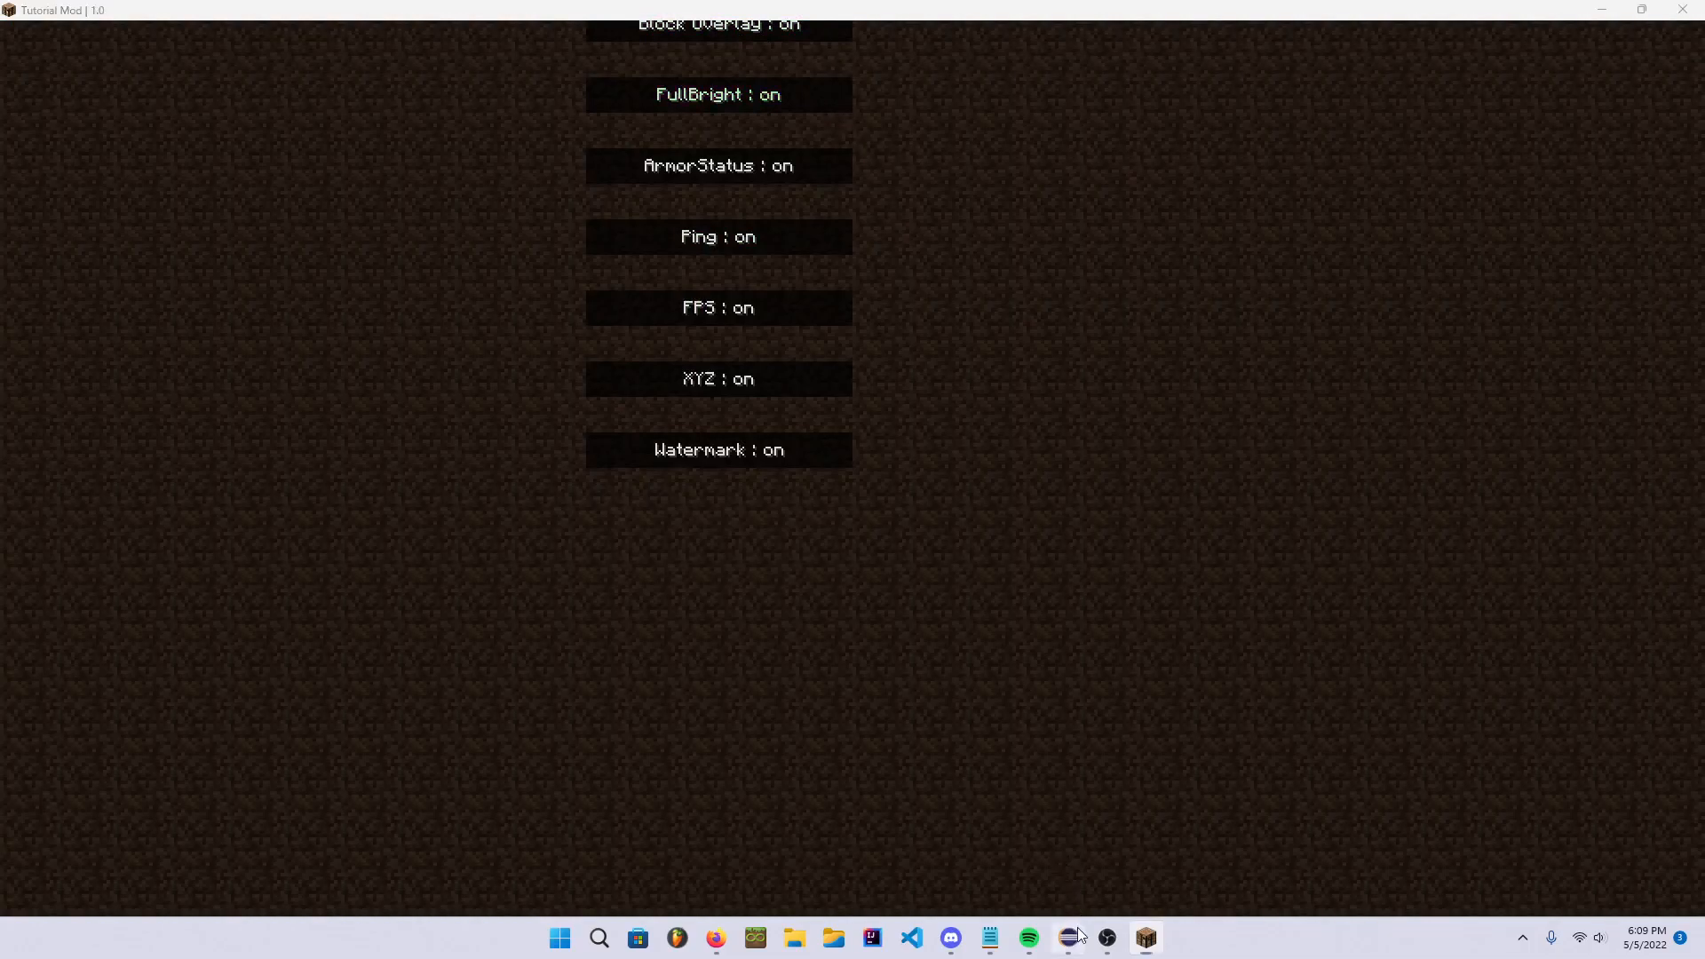
left_click(1067, 938)
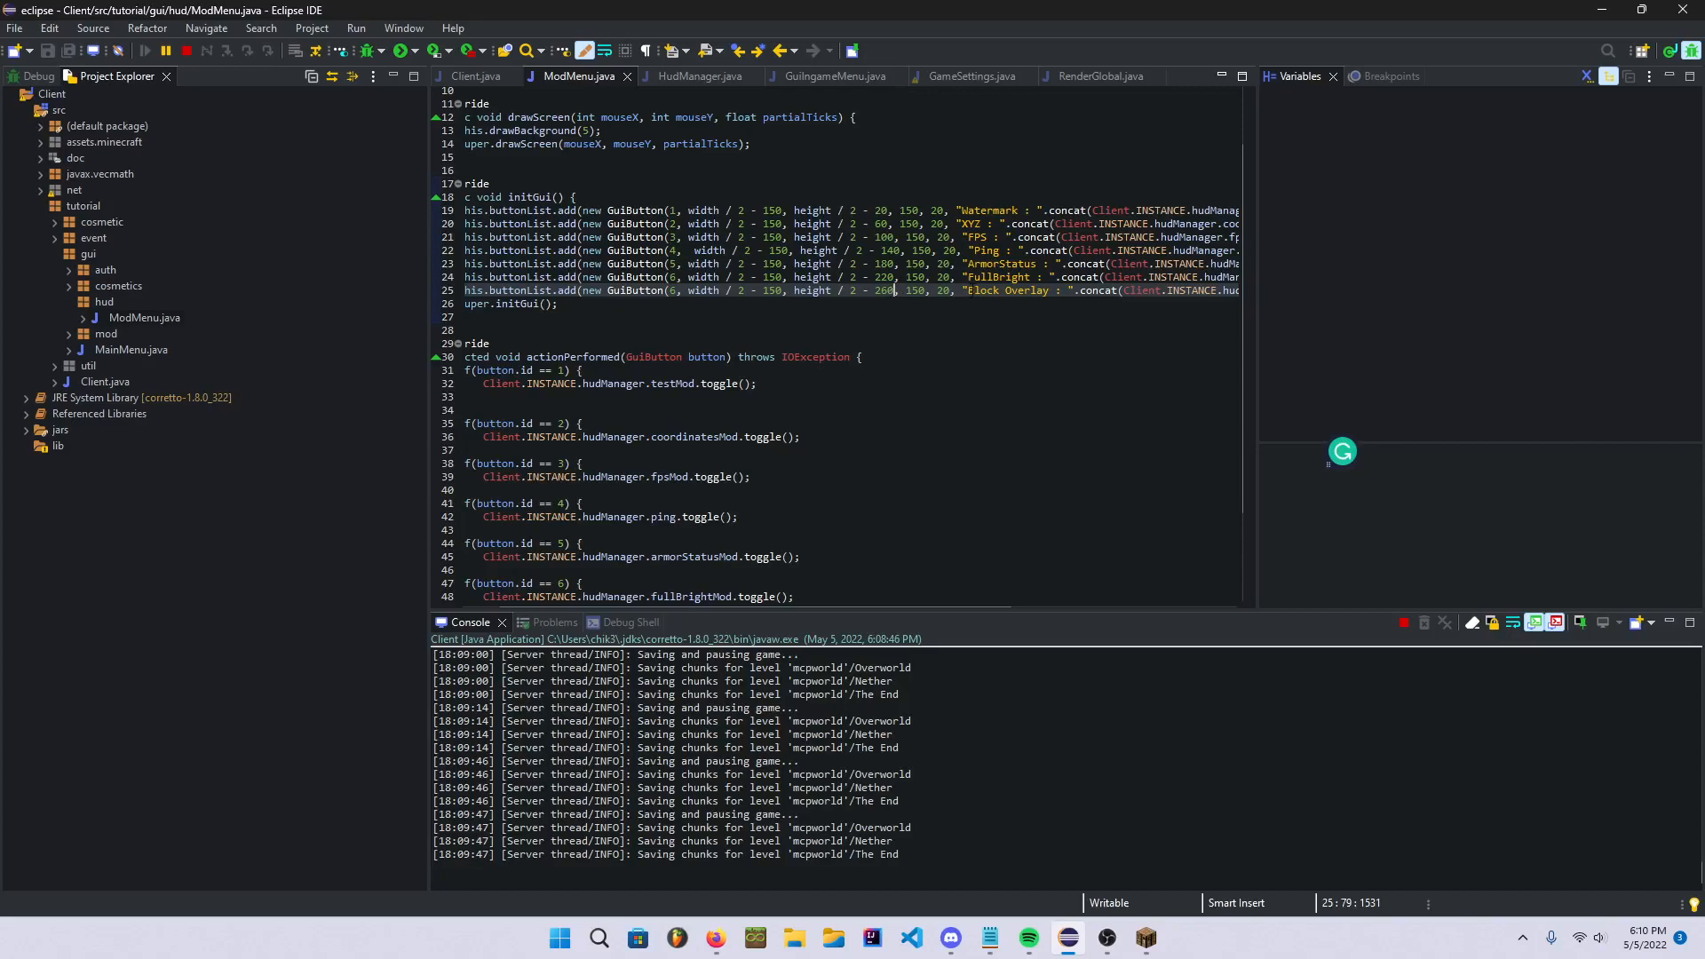
- Give the Block Overlay GuiButton id 7 and add an id 7 case calling blockOverlayMod.toggle()
left_click(1143, 938)
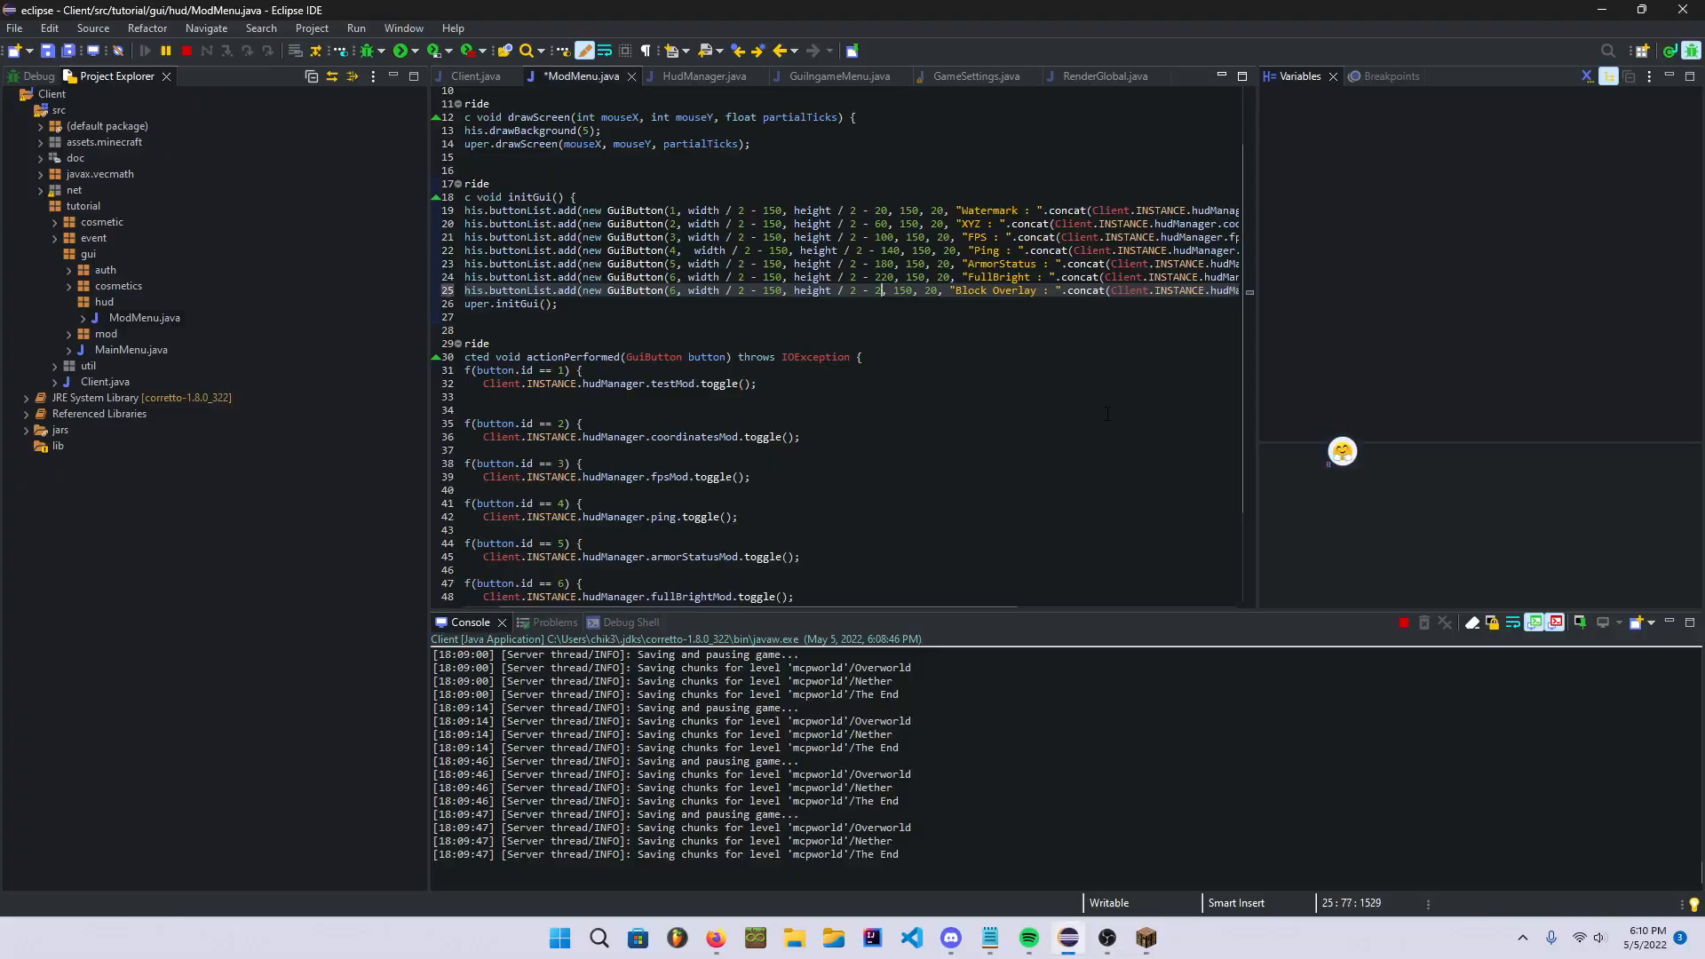
key("BackSpace")
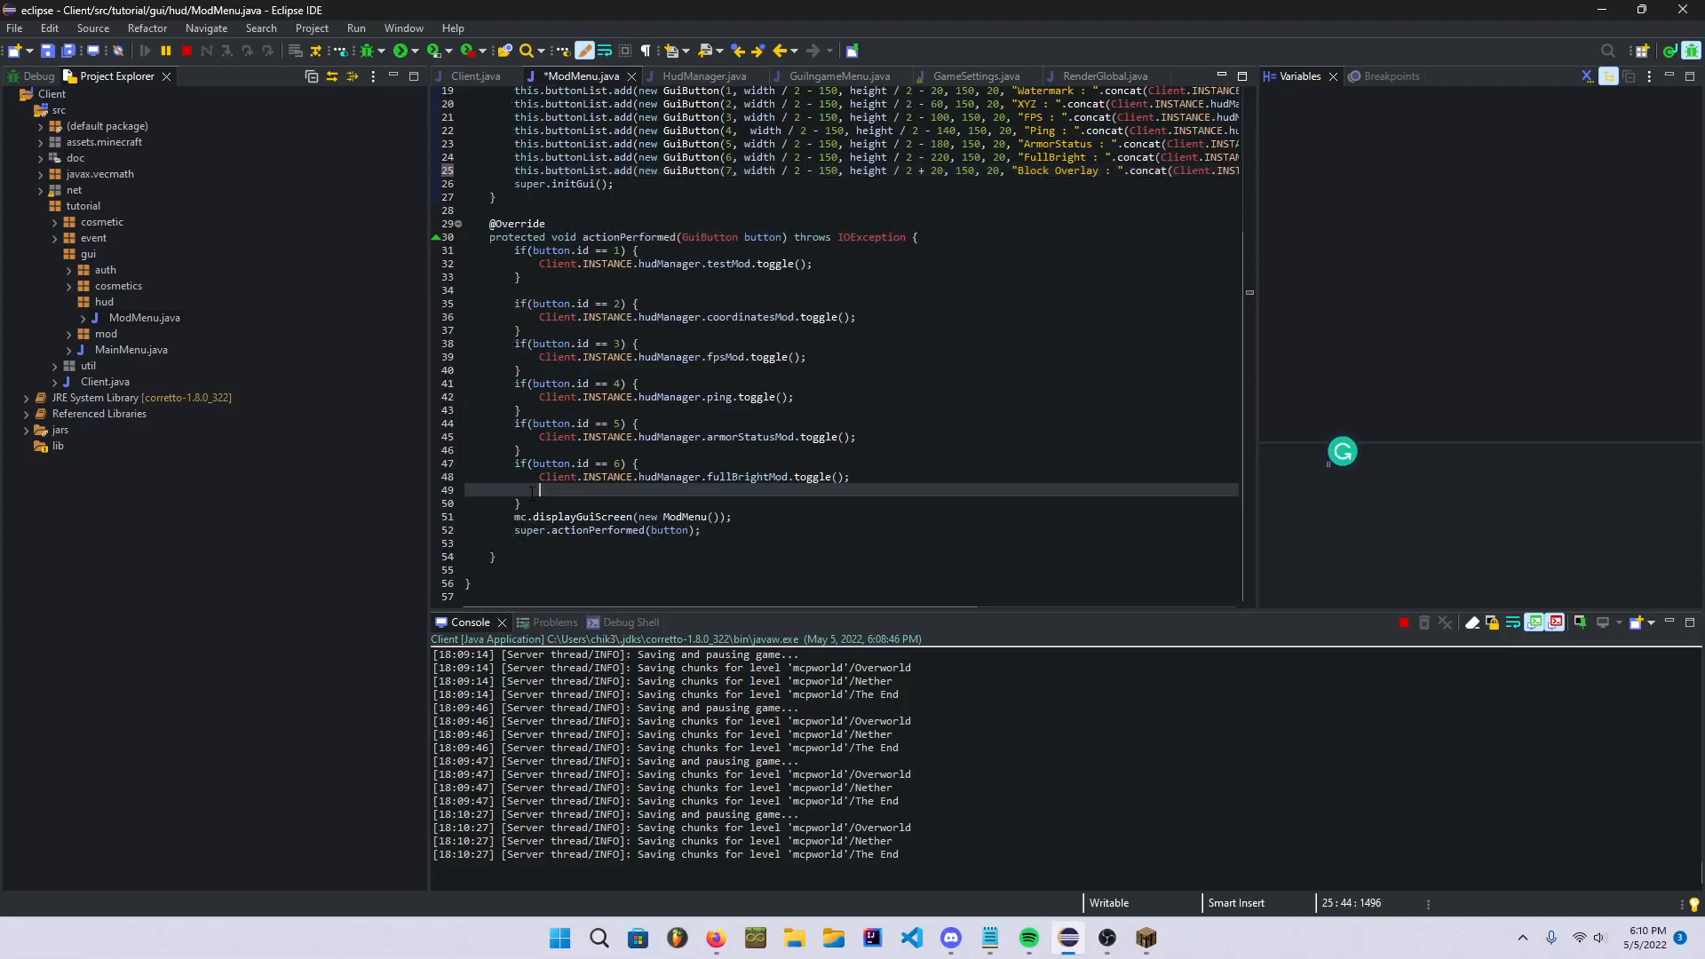
left_click_drag(533, 462, 522, 503)
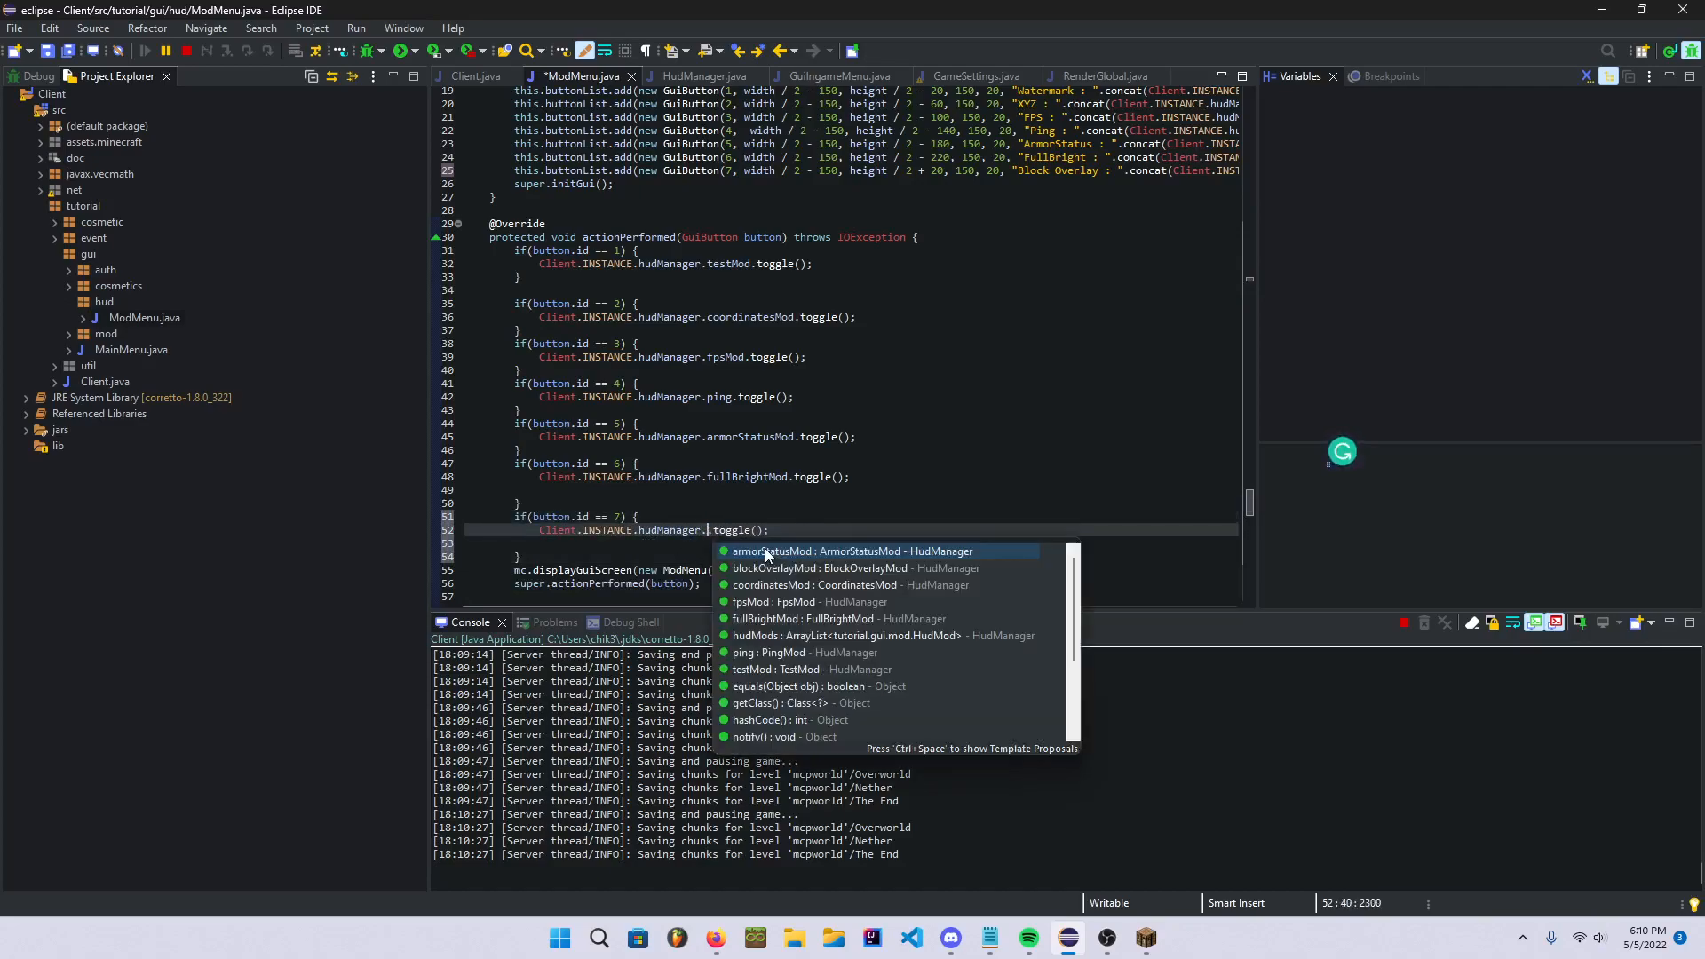
type(".")
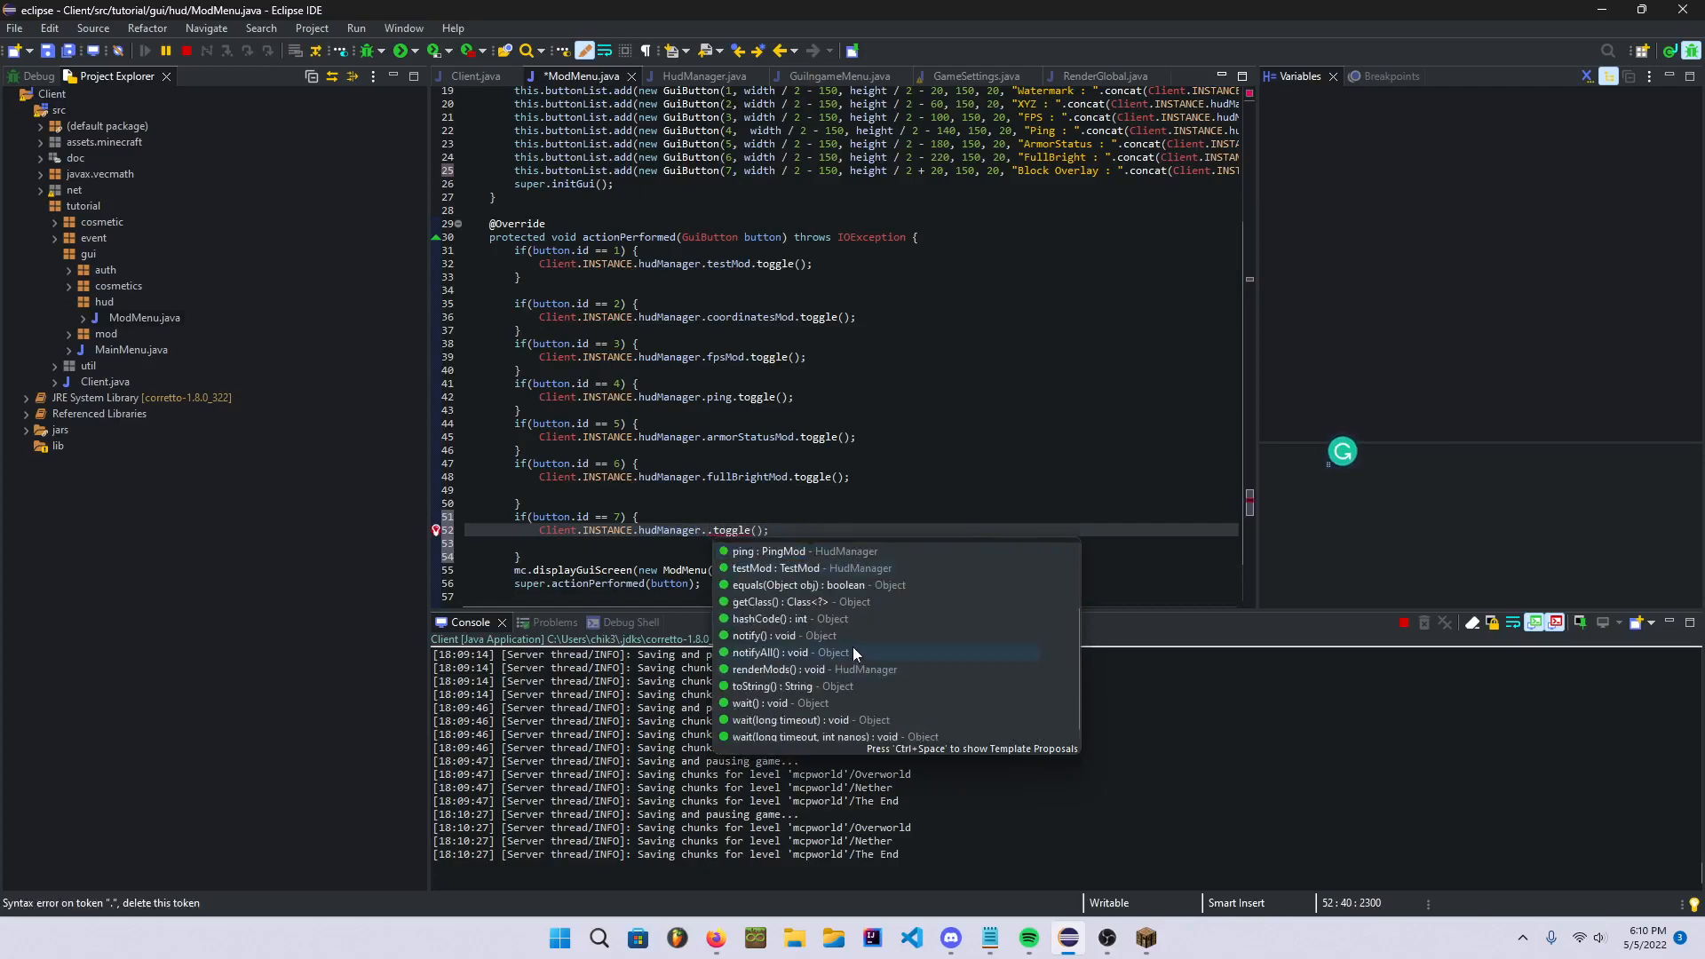
mouse_move(774, 568)
type("blockOverlayMod")
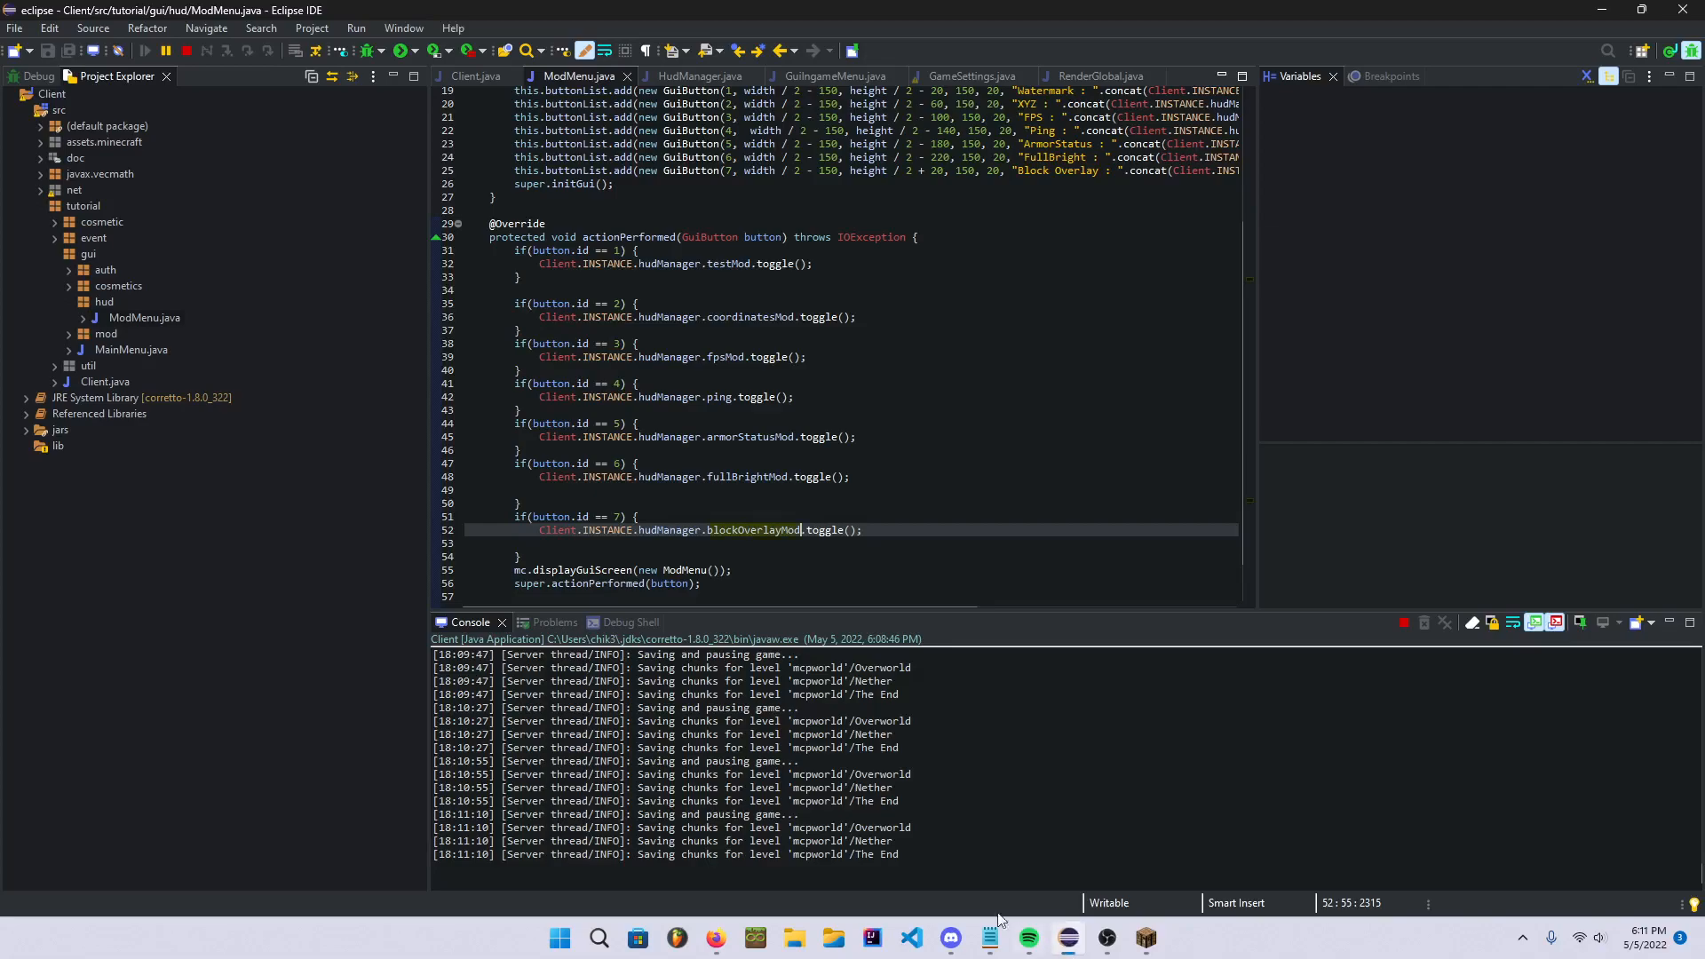
- In RenderGlobal's drawSelectionBox, set glLineWidth(5.0F) in the enabled branch and glLineWidth(1.0F) in the else
left_click(1101, 75)
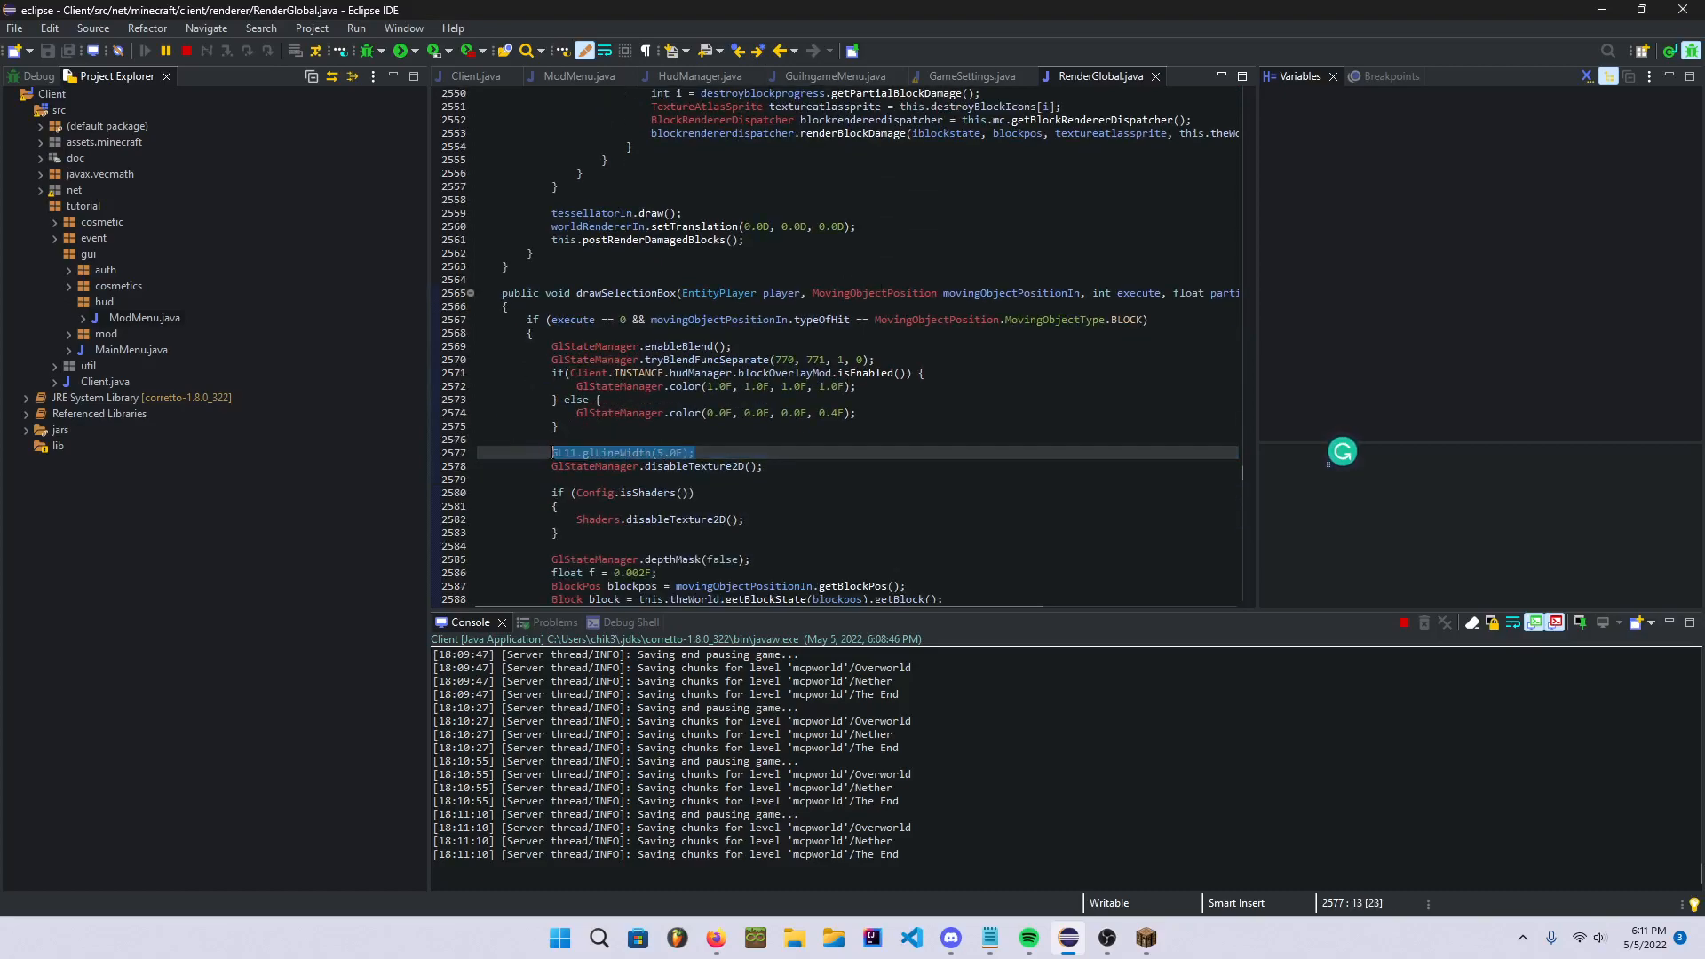
scroll("down", 3)
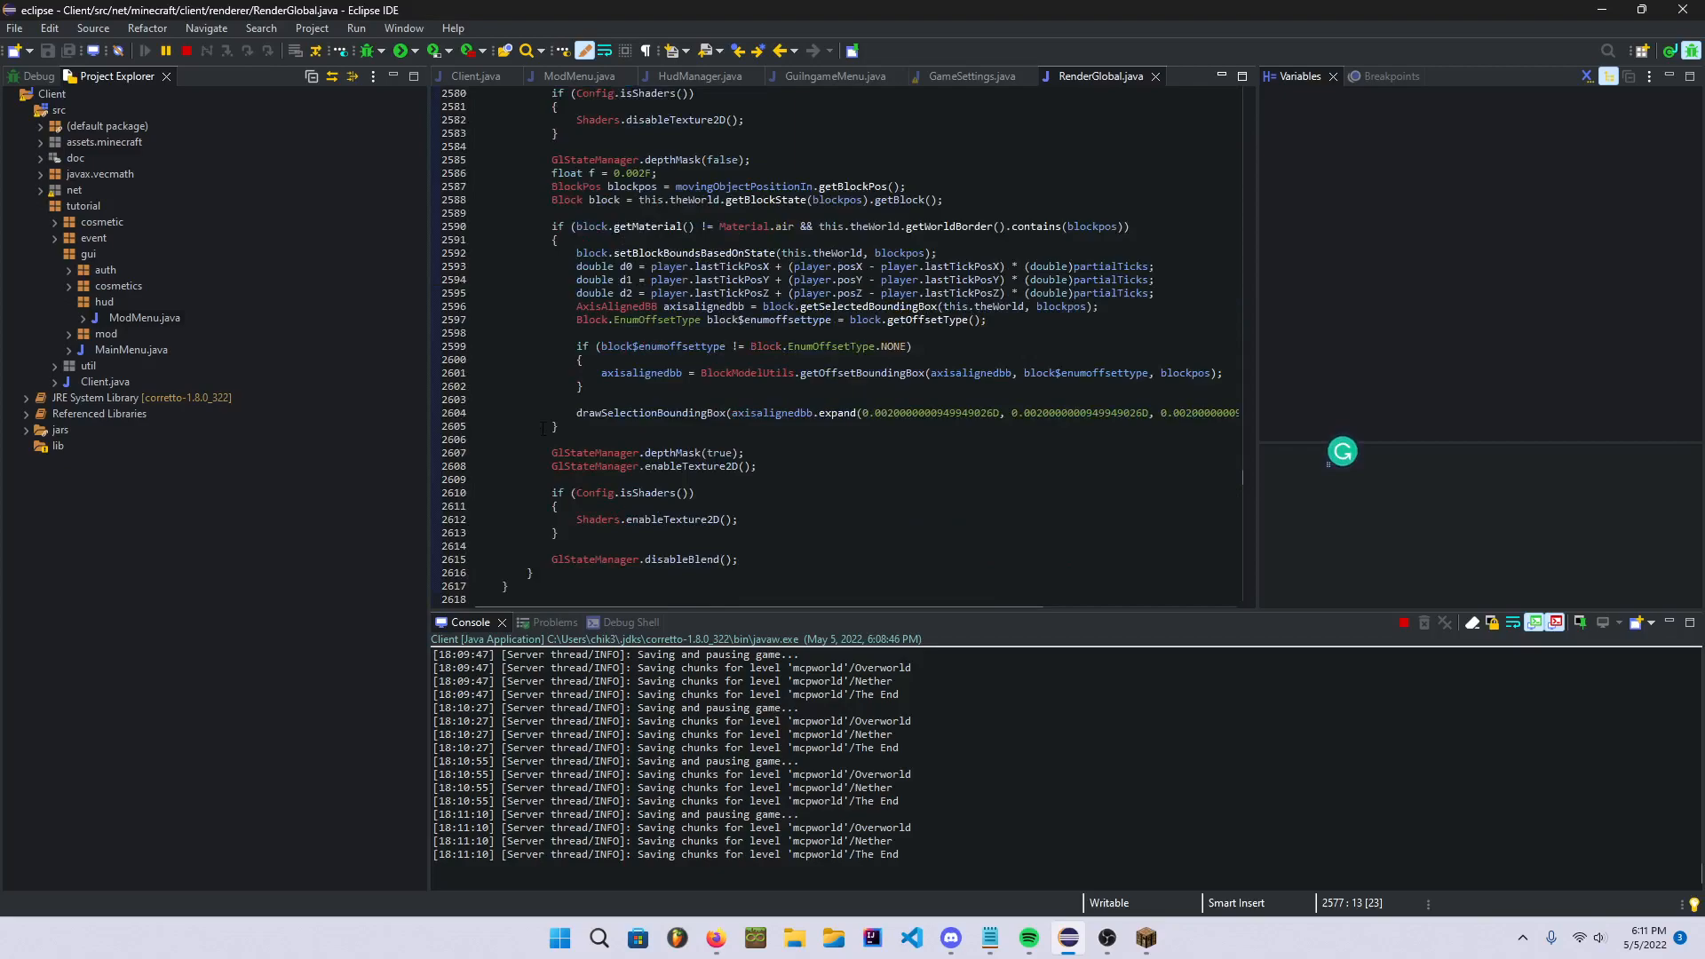
scroll("down", 3)
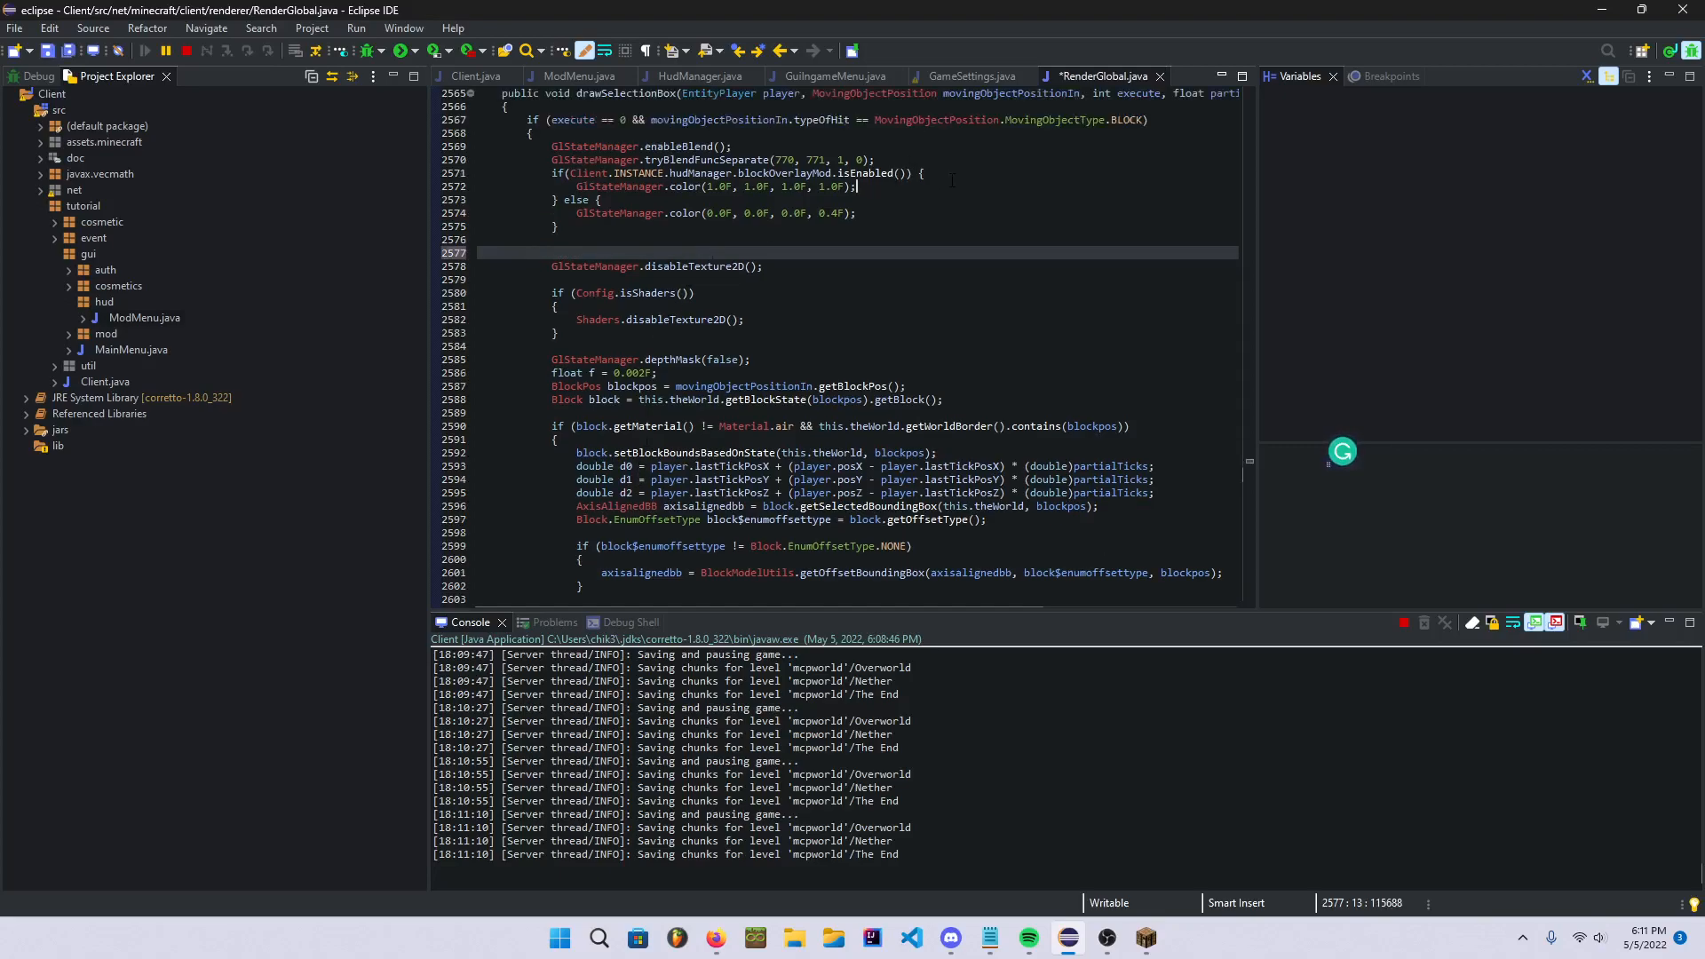
type("GL11.glLineWidth(5.0F);")
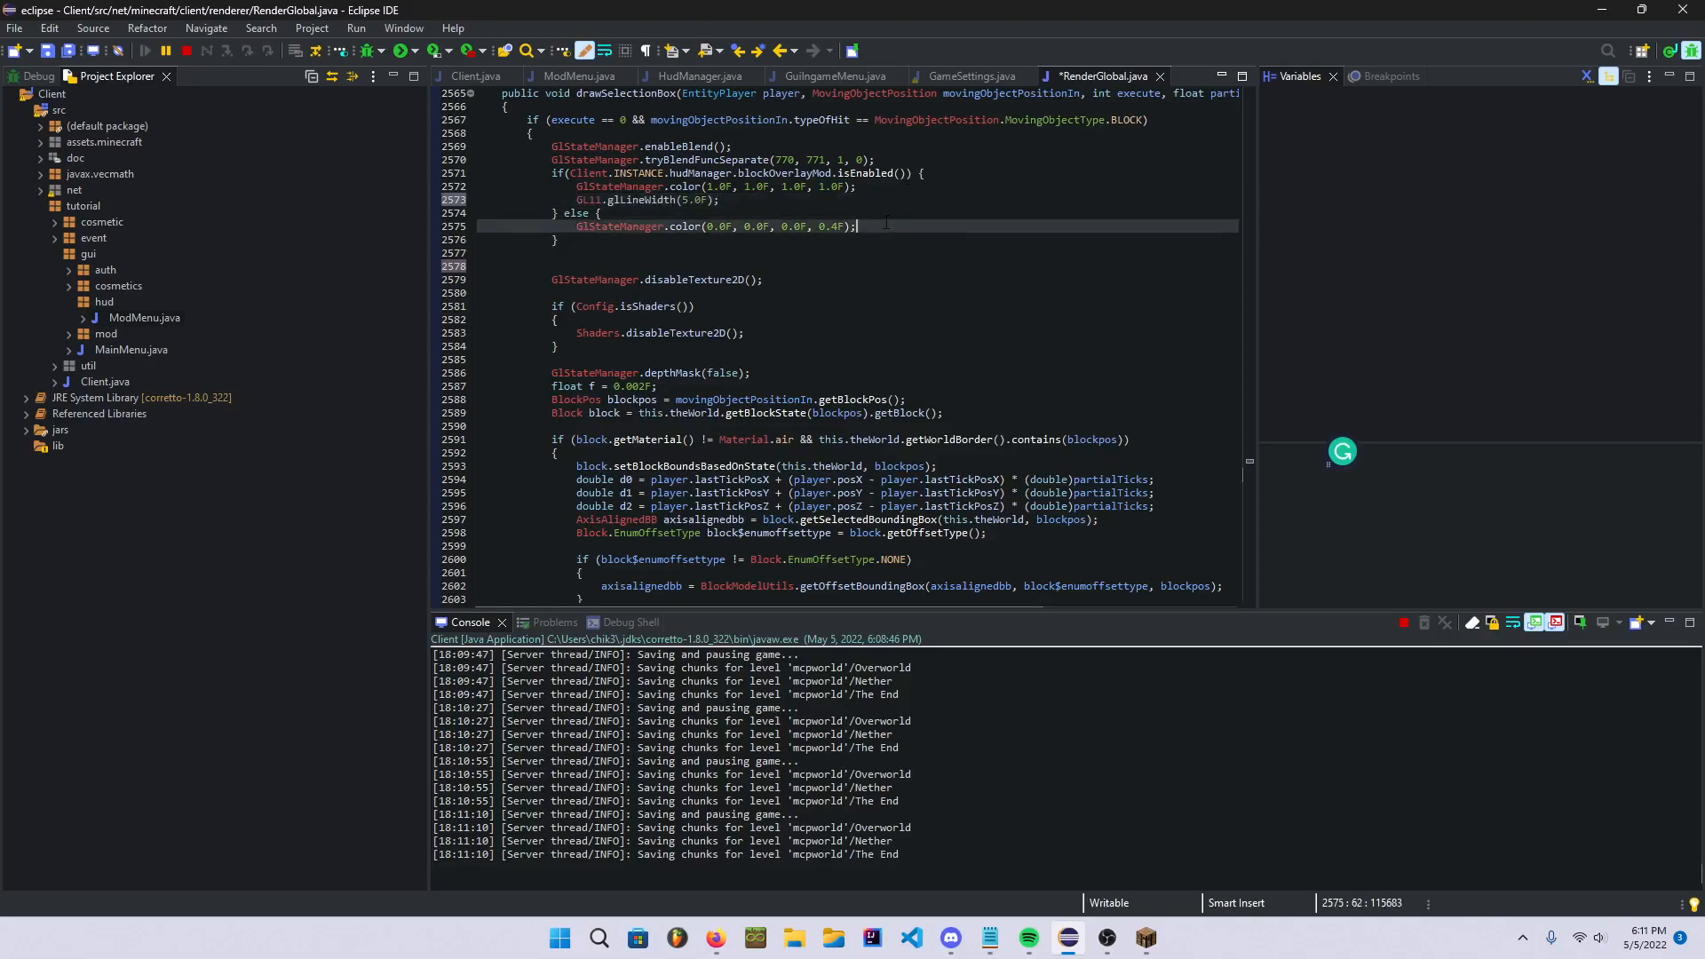
type("GL11.glLineWidth(1.0F);")
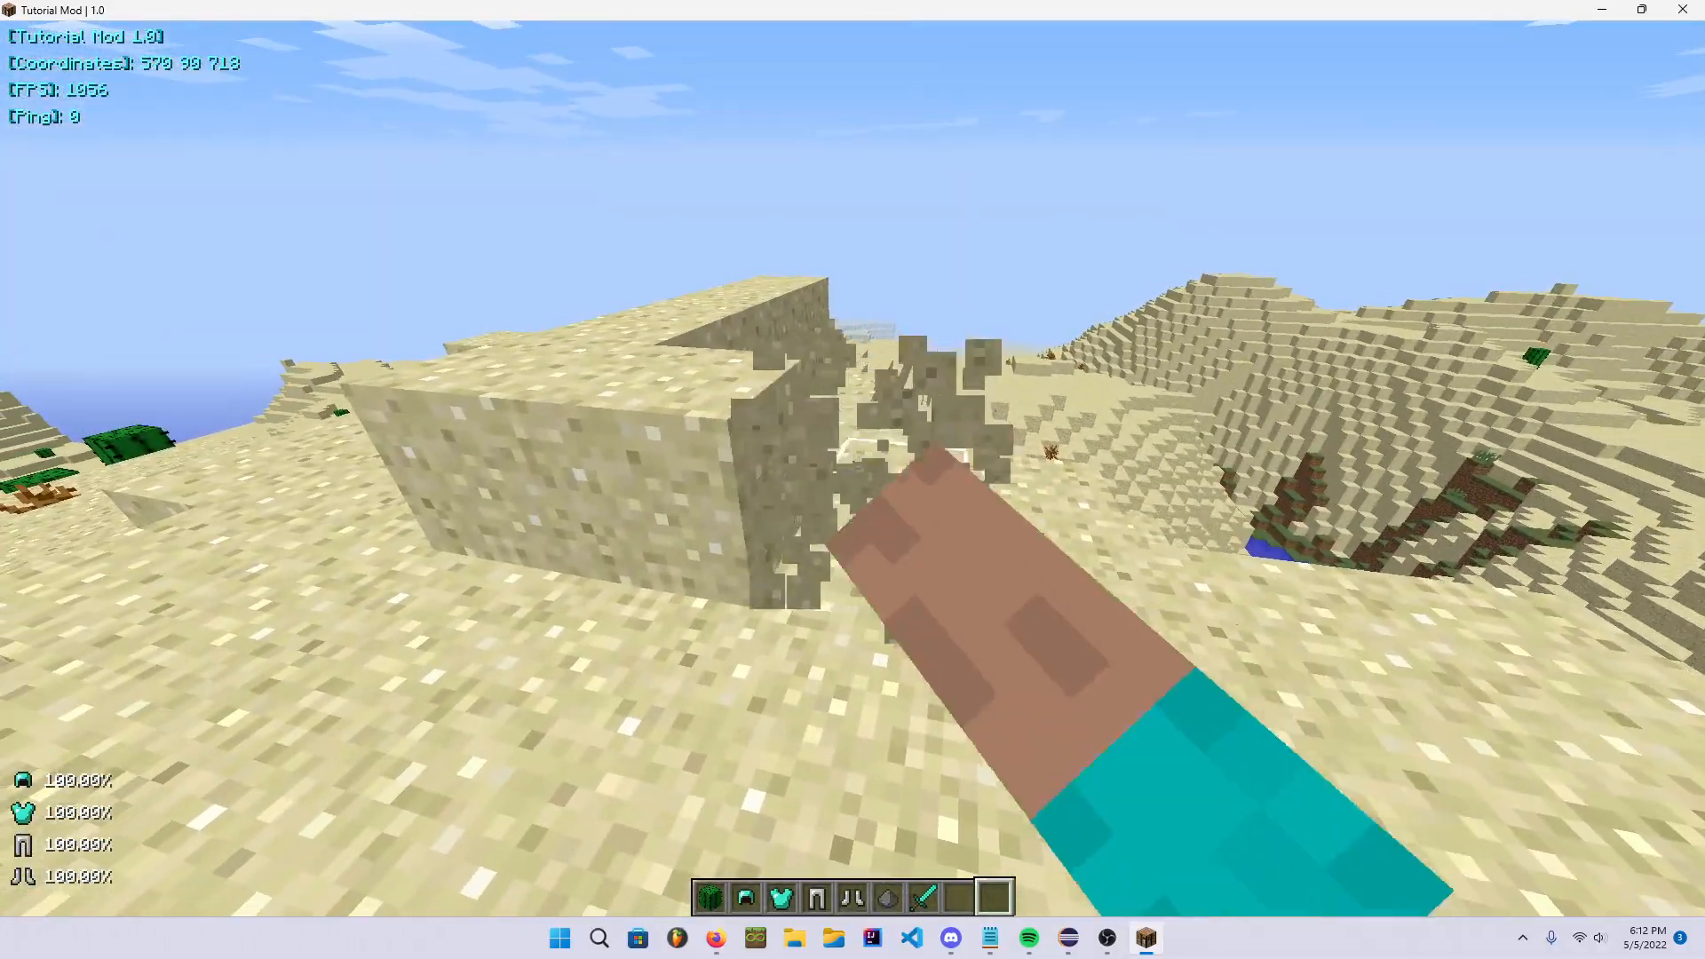
mouse_move(852, 467)
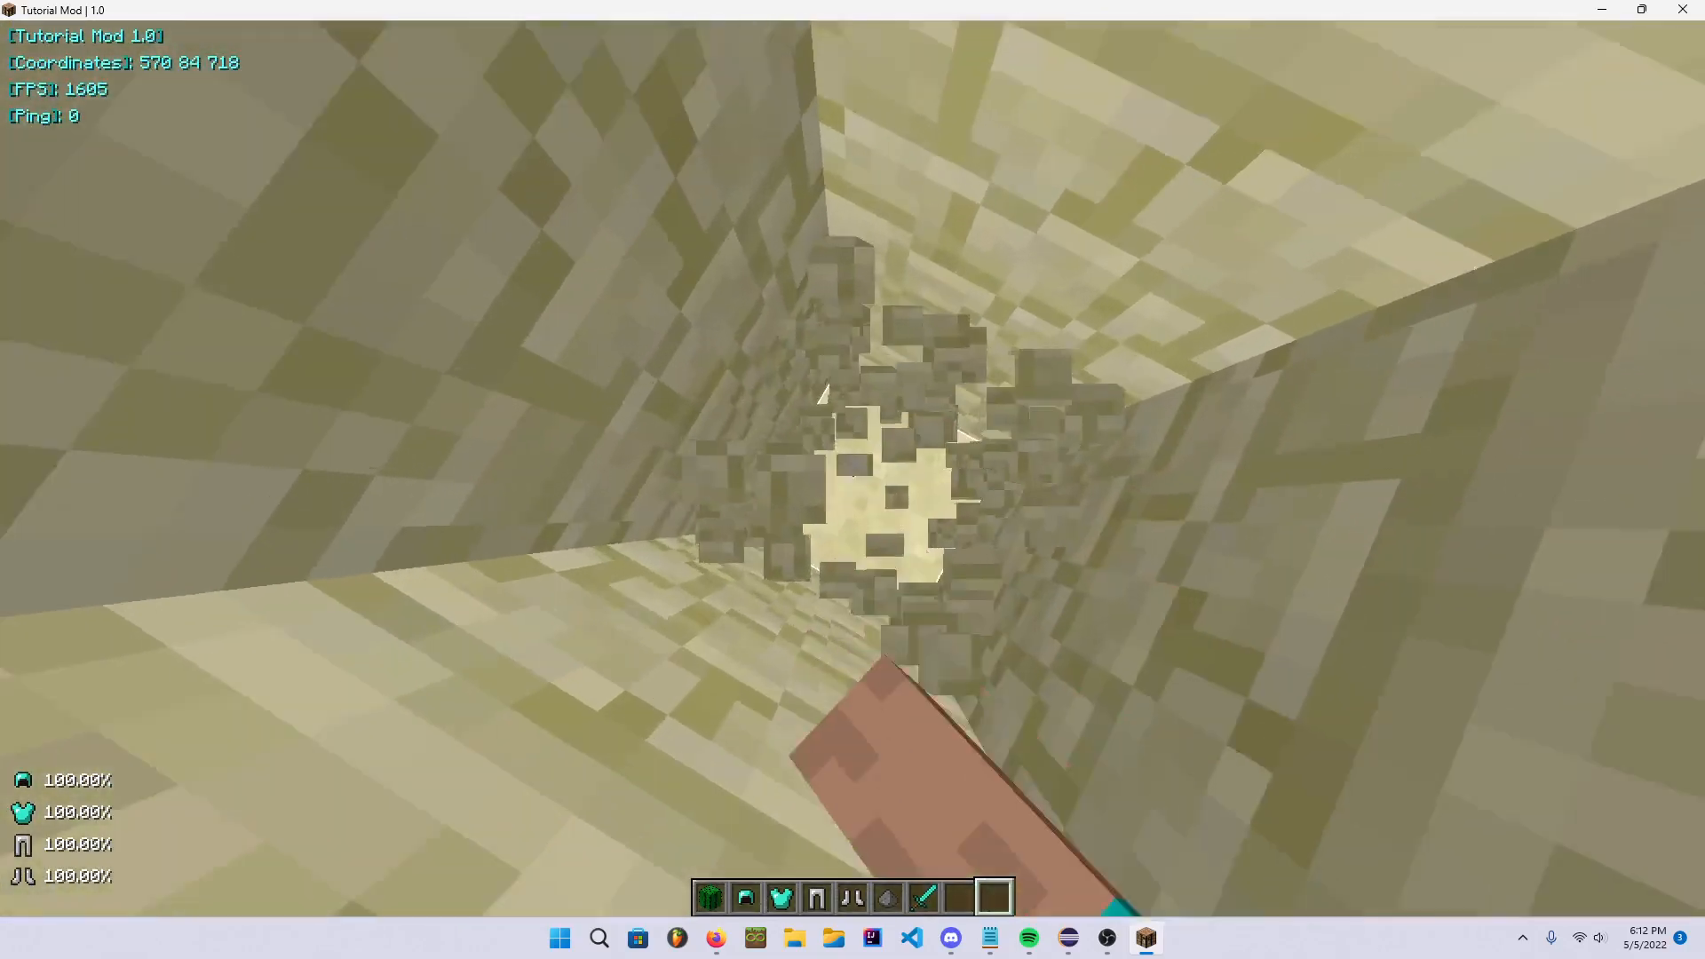
- Play in the desert world, opening the inventory while digging into the sand
key("e")
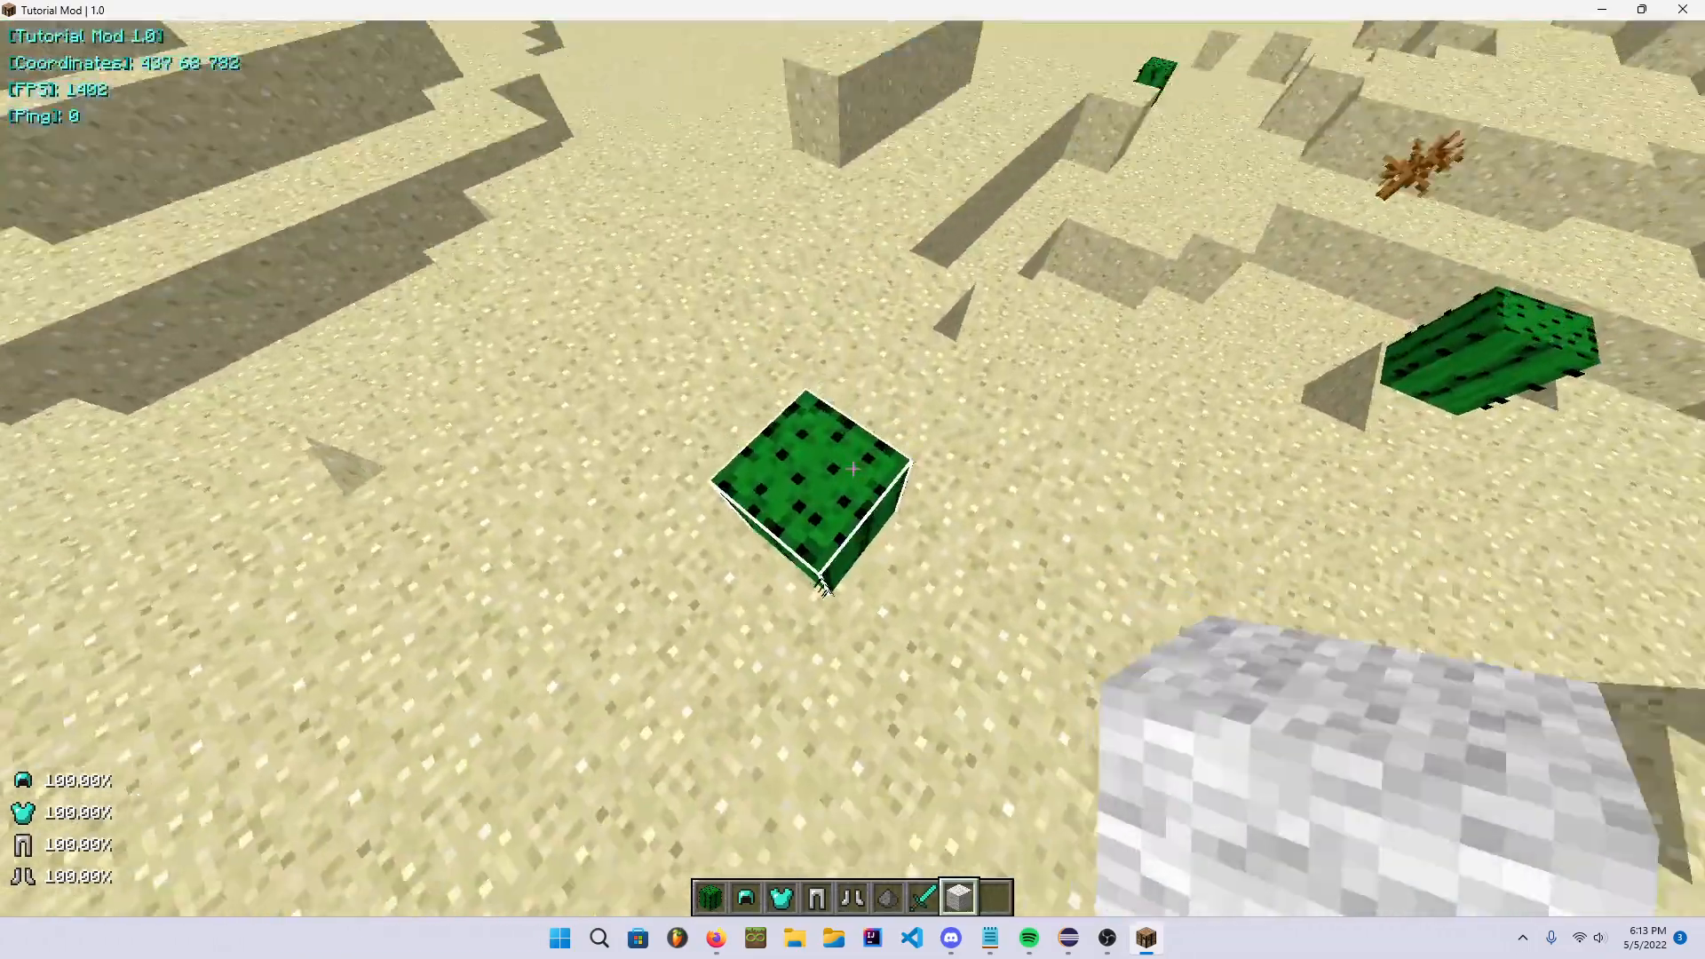
- Pause the game to bring up the game menu over the outlined cactus block
key("Escape")
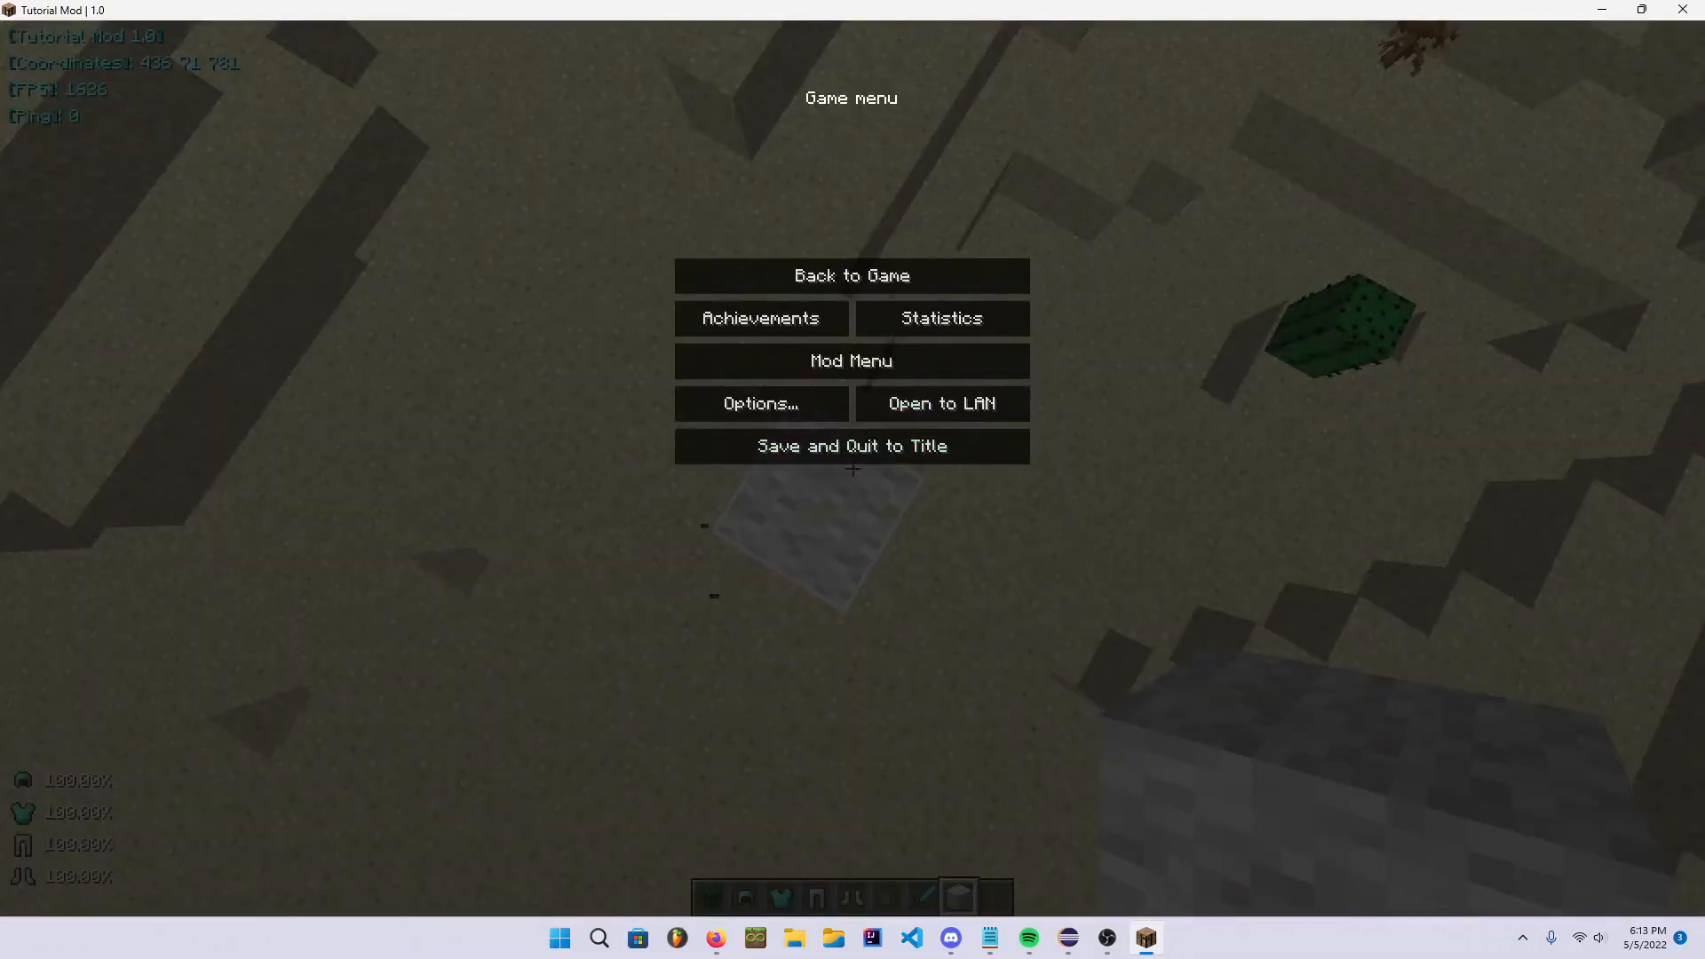